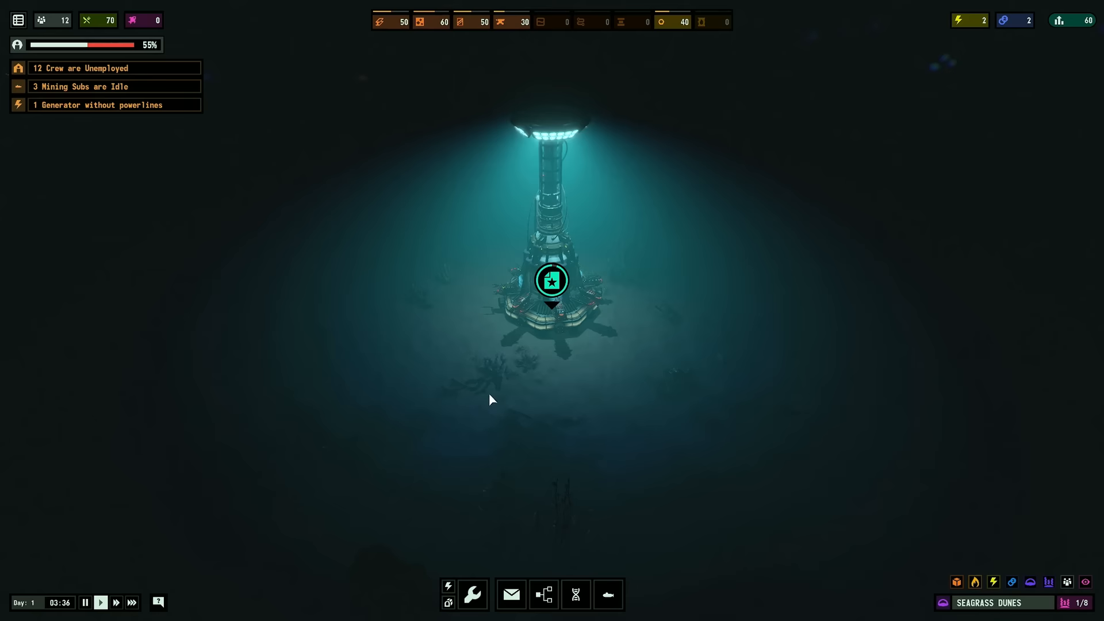
Acknowledge command's welcome message and accept the Mining Relay directive
scroll("up", 3)
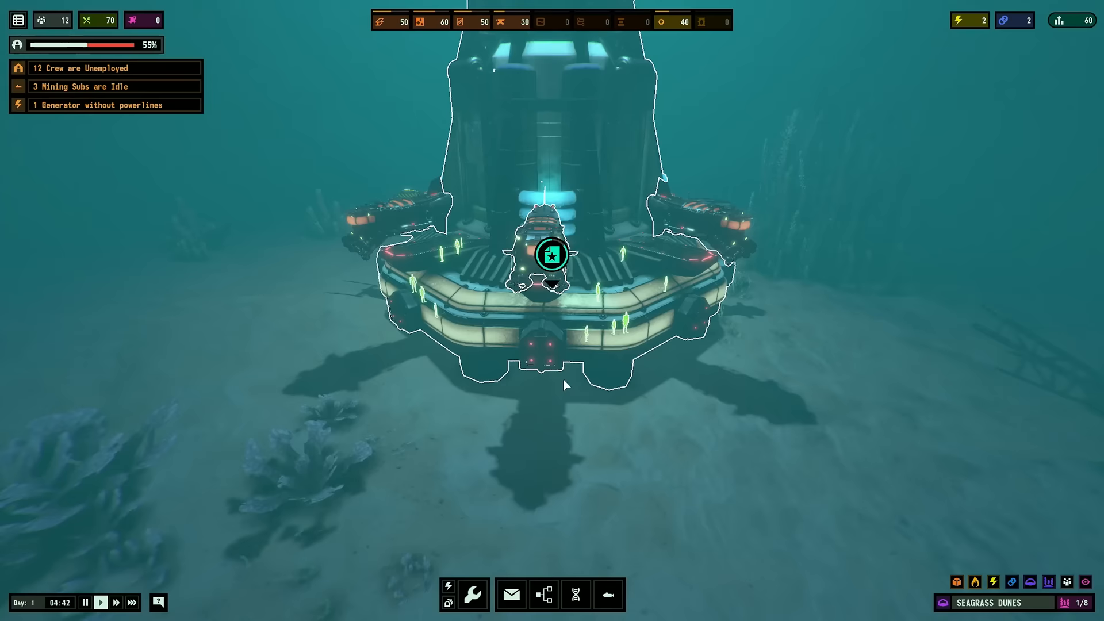
scroll("up", 3)
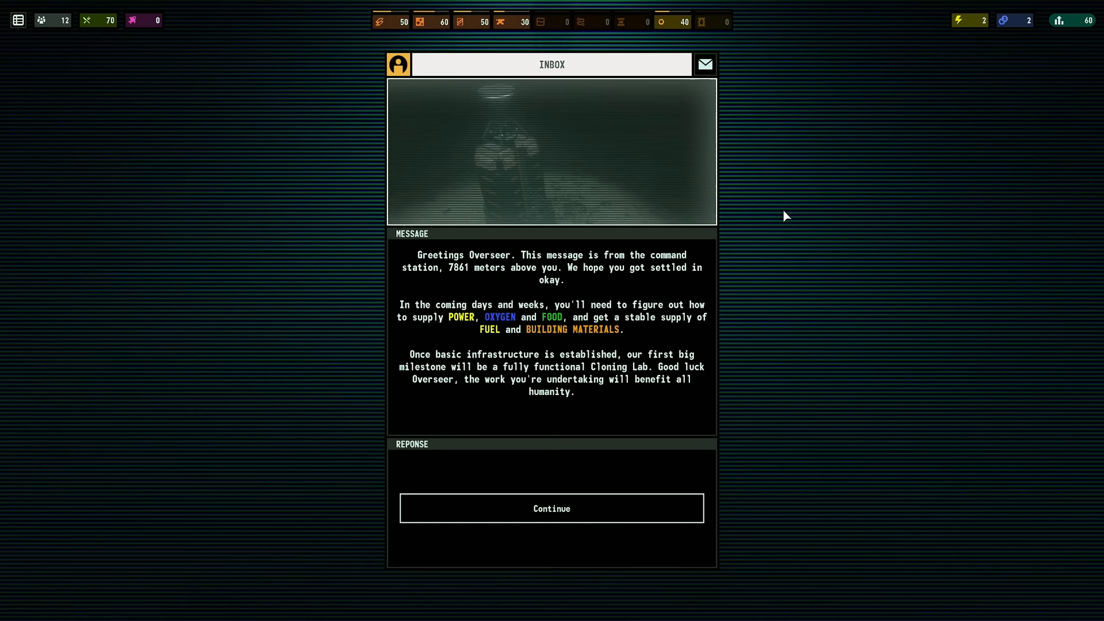
left_click(551, 507)
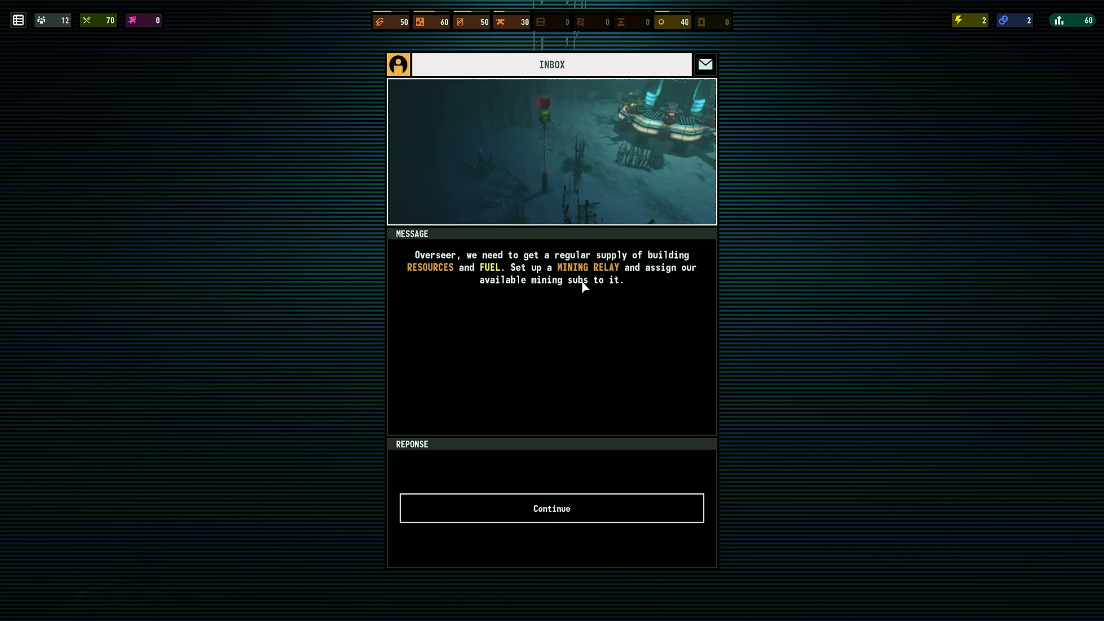
left_click(551, 507)
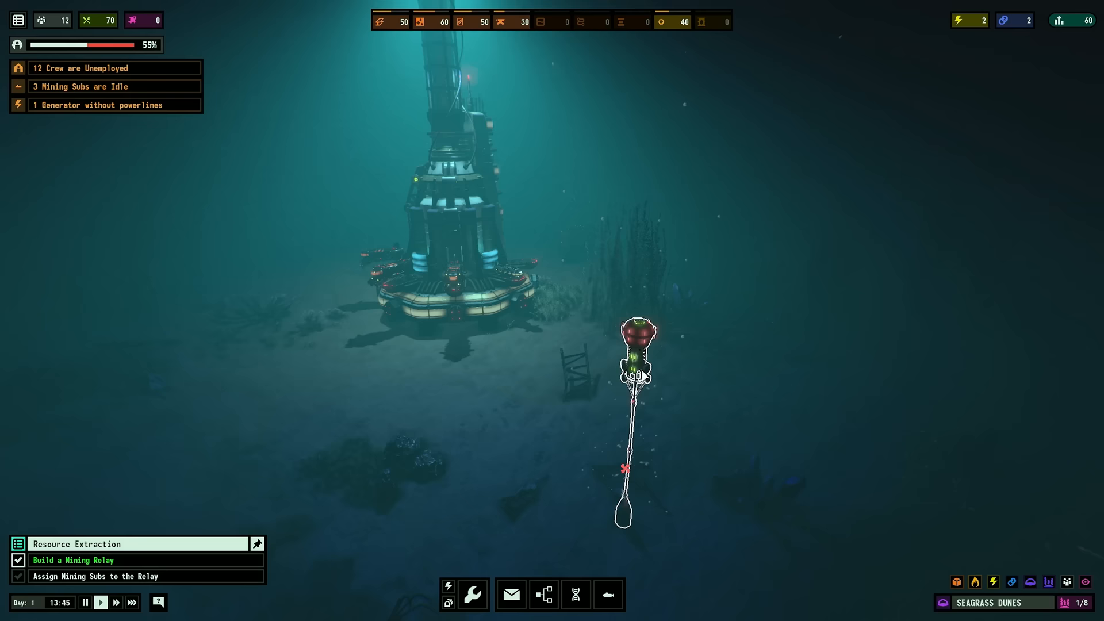
Select the newly built Mining Relay and assign the idle mining subs to it
left_click(638, 355)
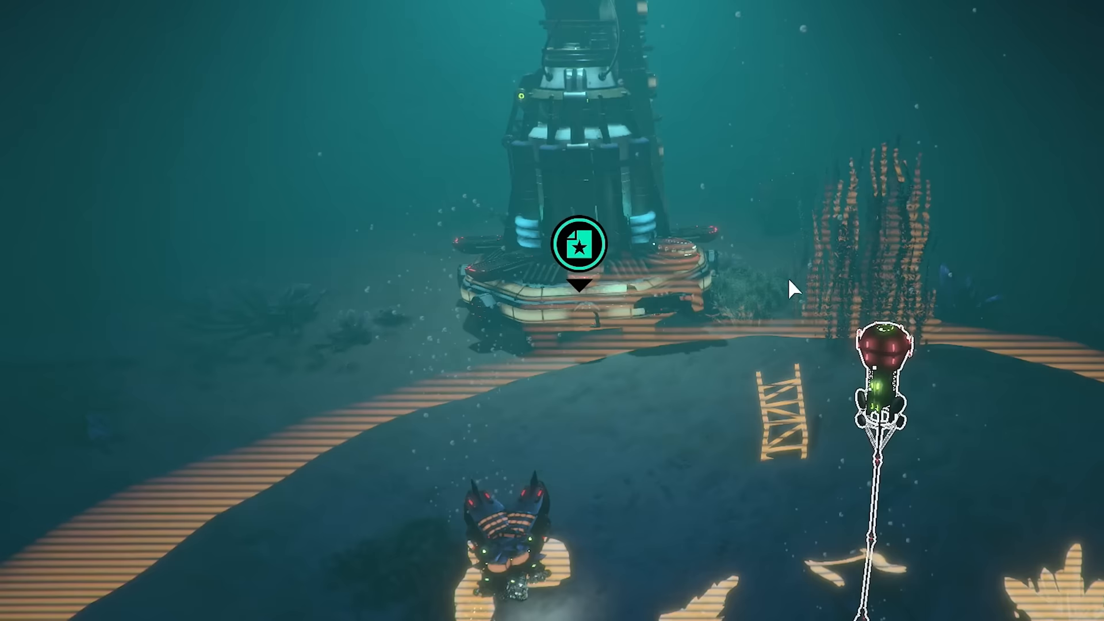
left_click(579, 244)
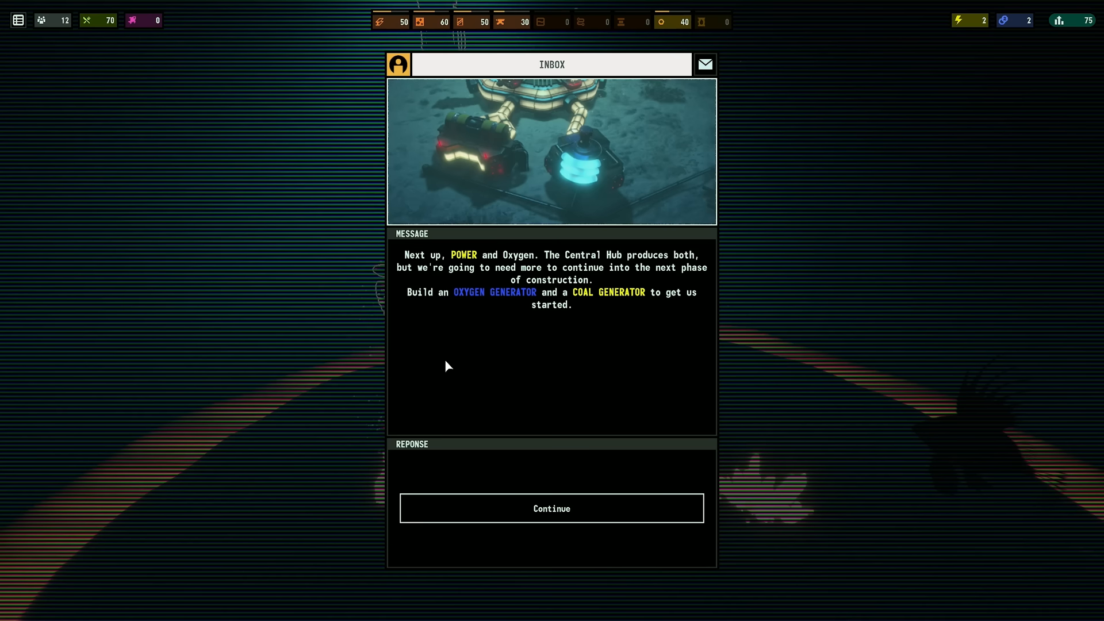
Accept command's power and oxygen directive for the generators
left_click(551, 507)
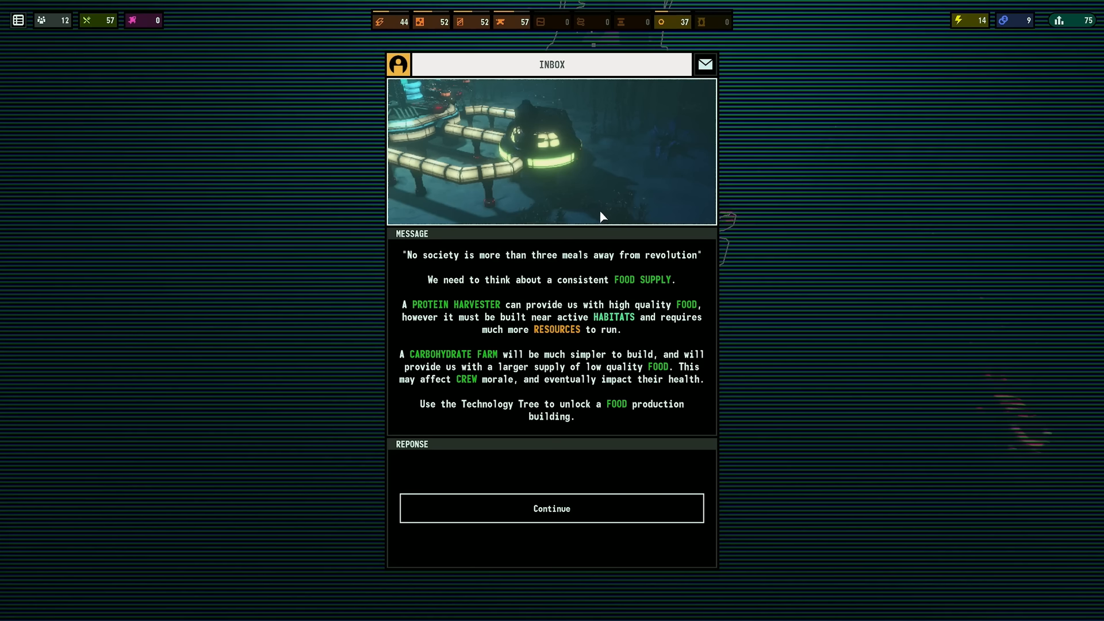
Accept the food supply directive and unlock the Carbohydrate Farm with research data
left_click(551, 507)
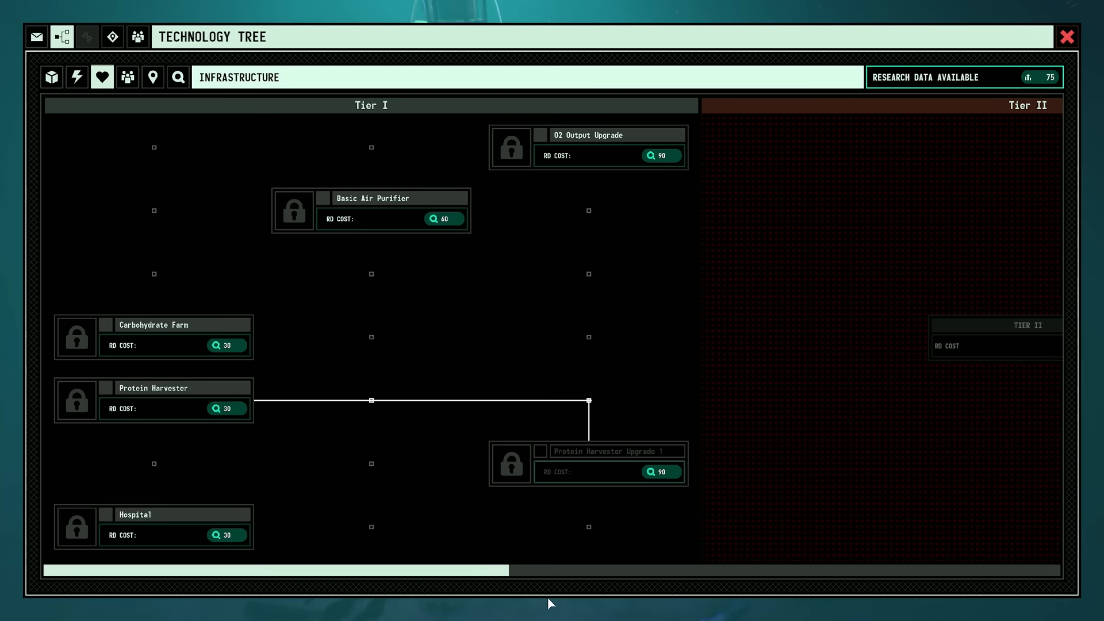
left_click(175, 324)
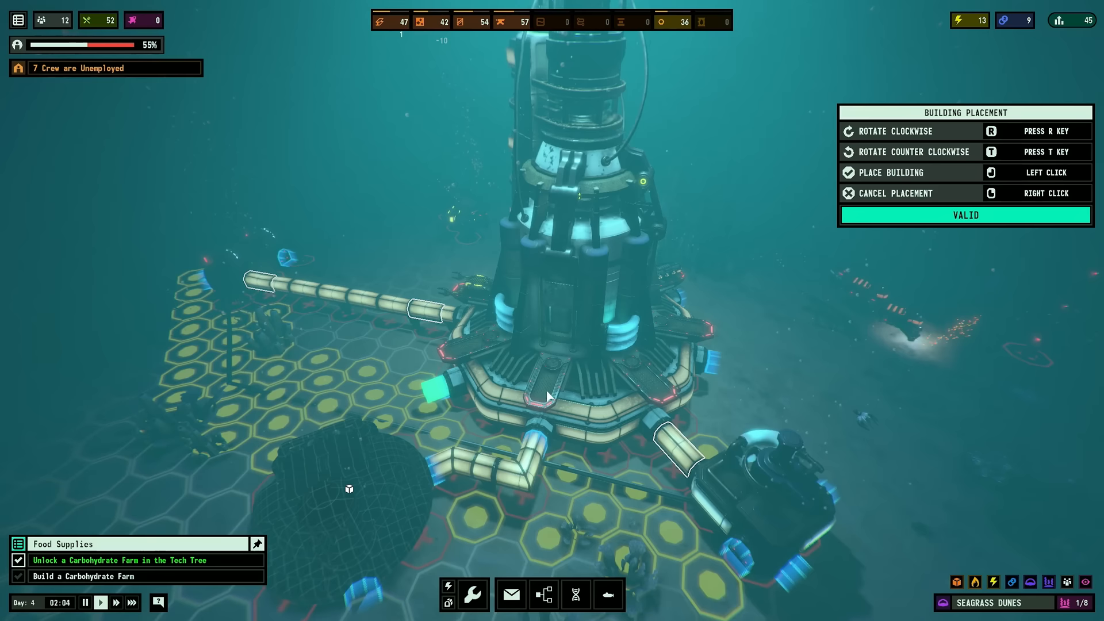
Place the Carbohydrate Farm beside the hub and check its status once built
left_click(548, 398)
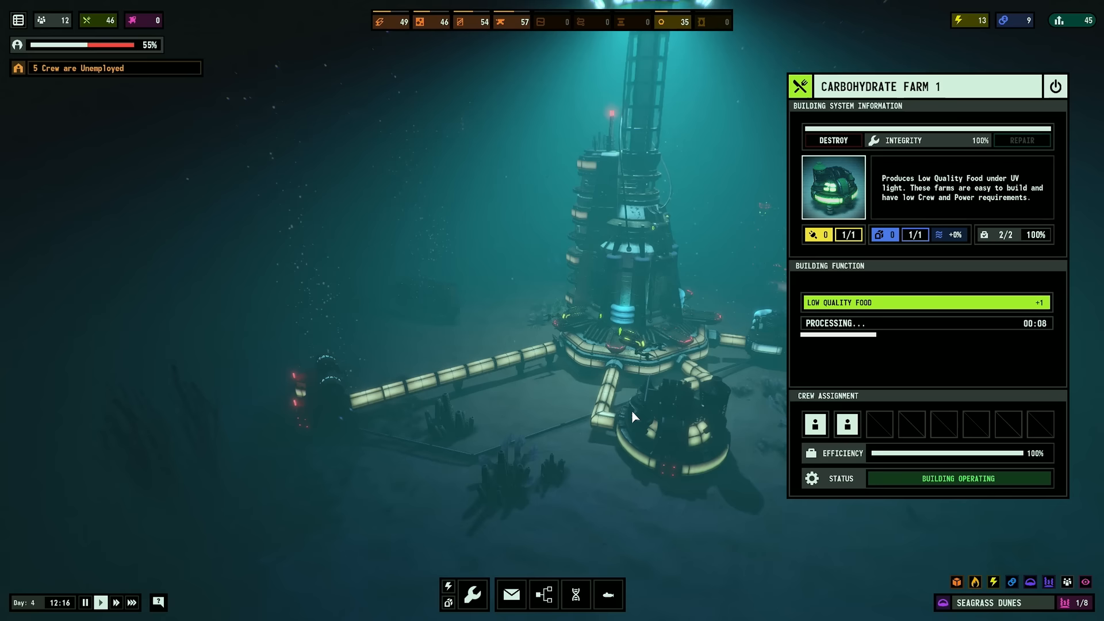
left_click(511, 593)
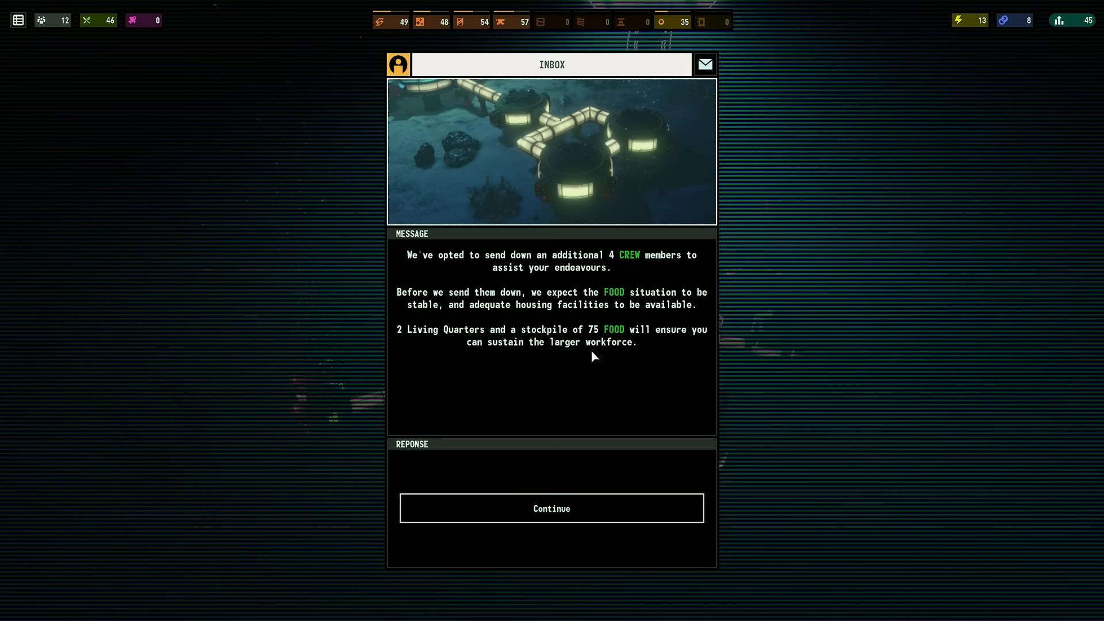
Accept the housing directive, place Living Quarters next to the farm and check construction progress
left_click(551, 507)
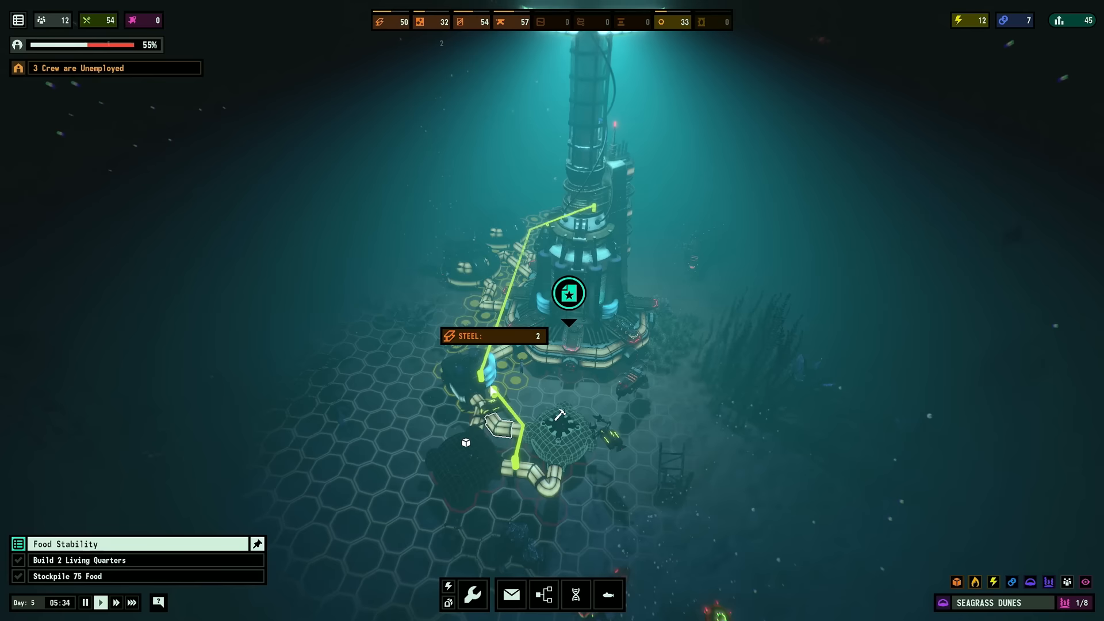
left_click(557, 429)
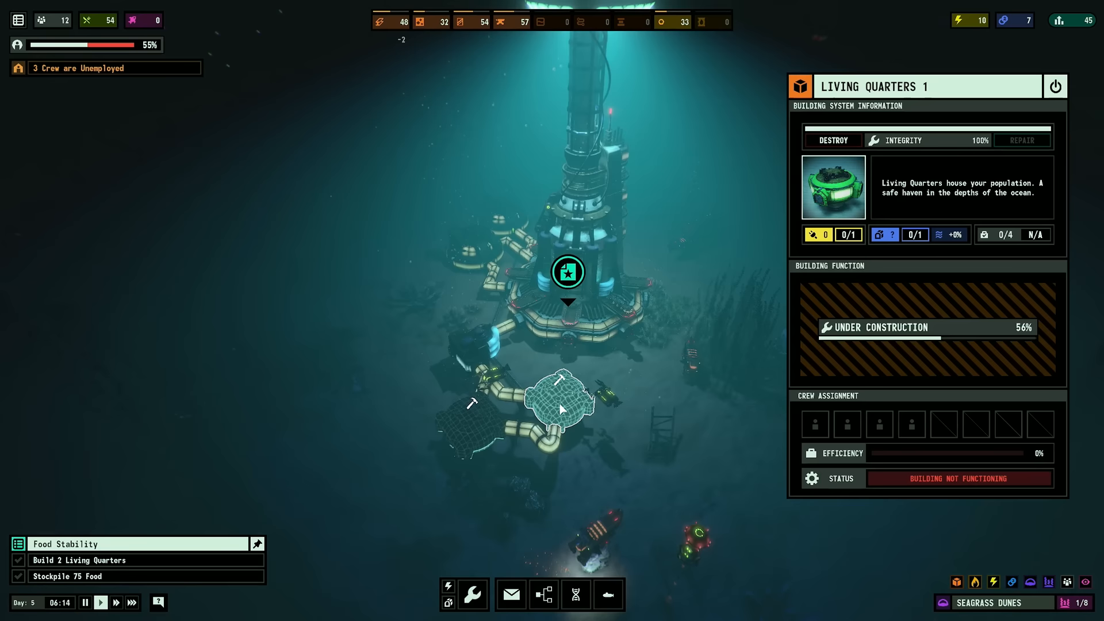
left_click(510, 594)
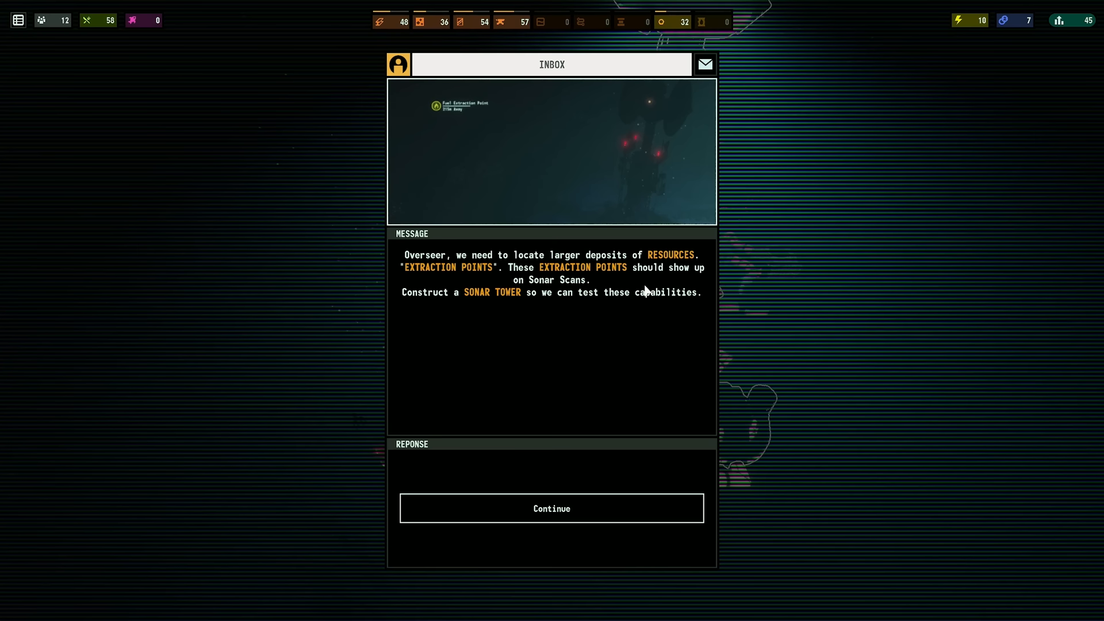
Accept the Sonar Tower directive and acknowledge the coal deposit report
left_click(550, 507)
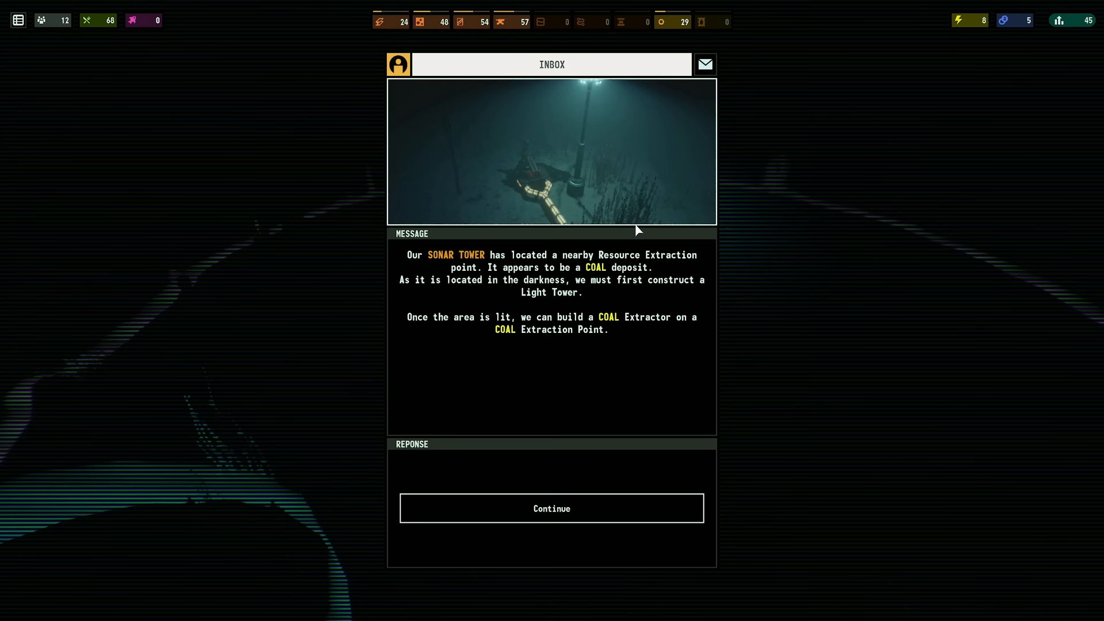
left_click(551, 507)
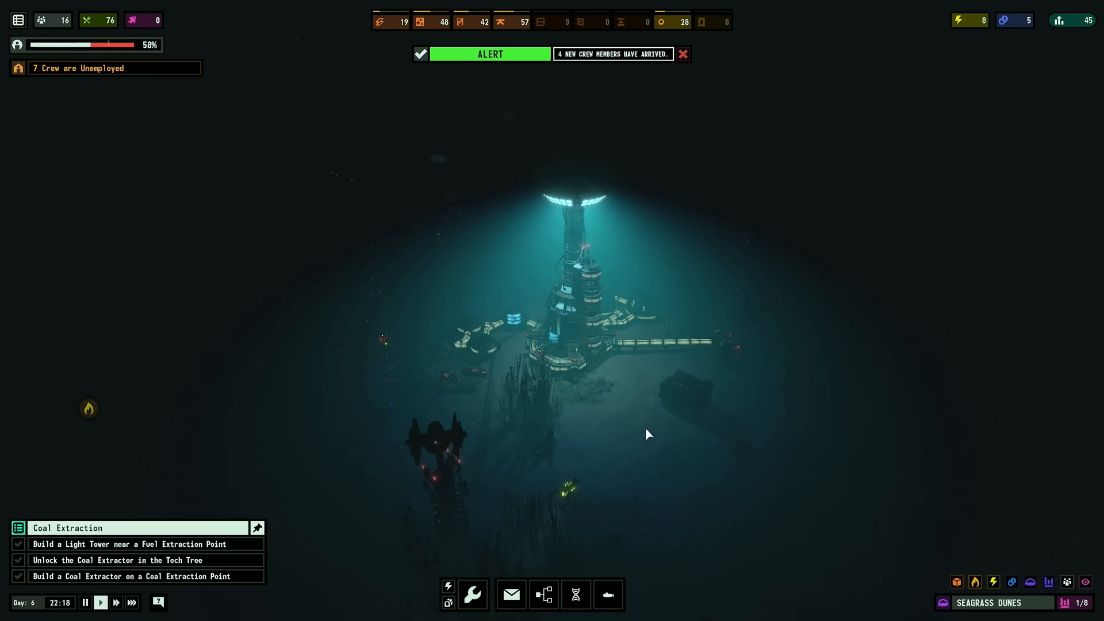
Unlock the Hospital in the technology tree and return to the colony
left_click(543, 593)
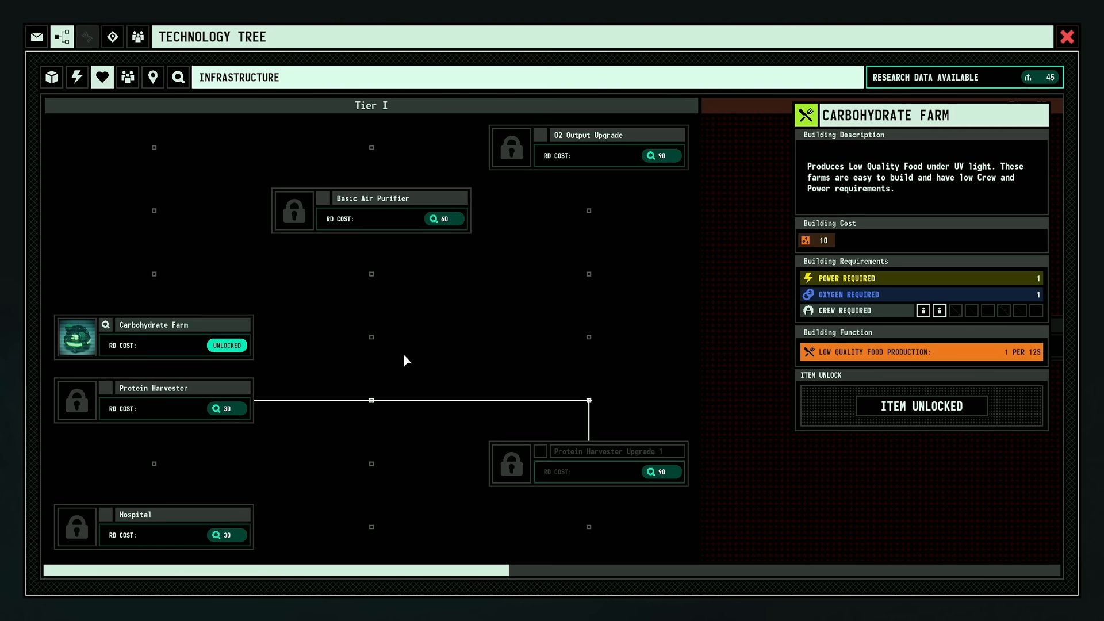
left_click(1067, 37)
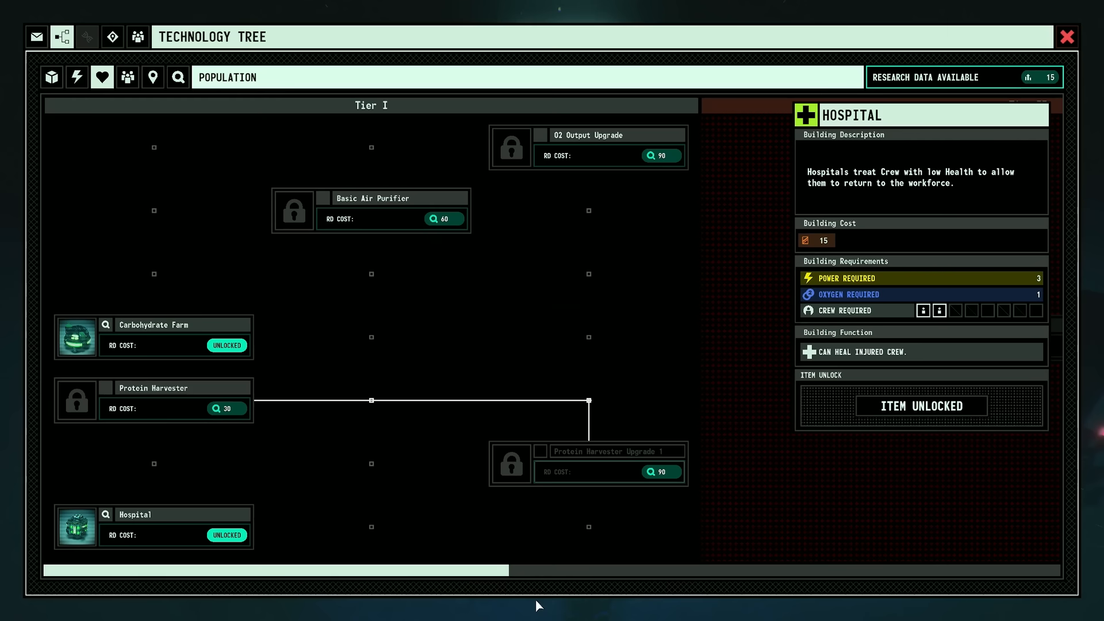
left_click(1066, 37)
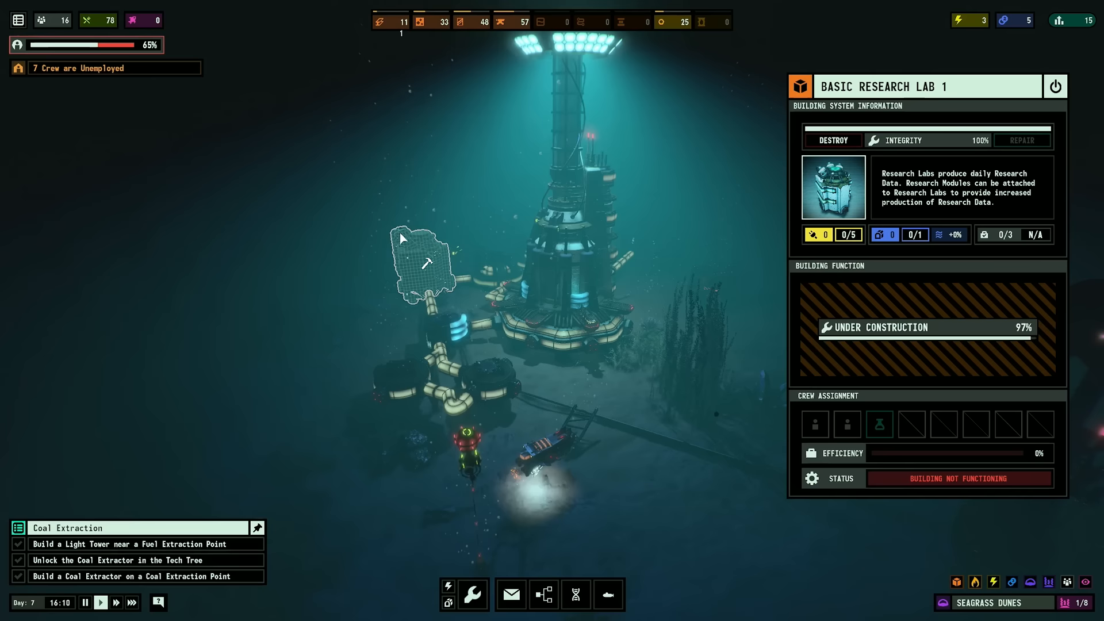
Review crew health and employment in the roster, then close it
left_click(543, 594)
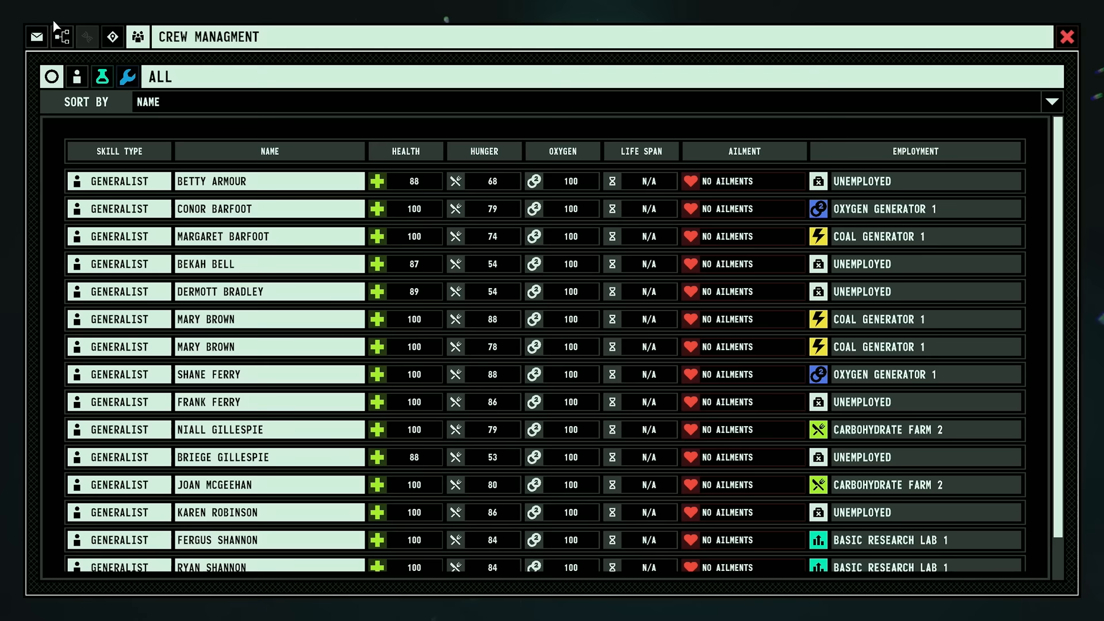
left_click(1068, 37)
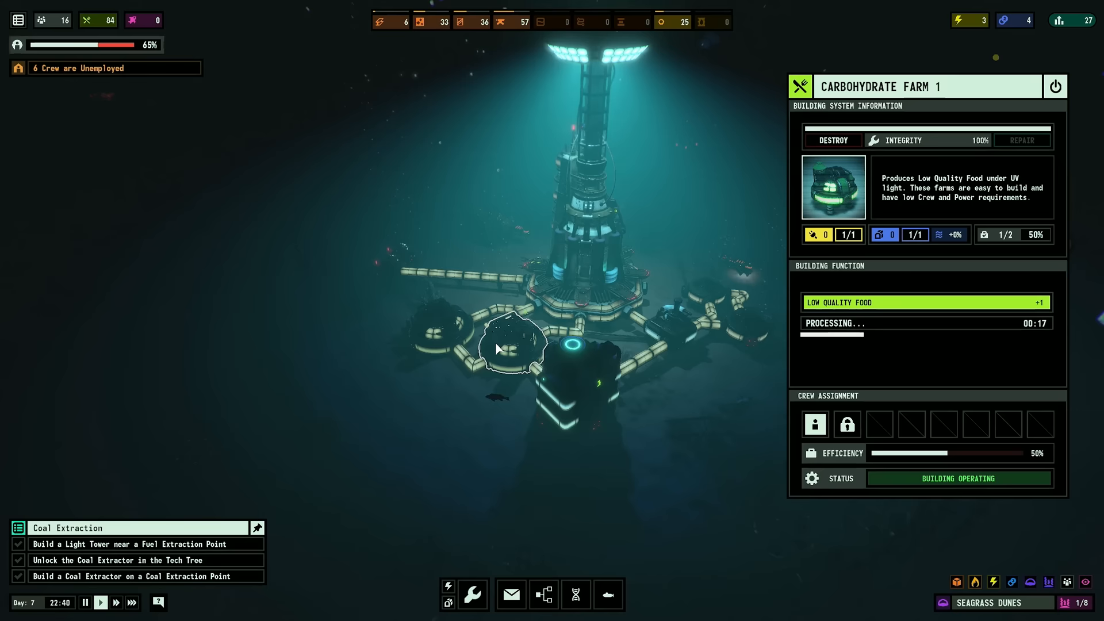
Dismiss the Carbohydrate Farm's details and check the colony's coal supply
left_click(577, 387)
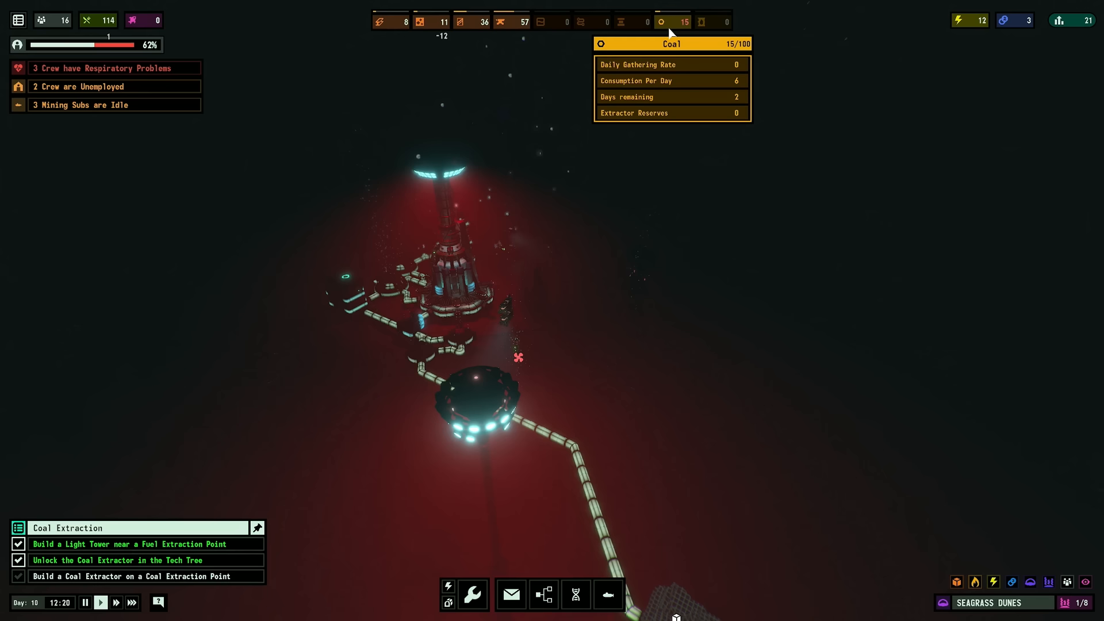
left_click(473, 595)
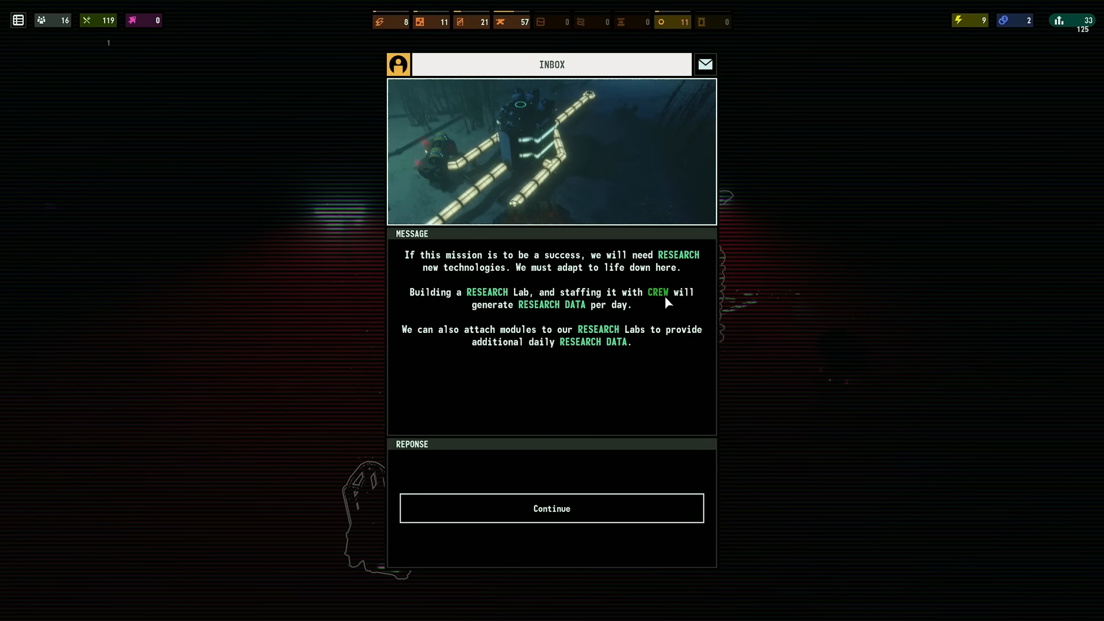
Acknowledge the research lab, coal stockpile, genetic material and located habitat messages
left_click(551, 507)
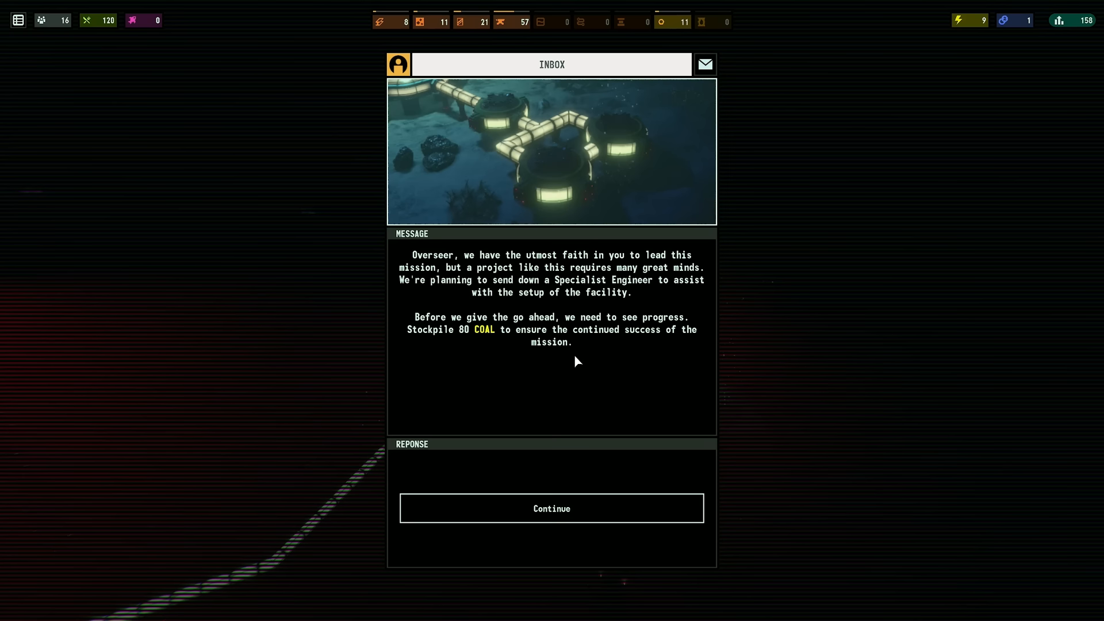
left_click(551, 507)
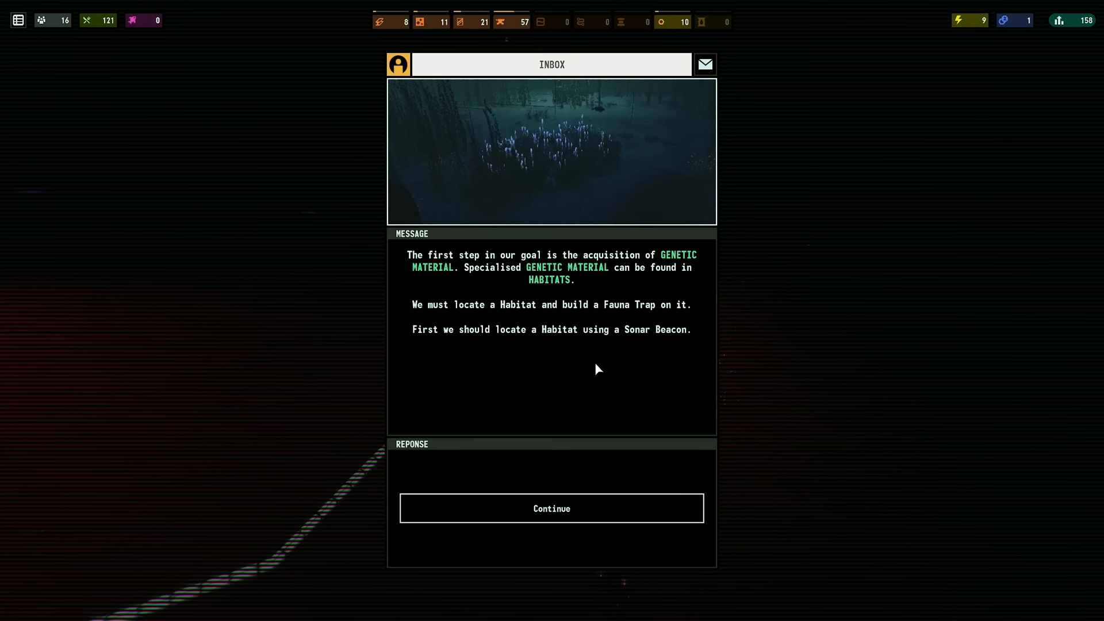
left_click(551, 507)
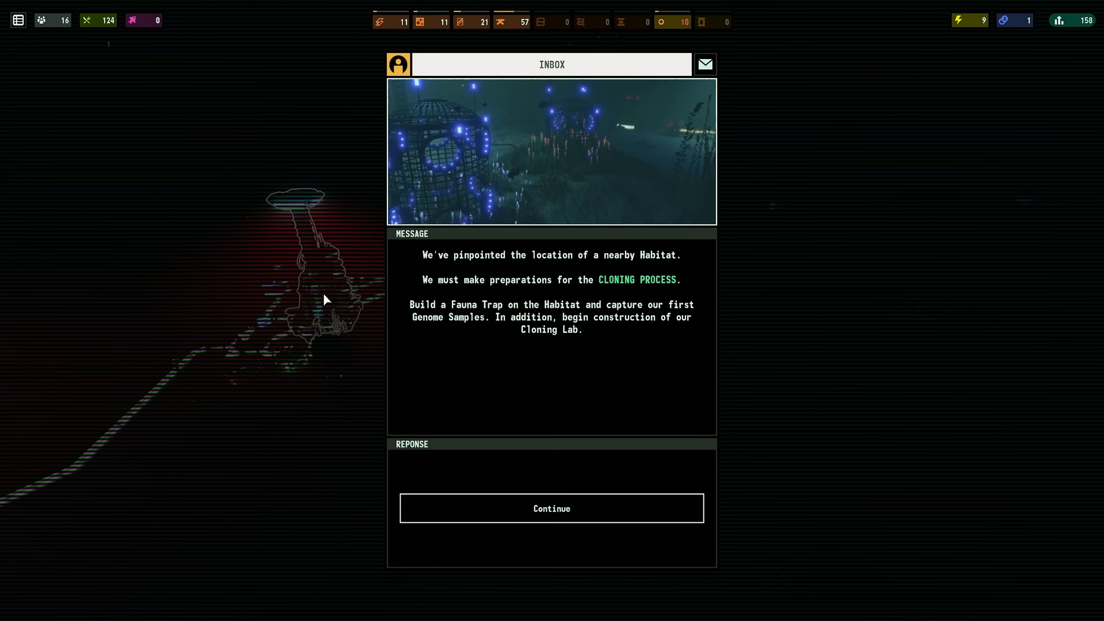
left_click(551, 508)
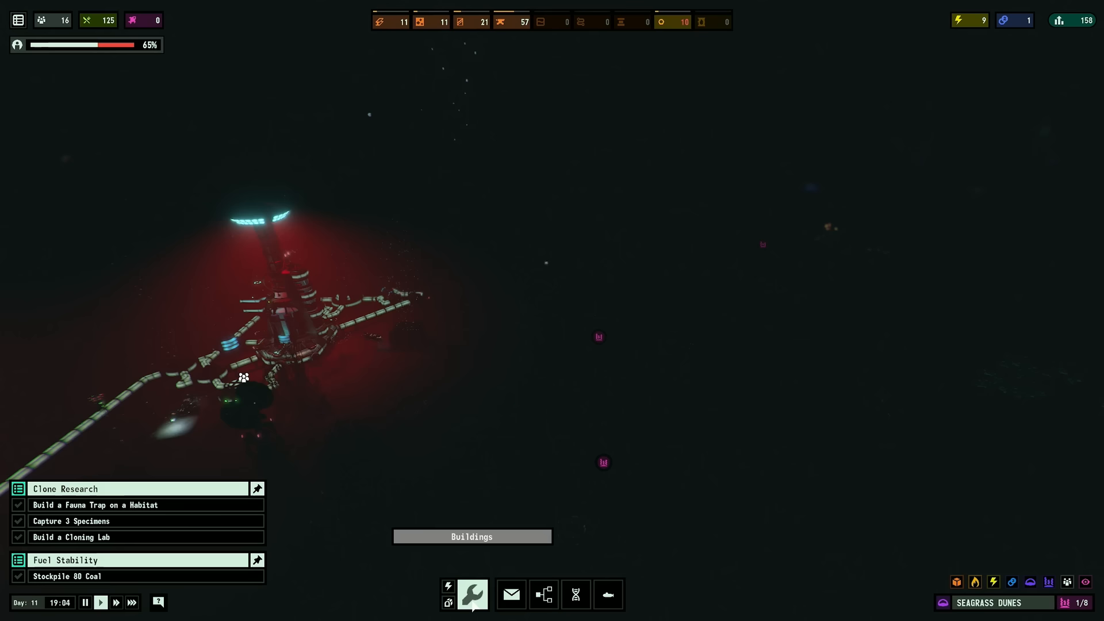
Bring up the technology tree on the Resources page with Coal Extractor unlocked
left_click(511, 594)
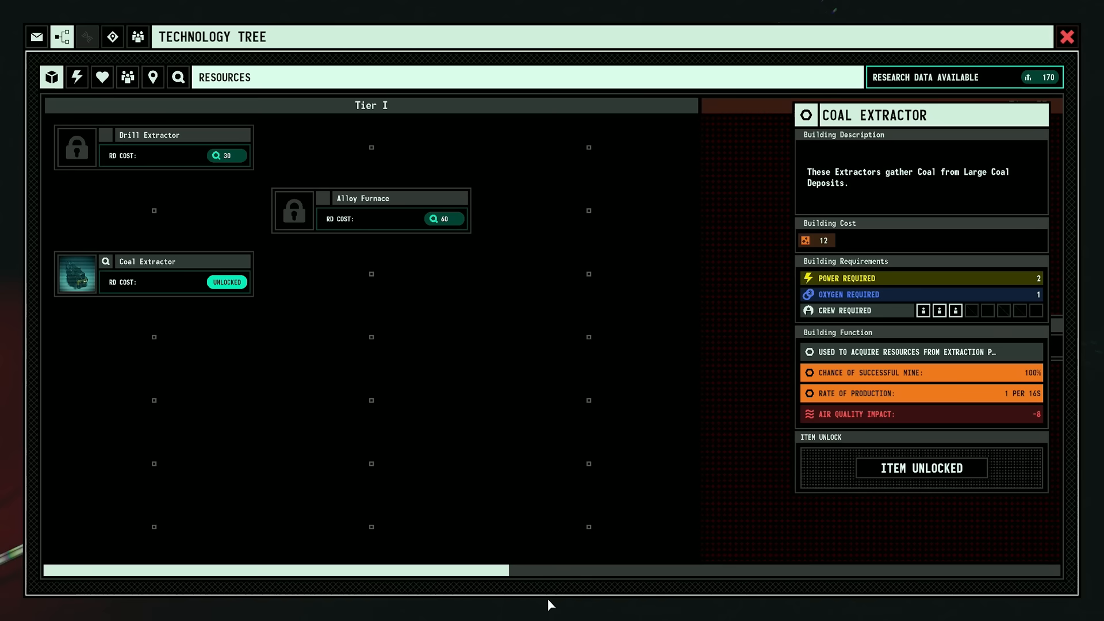
Unlock Alloy Furnace, Protein Harvester under Life Support, and Coal Efficiency Upgrade 1 under Power
left_click(101, 77)
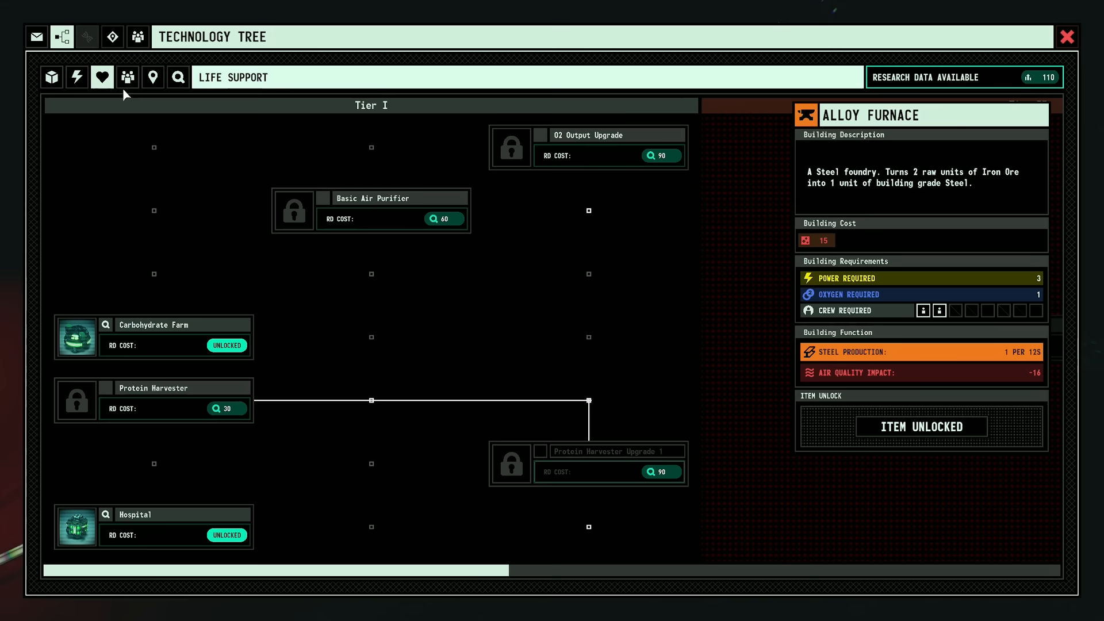
left_click(1067, 37)
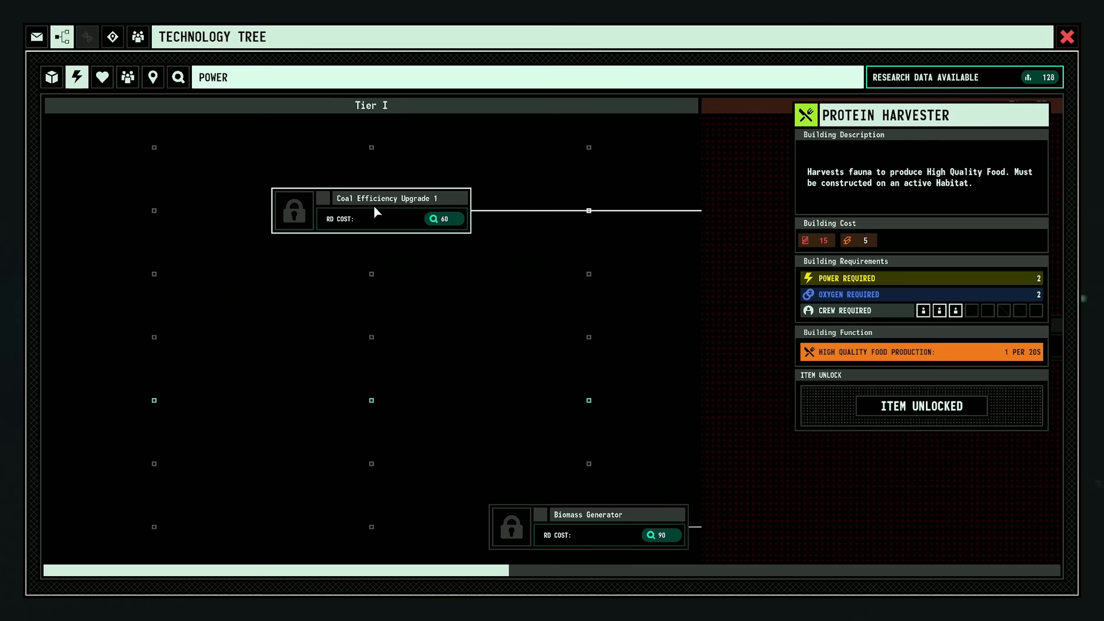
left_click(372, 210)
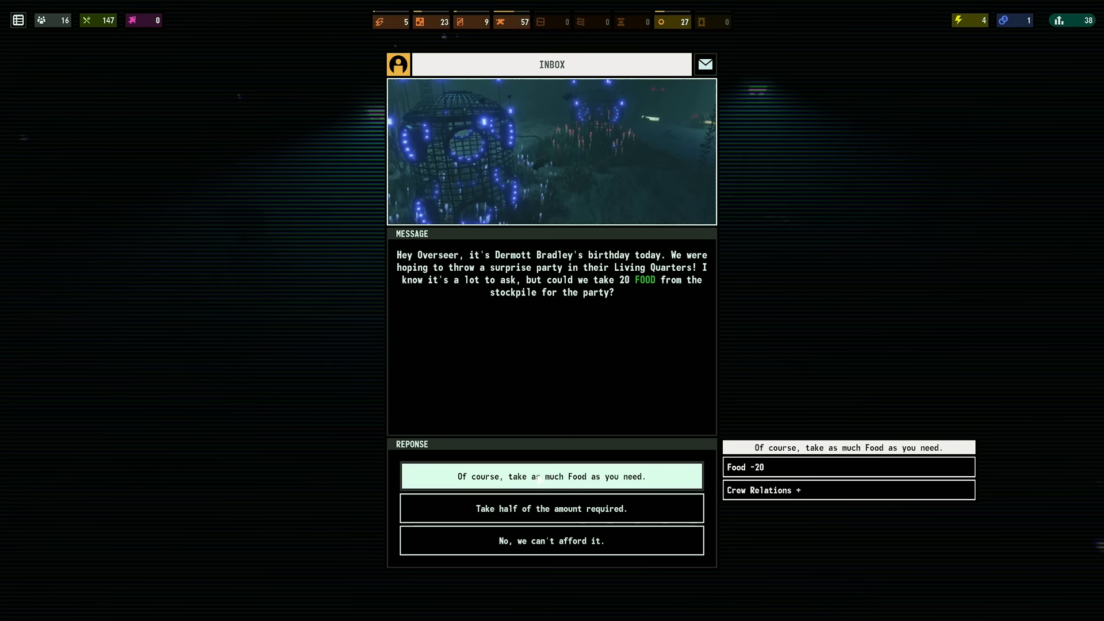
Answer the birthday message with 'Of course, take as much Food as you need.'
left_click(551, 476)
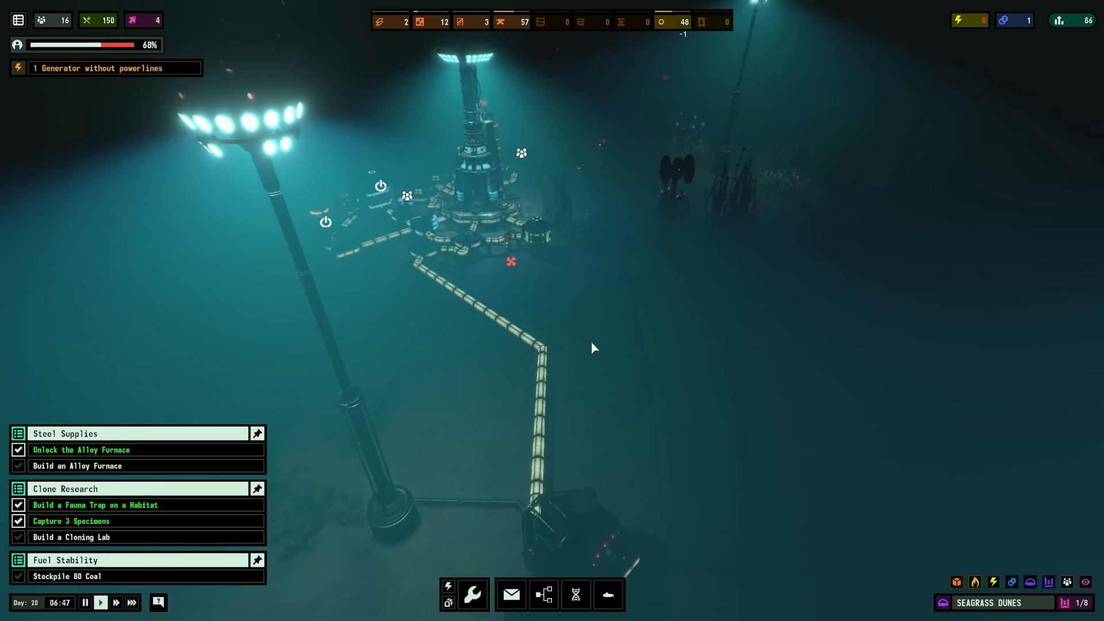
mouse_move(696, 390)
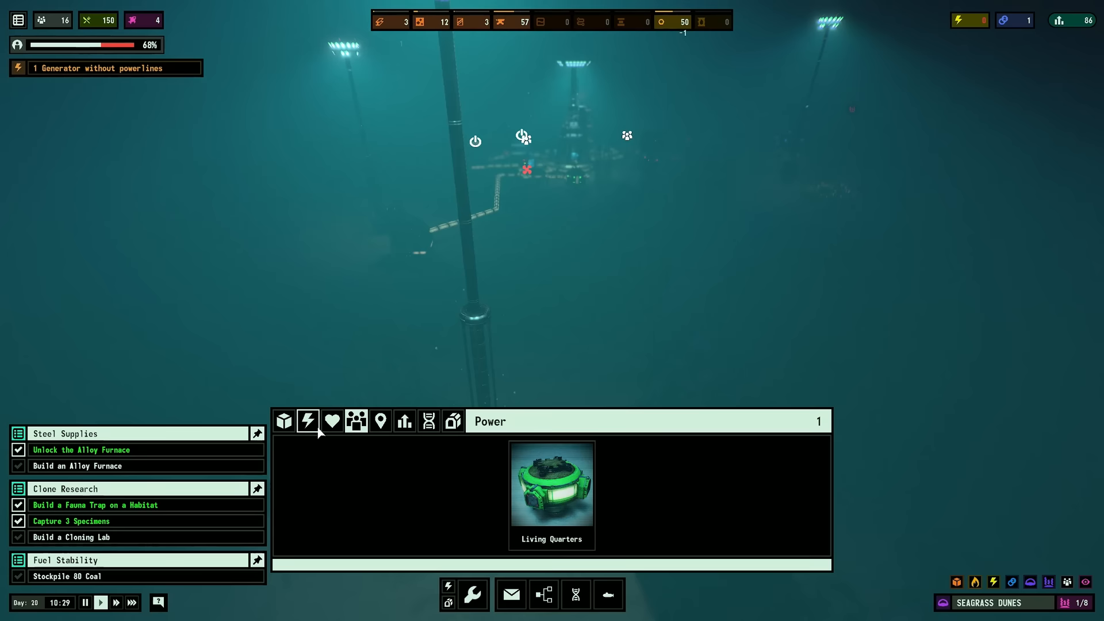
Show the Power category of buildings available in the build menu
left_click(551, 488)
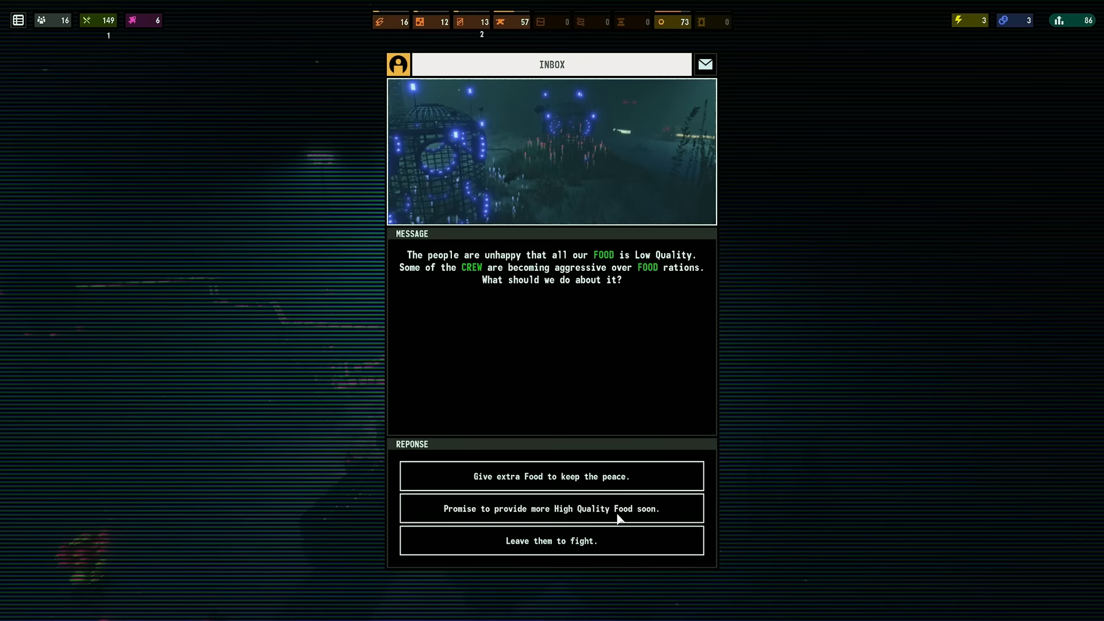
mouse_move(551, 477)
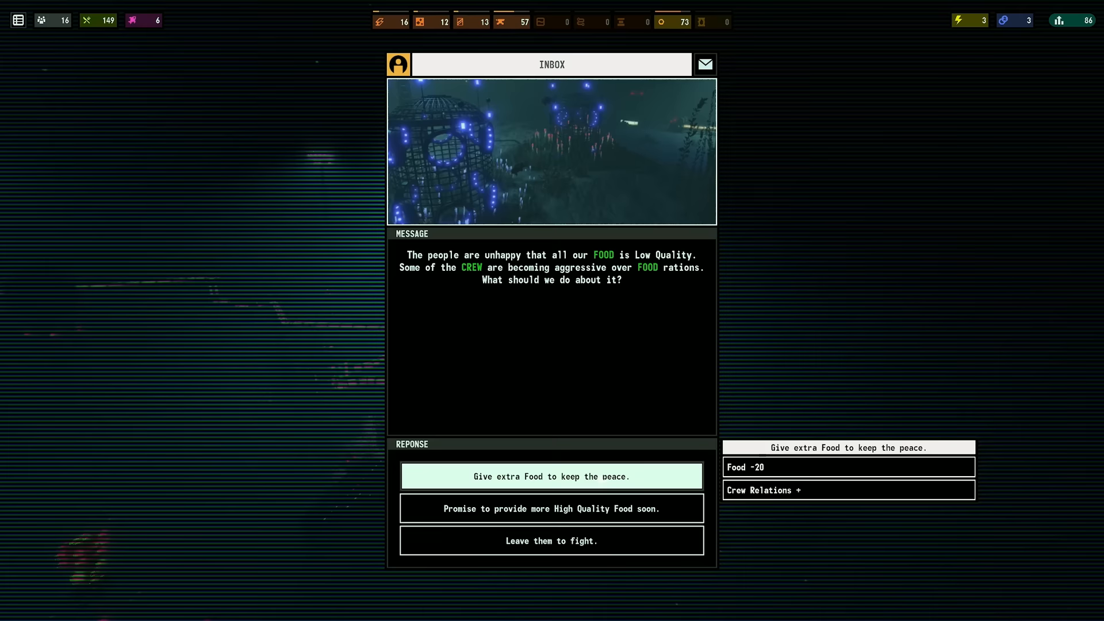
Answer the food complaint with 'Give extra Food to keep the peace.'
left_click(551, 476)
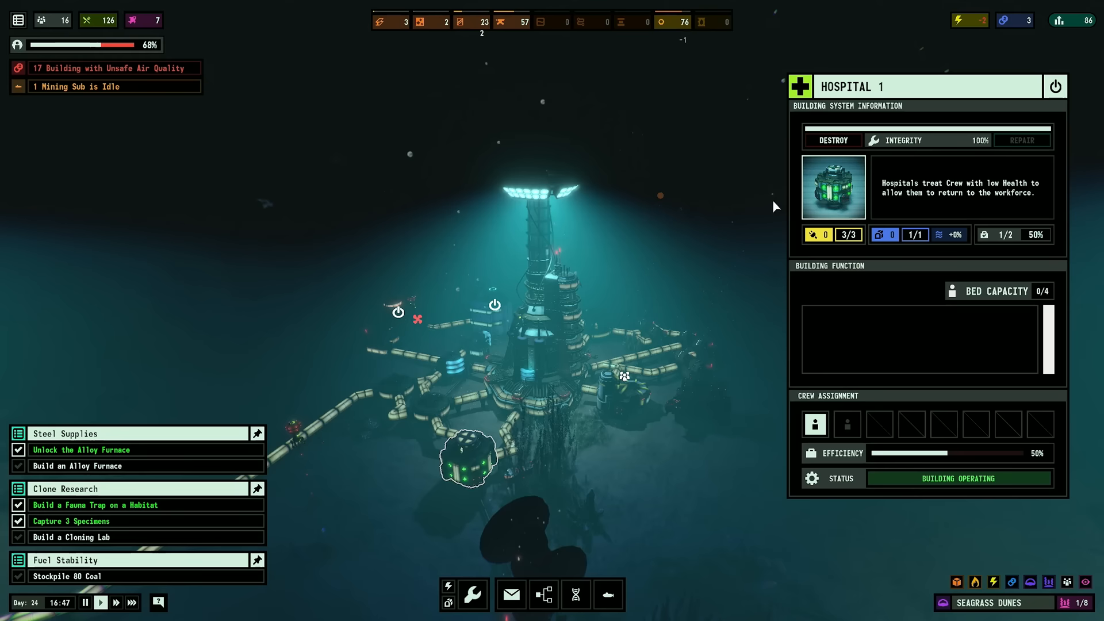
Continue past the cloning inbox message so The First Clone objective becomes active
left_click(510, 595)
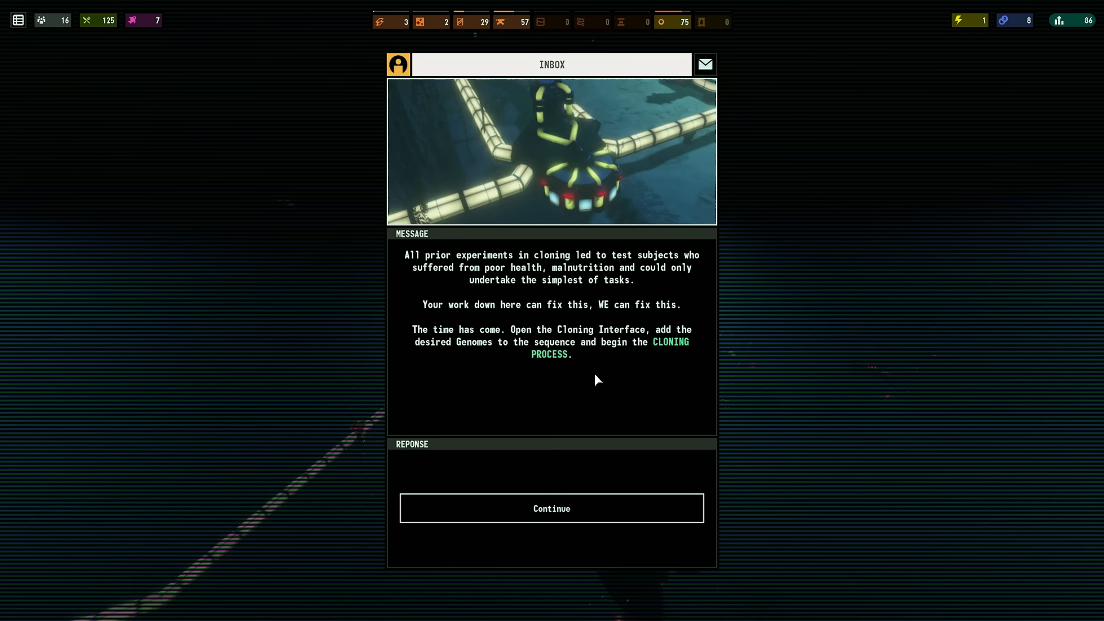
left_click(551, 507)
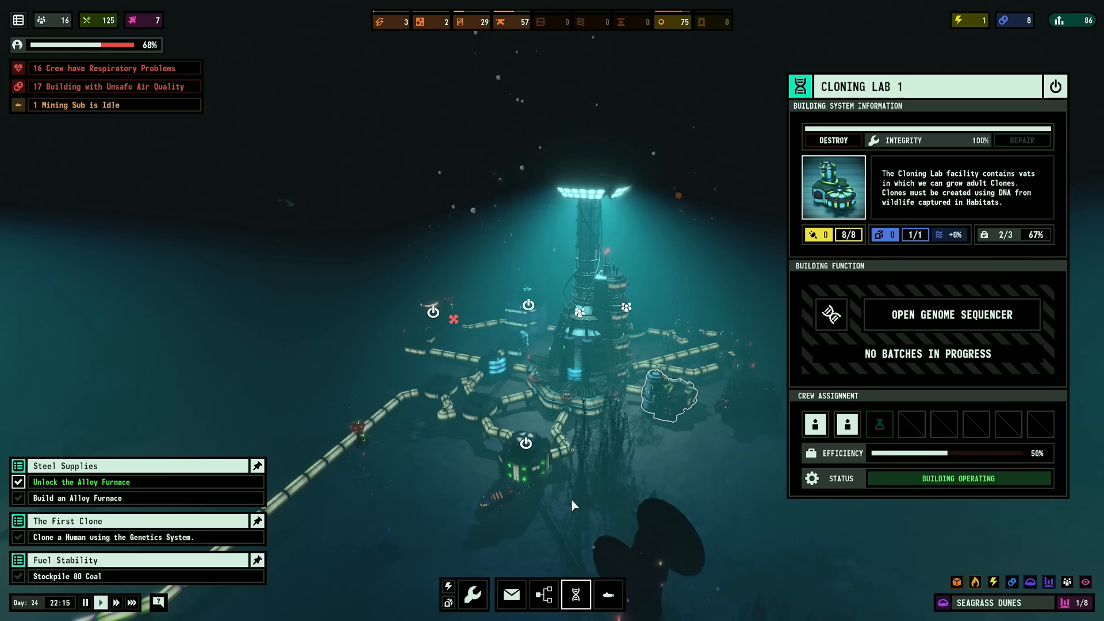
Begin cloning from the single sequenced Spider Crab genome, which fails, and return to the world view
left_click(951, 314)
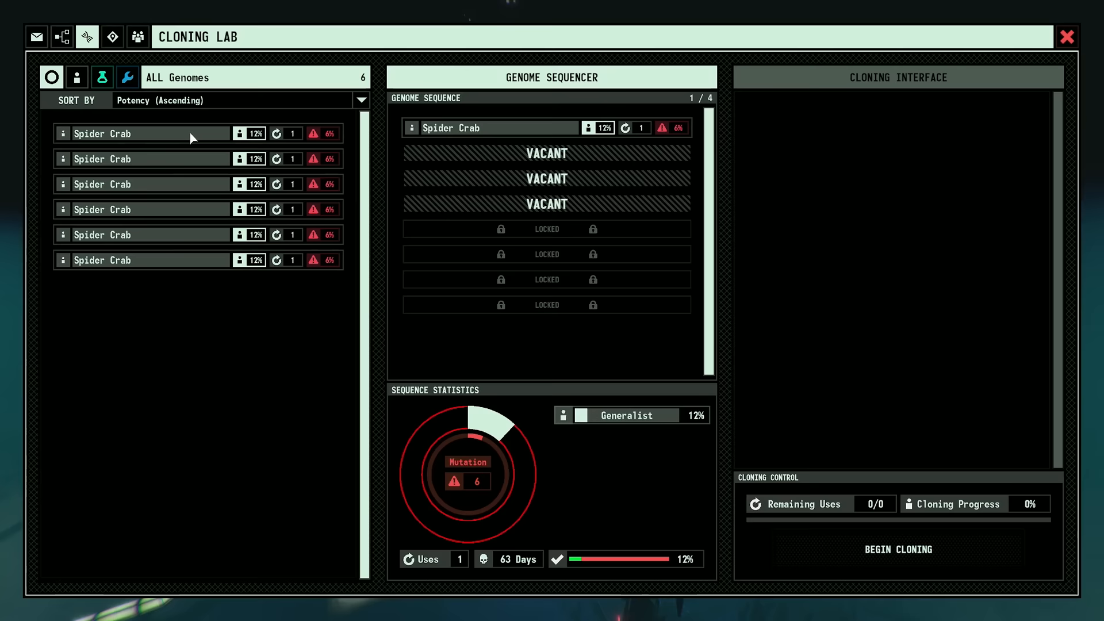
mouse_move(488, 444)
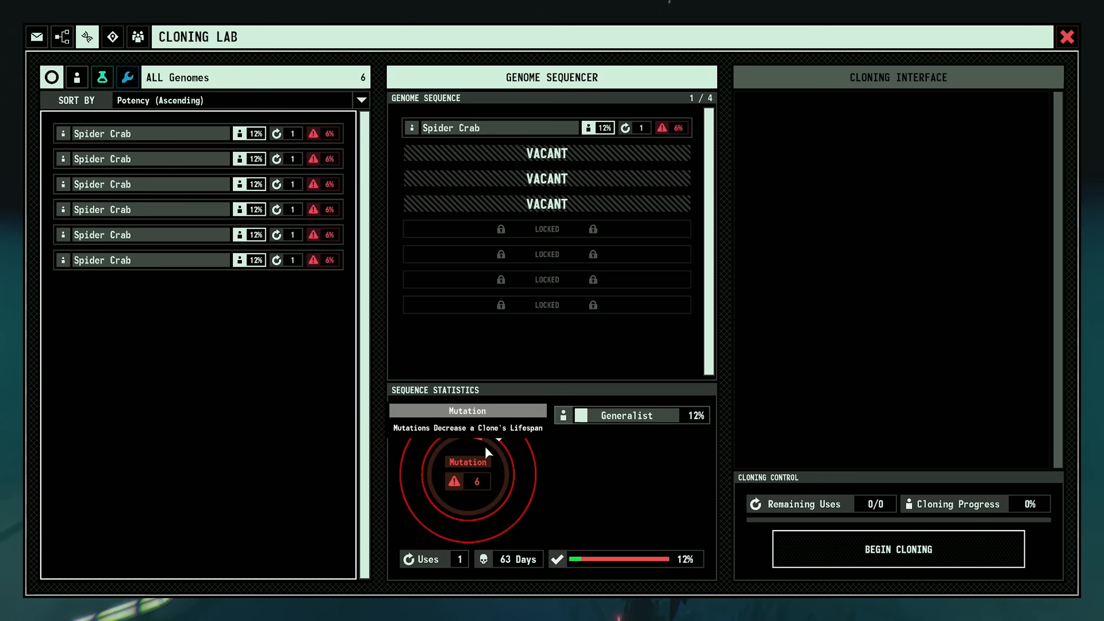
left_click(897, 549)
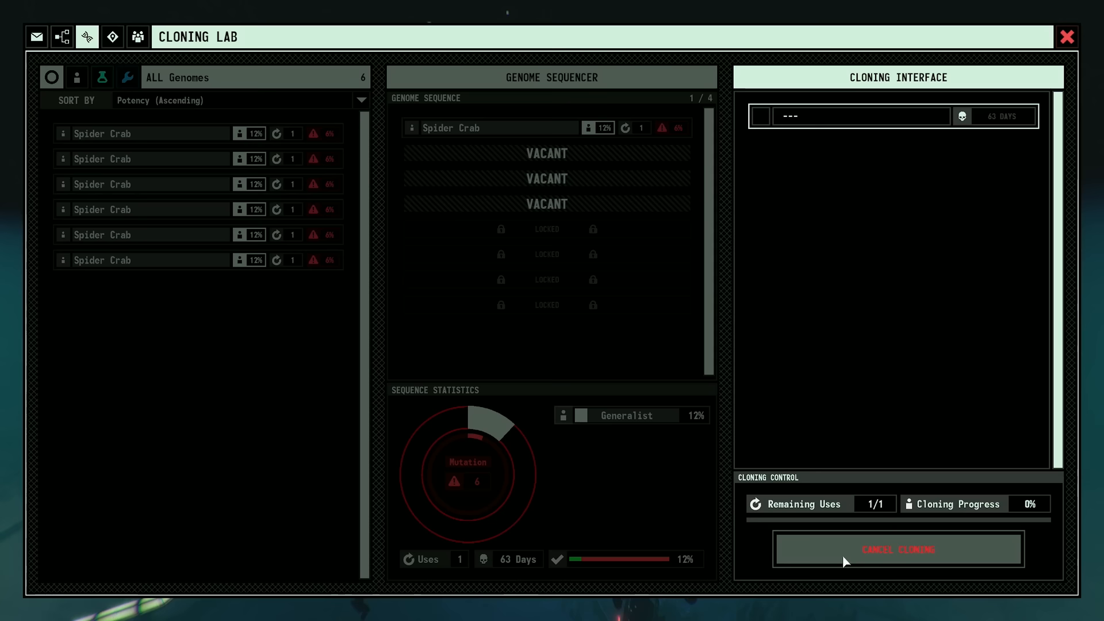
left_click(1066, 37)
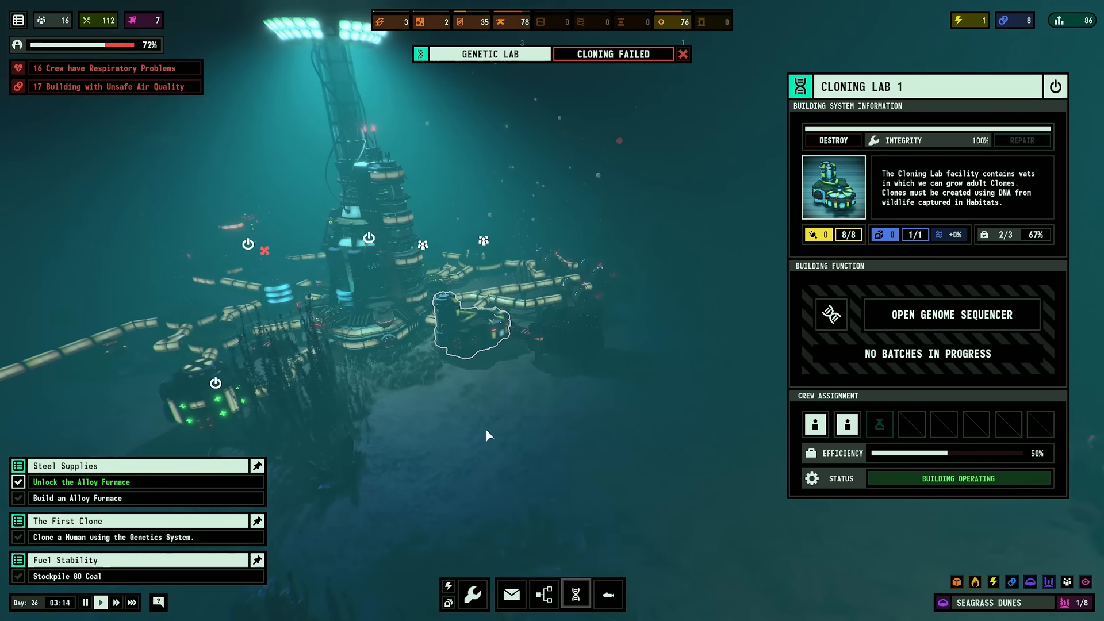
Reach the Crew Management roster via the Cloning Lab's Genome Sequencer, listing generalists with respiratory problems
left_click(951, 315)
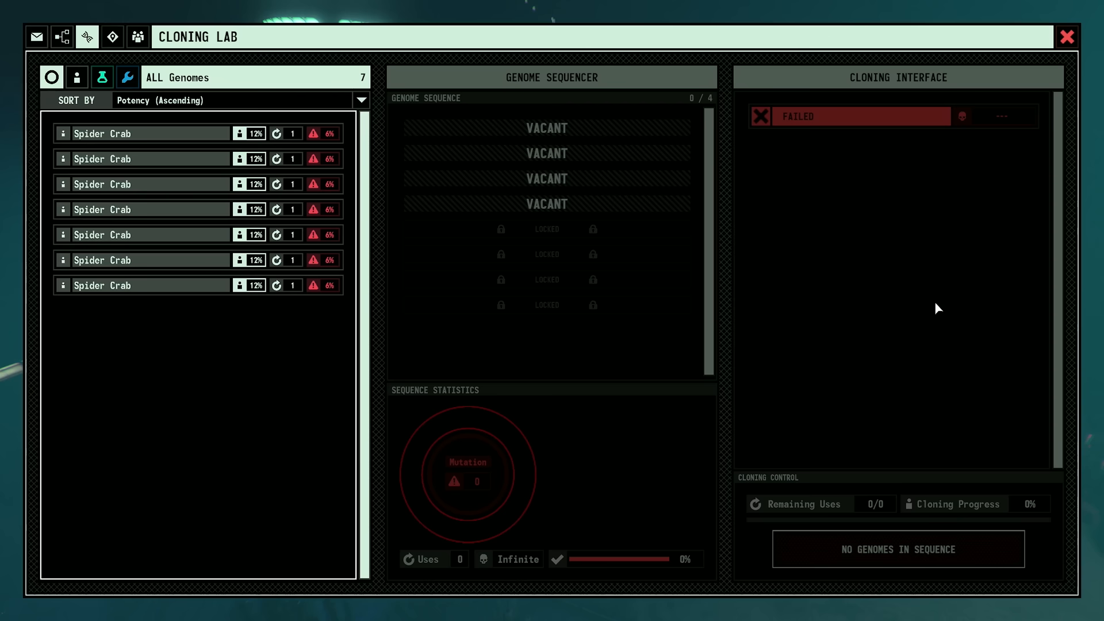
left_click(1068, 37)
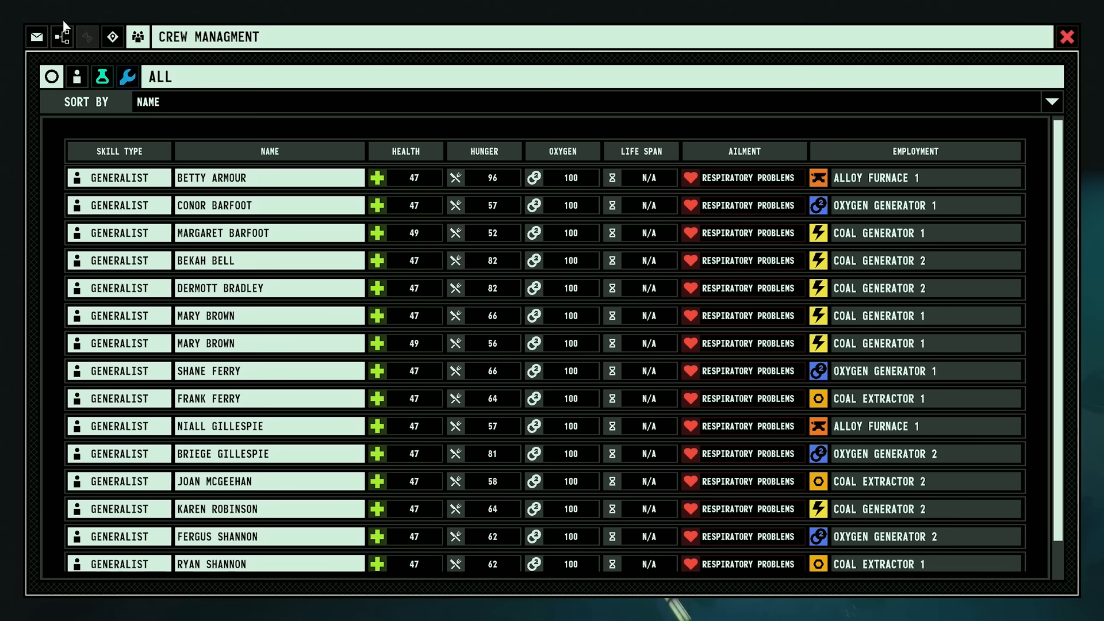
Inspect Mining Relay 1's iron gathering and the oxygen grid lens, then read the hard coal vein message
left_click(1068, 37)
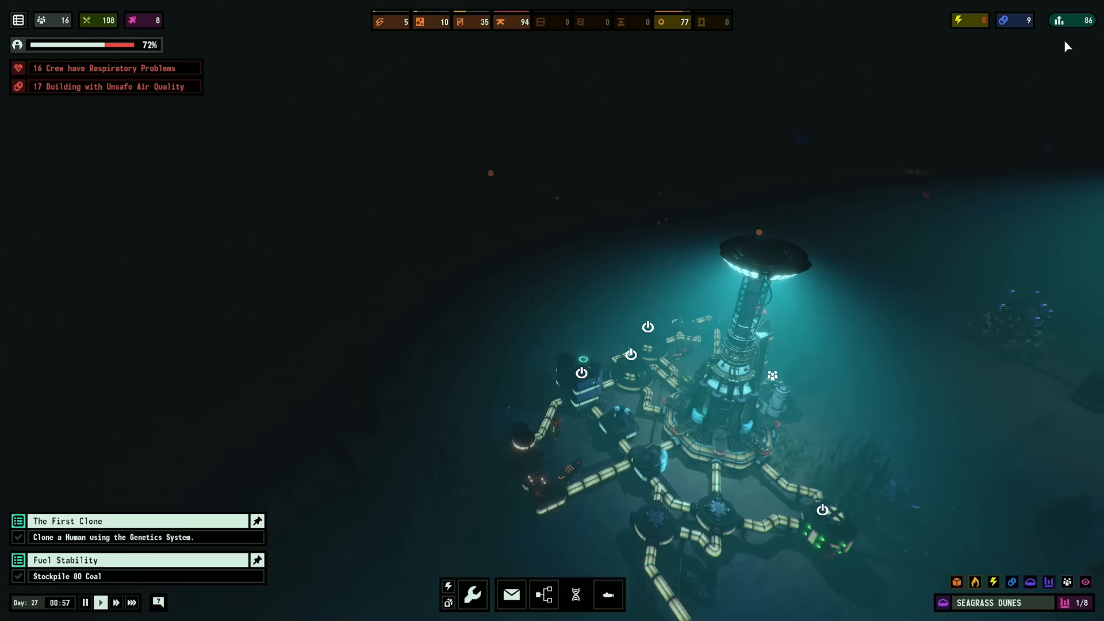
left_click(480, 372)
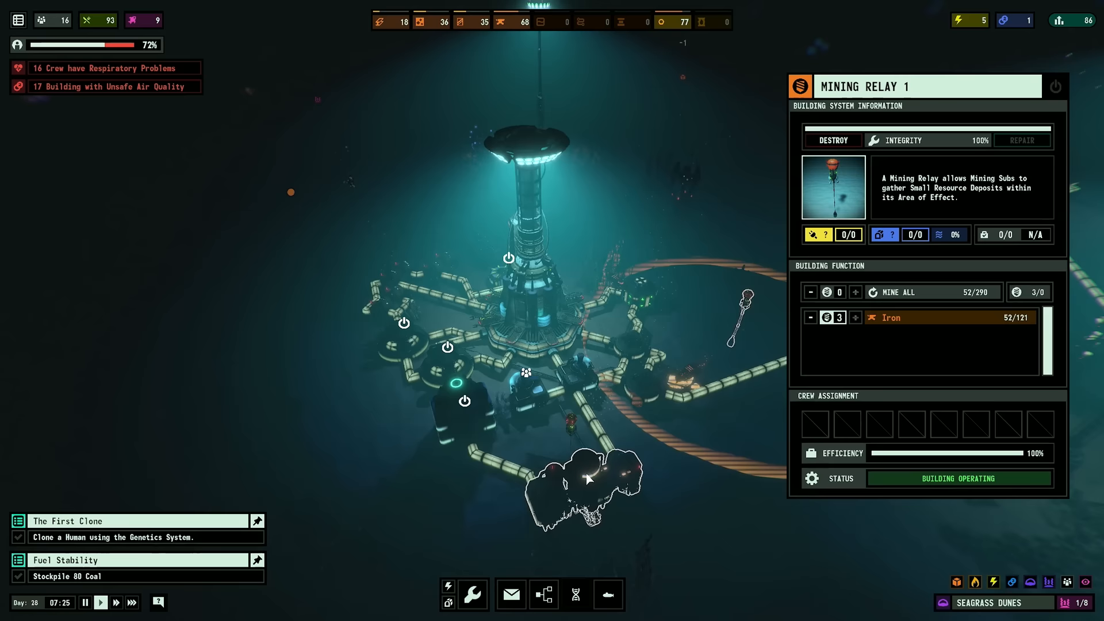
left_click(575, 595)
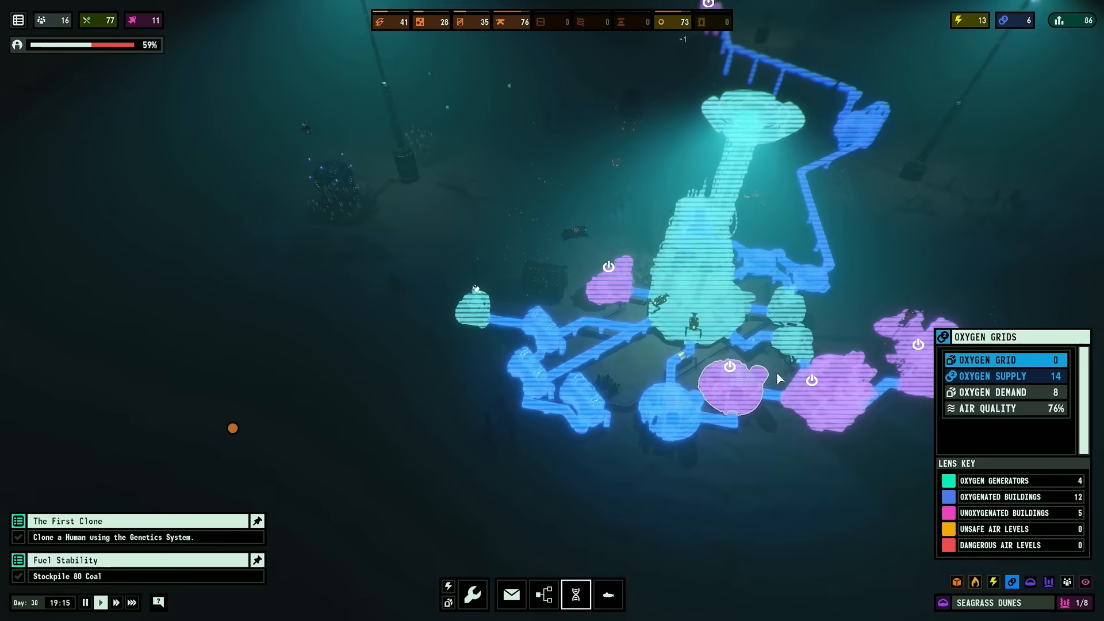
left_click(511, 595)
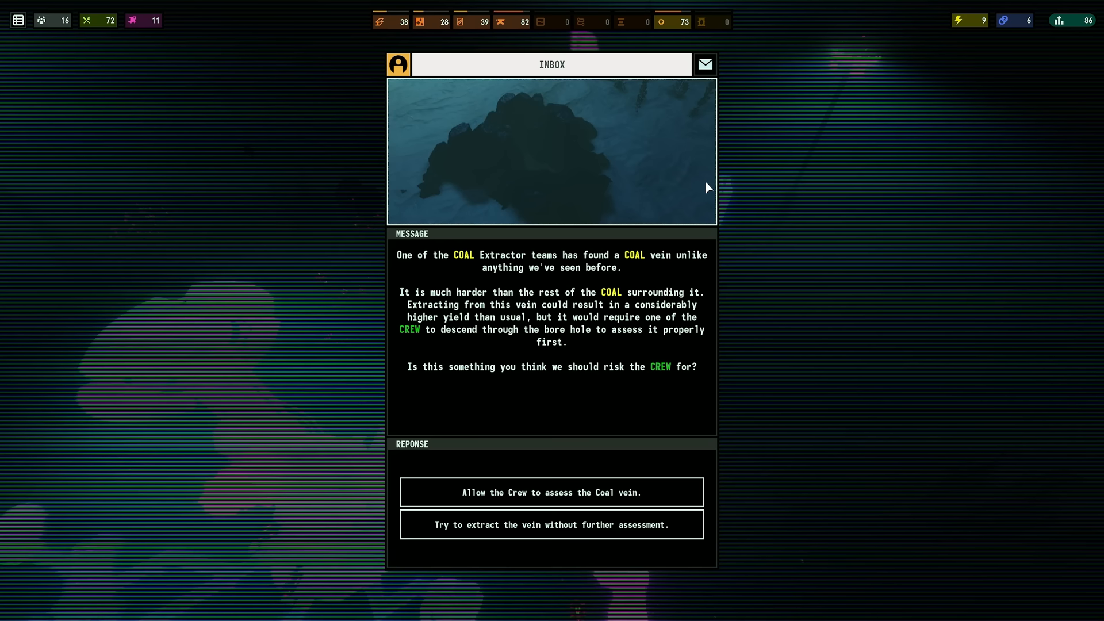
Respond to the coal vein message and confirm the Generalist roster shows no ailments
left_click(551, 492)
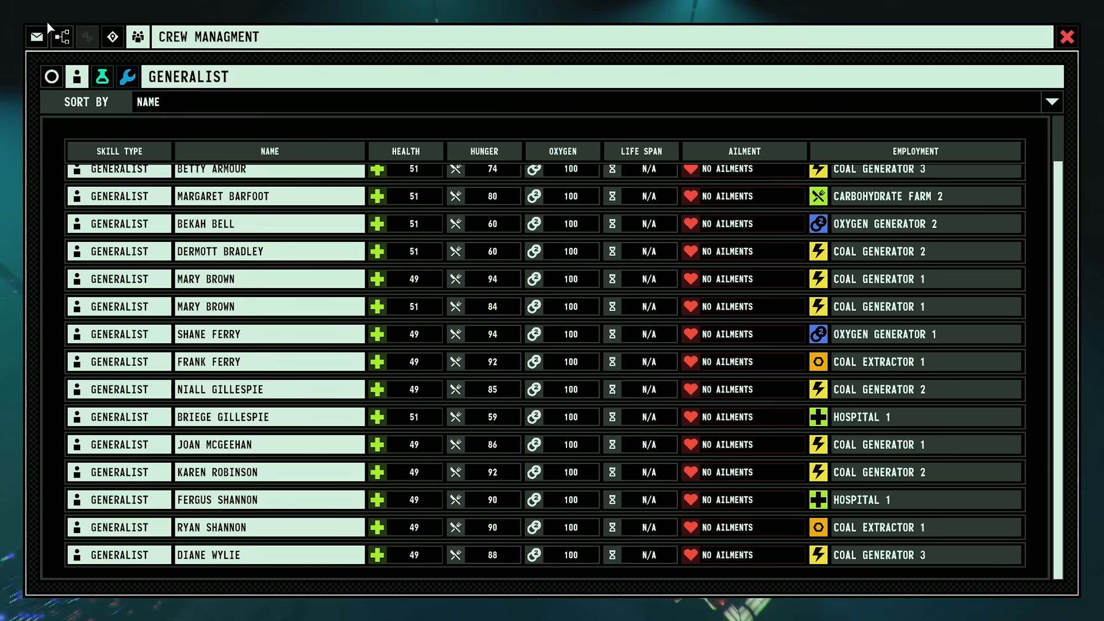
left_click(1068, 37)
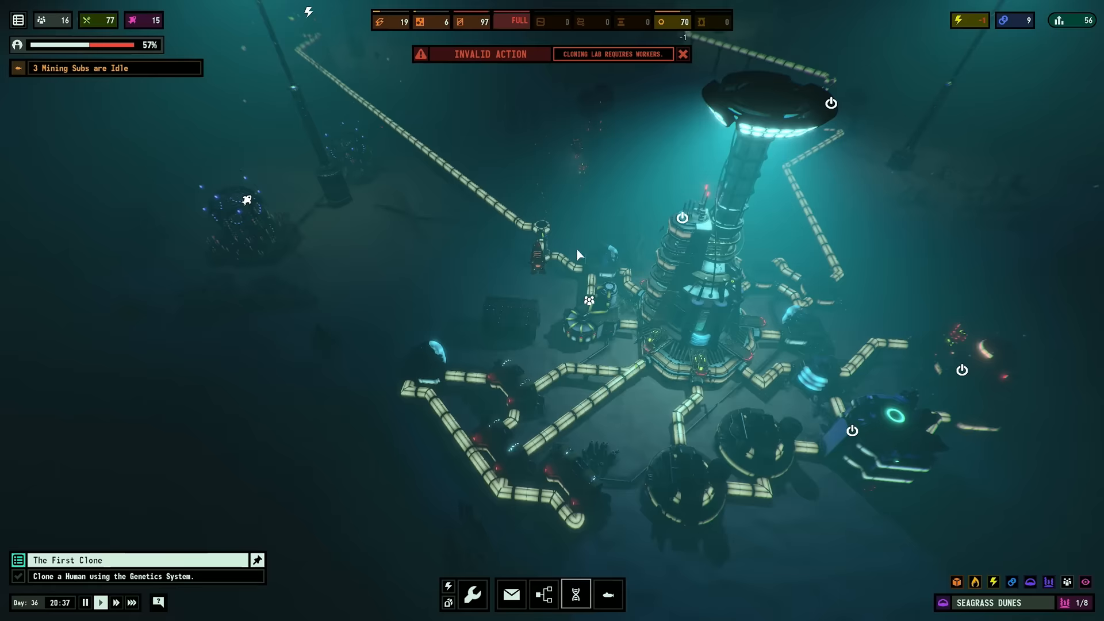
Begin cloning a human from the four-genome Rosefish and Spider Crab sequence in the Genome Sequencer
left_click(575, 594)
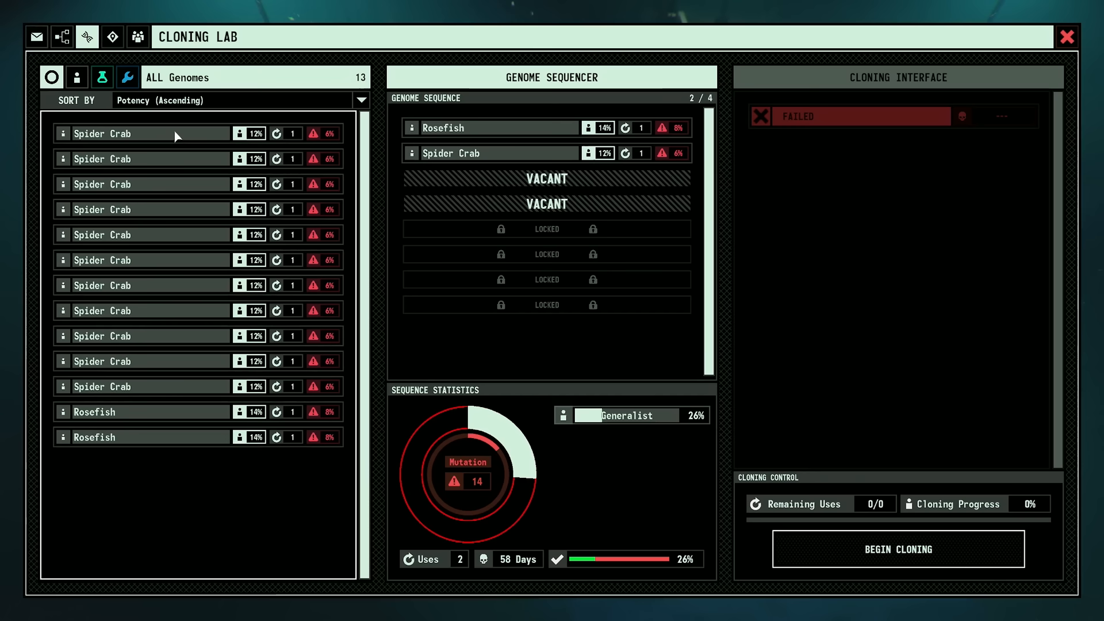
left_click(898, 549)
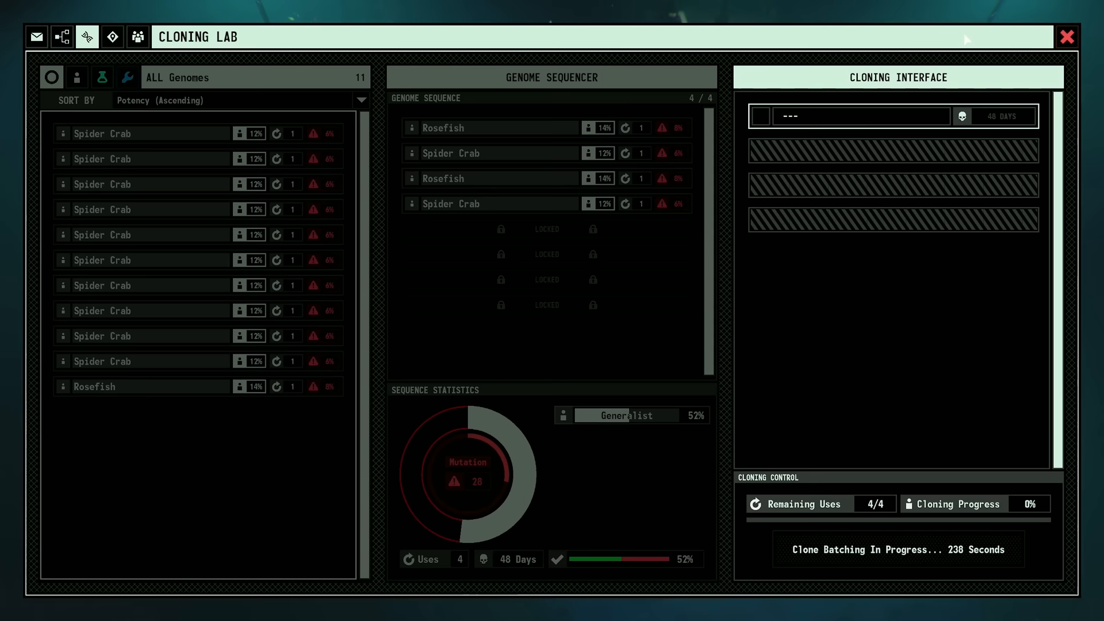
left_click(1068, 37)
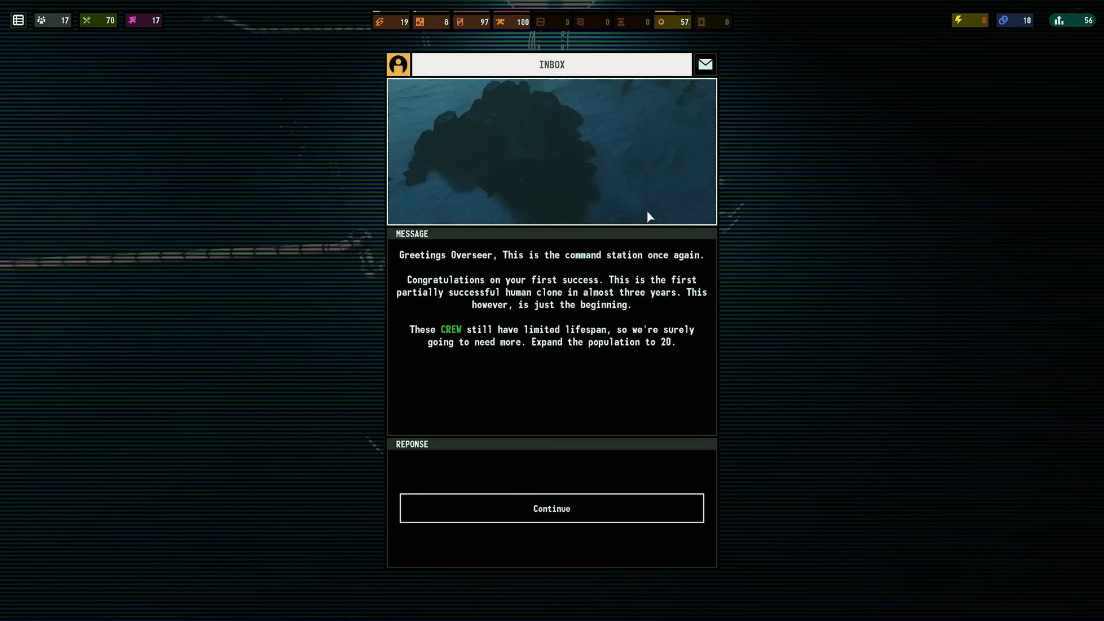
Acknowledge the first-clone message, close the Cloning Lab and inspect the idle Drill Extractor 1
left_click(551, 508)
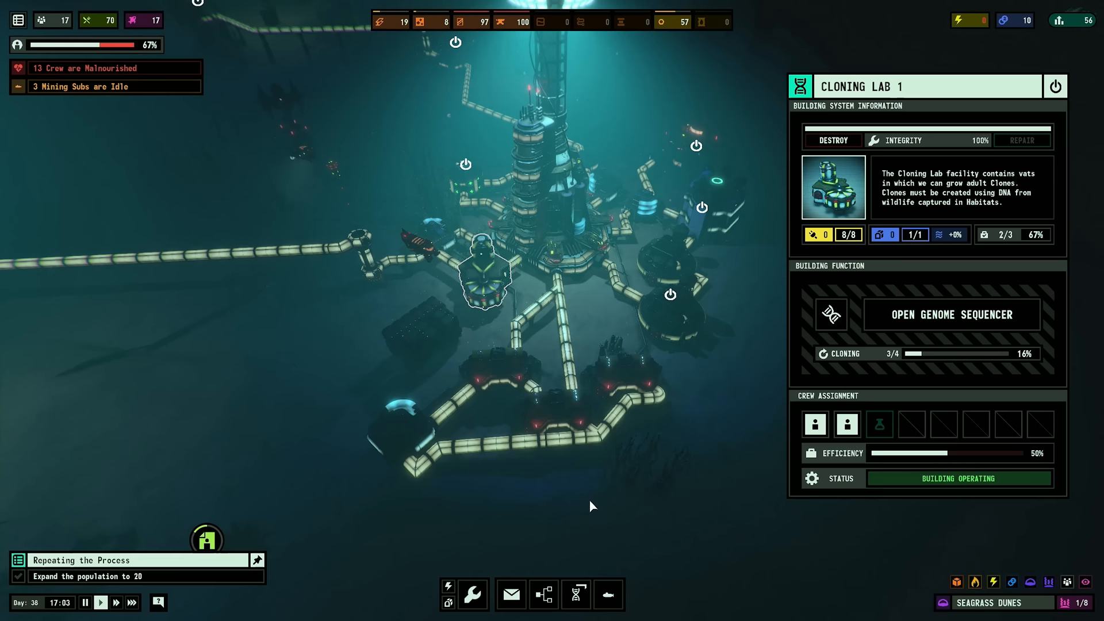
left_click(509, 594)
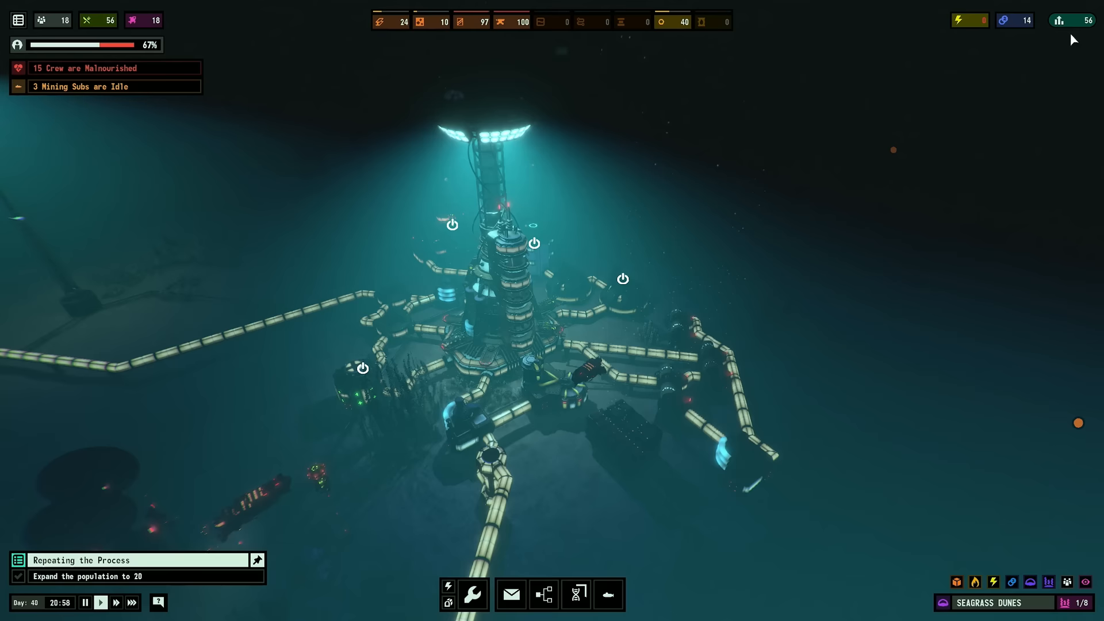
left_click(615, 308)
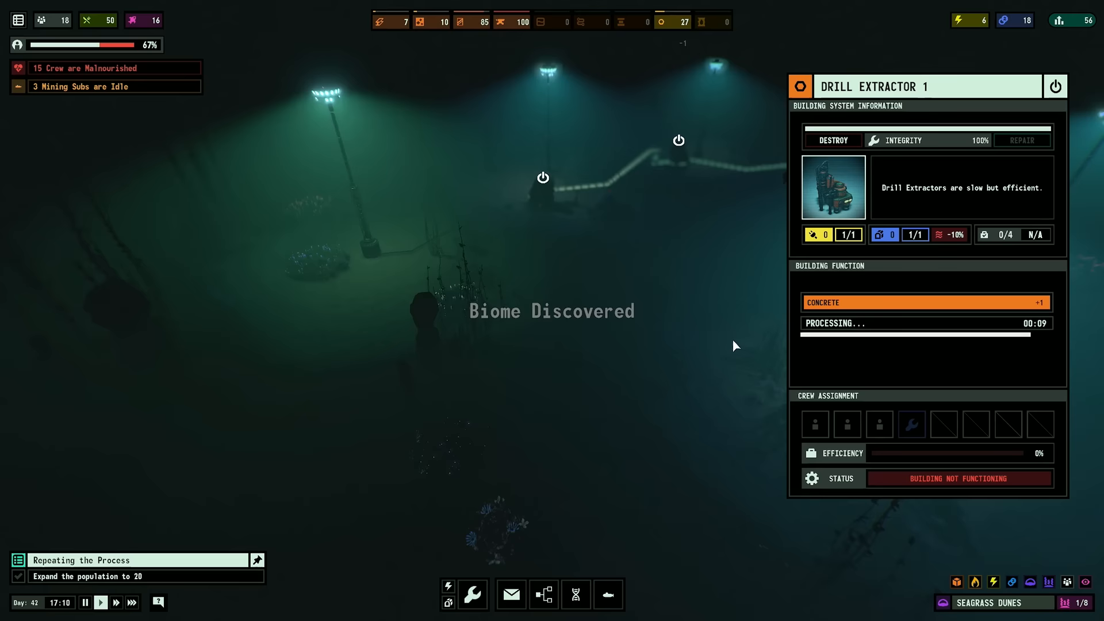
Place a Power Line among the distant lamps from the build menu
left_click(593, 384)
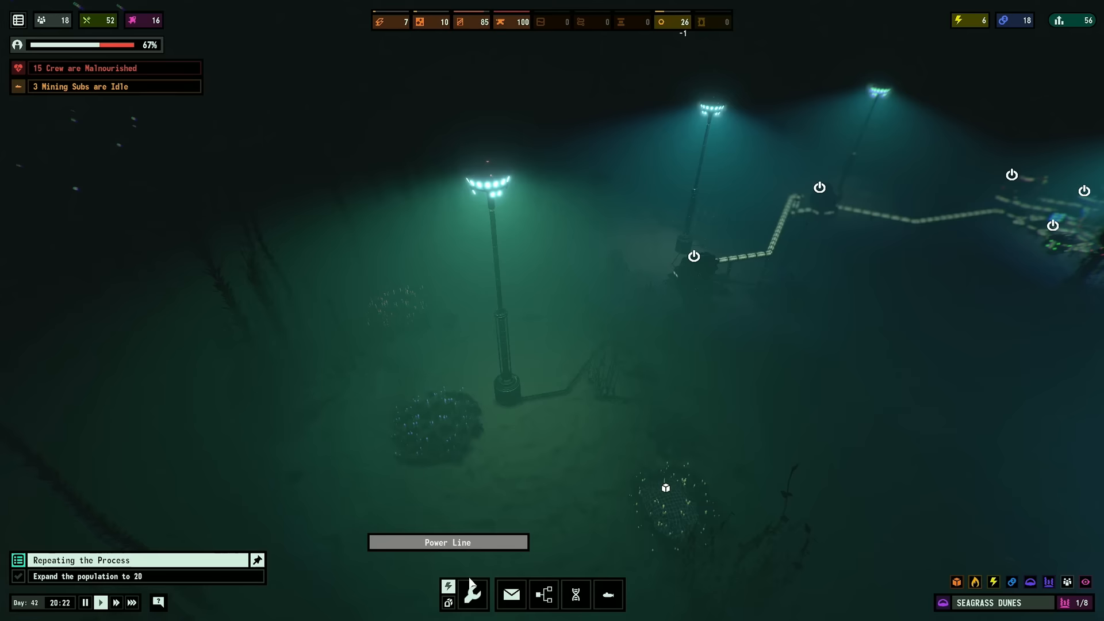
left_click(472, 594)
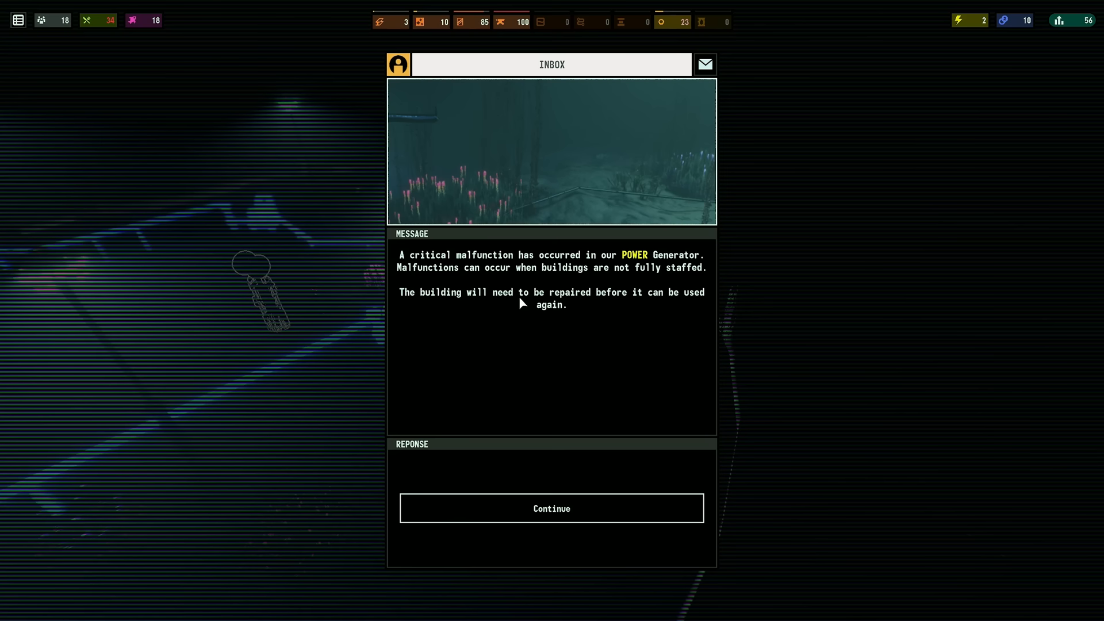
Acknowledge the generator malfunction message and select the unstaffed Alloy Furnace 1
left_click(551, 507)
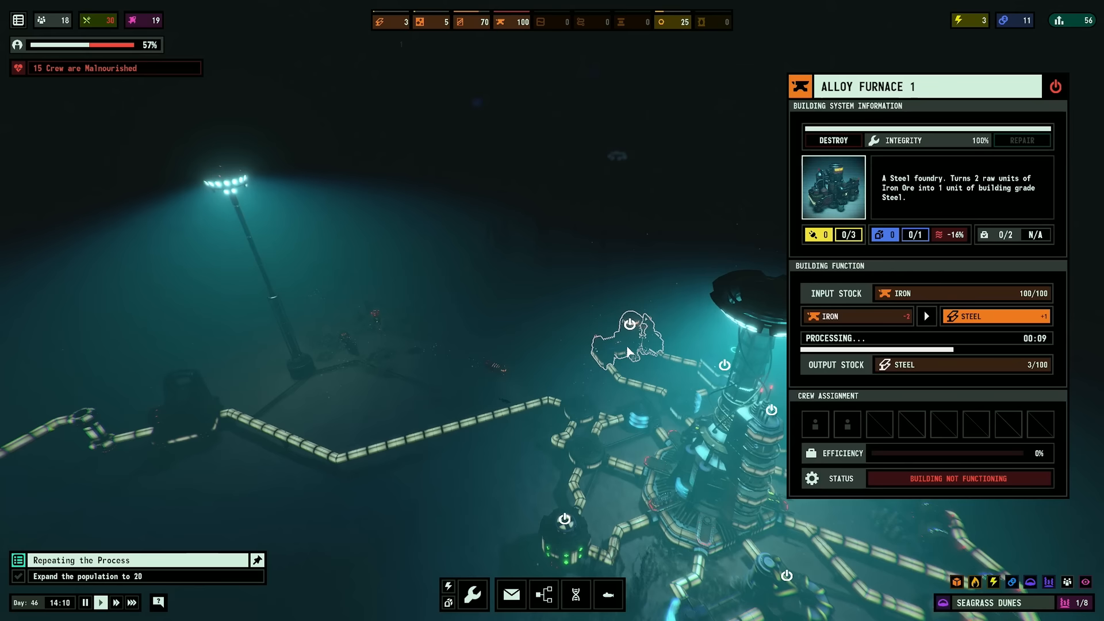
left_click(815, 424)
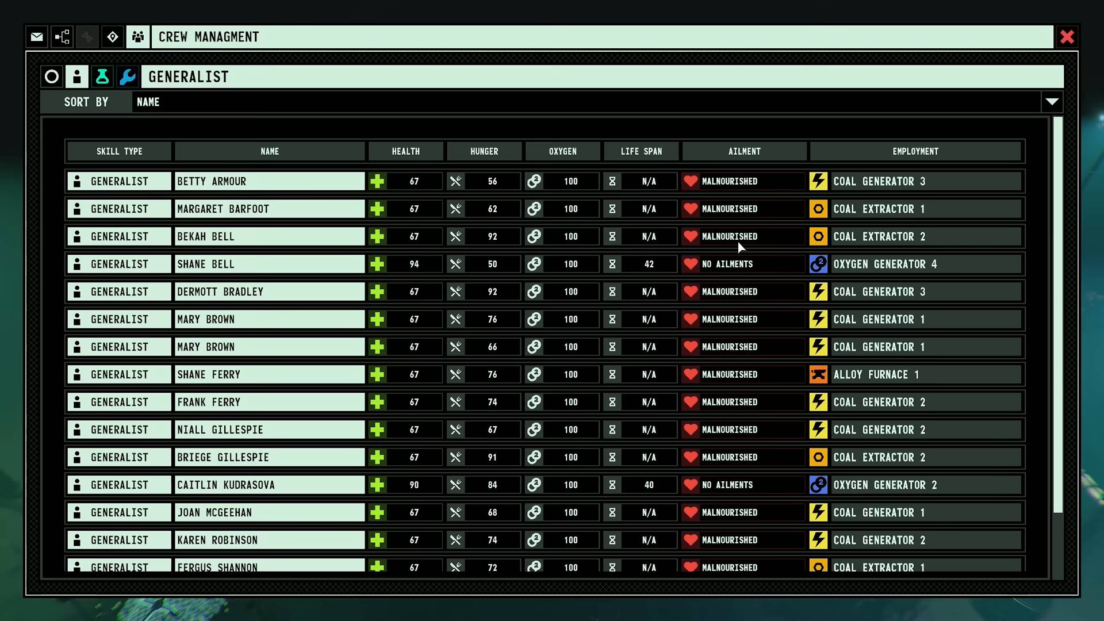
Bring up the Crew Management window and review the generalist roster
left_click(1067, 37)
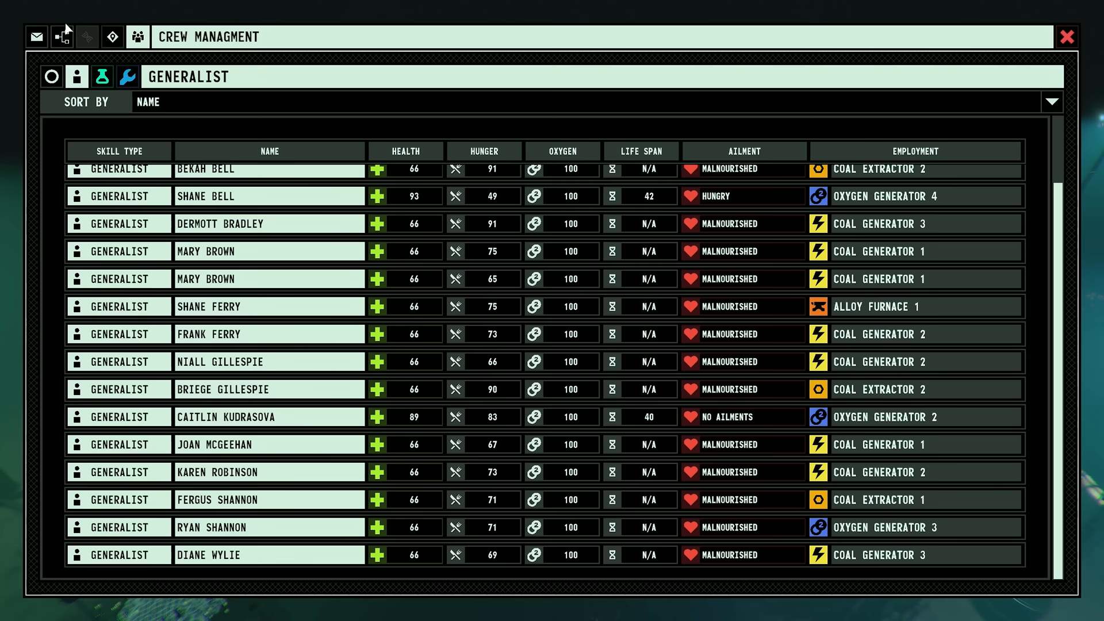
left_click(1067, 37)
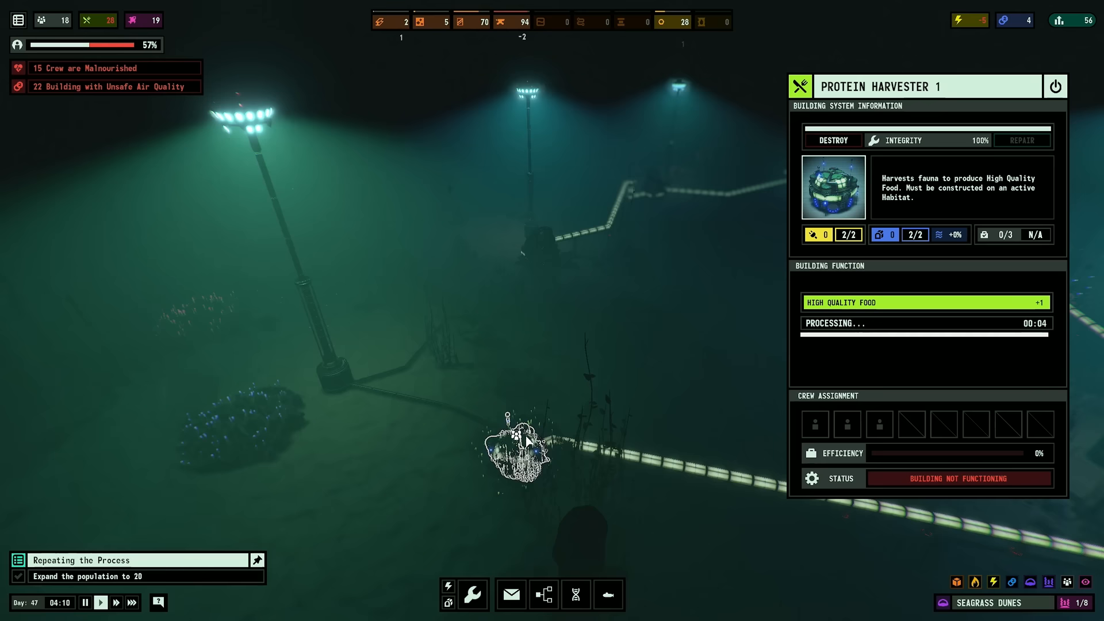
Assign a generalist to an empty crew slot on Protein Harvester 1
left_click(814, 424)
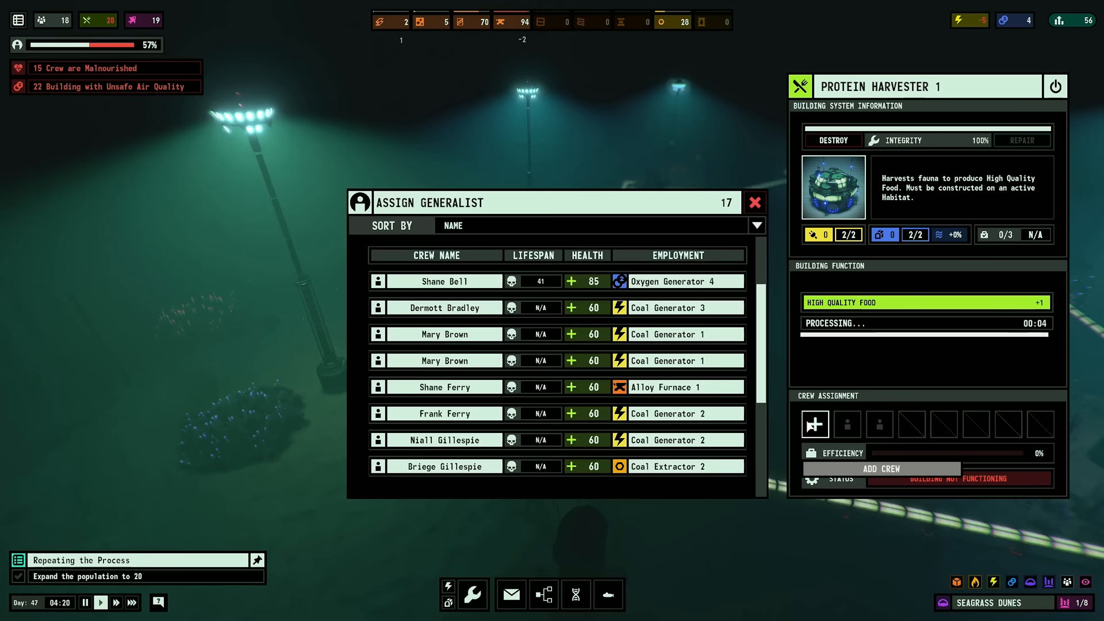
left_click(756, 203)
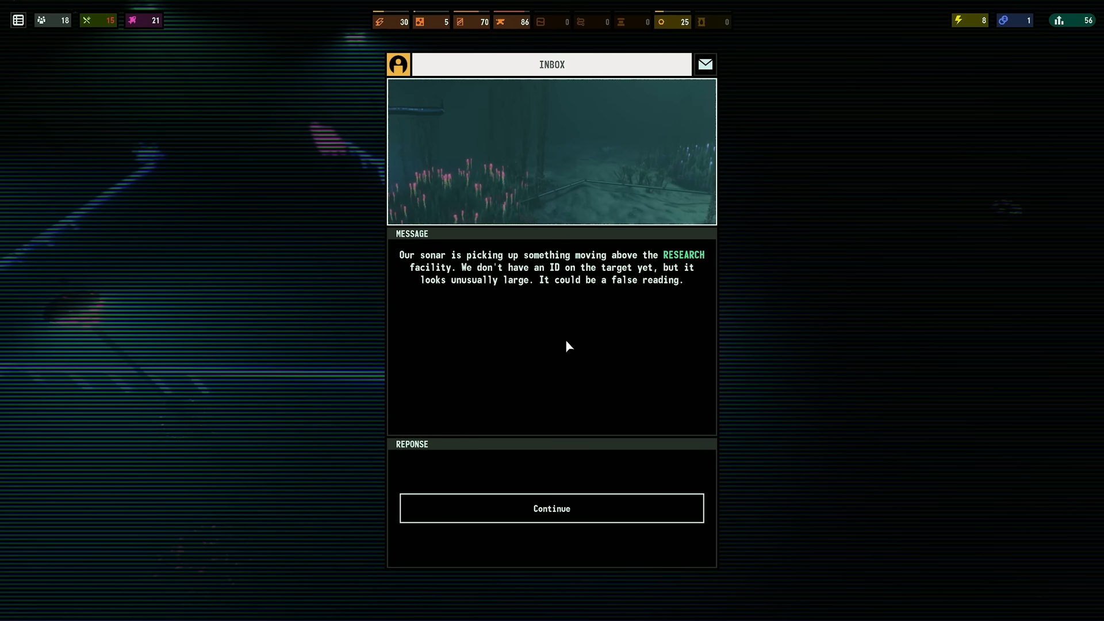
Dismiss the sonar report about something large above the research facility
left_click(551, 507)
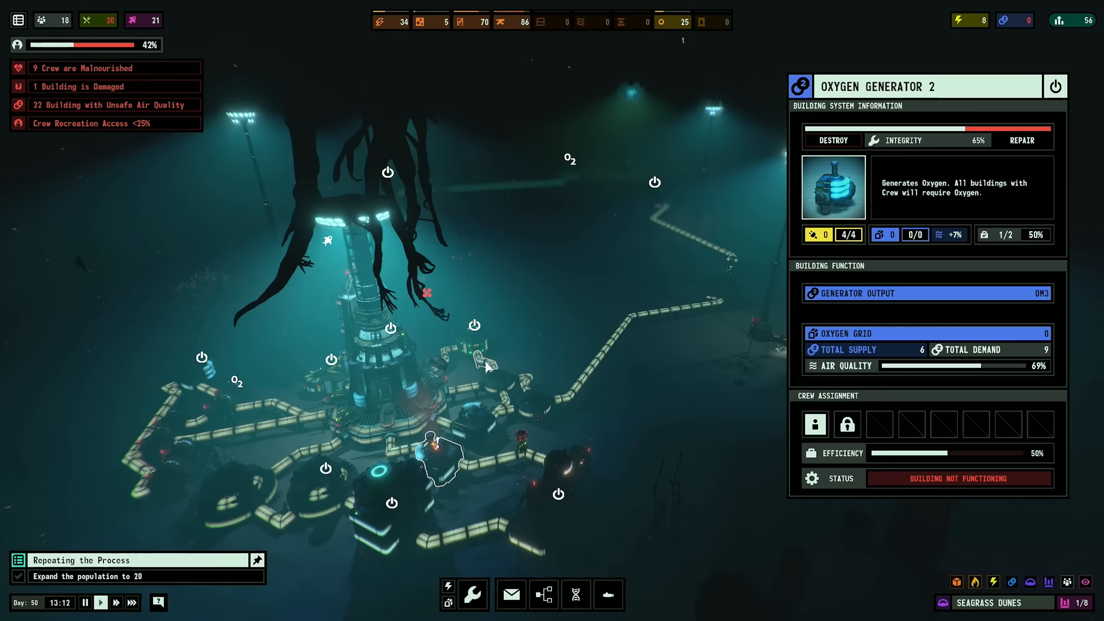
Clear the damaged-building alert and assign a generalist to Coal Extractor 1
left_click(1020, 141)
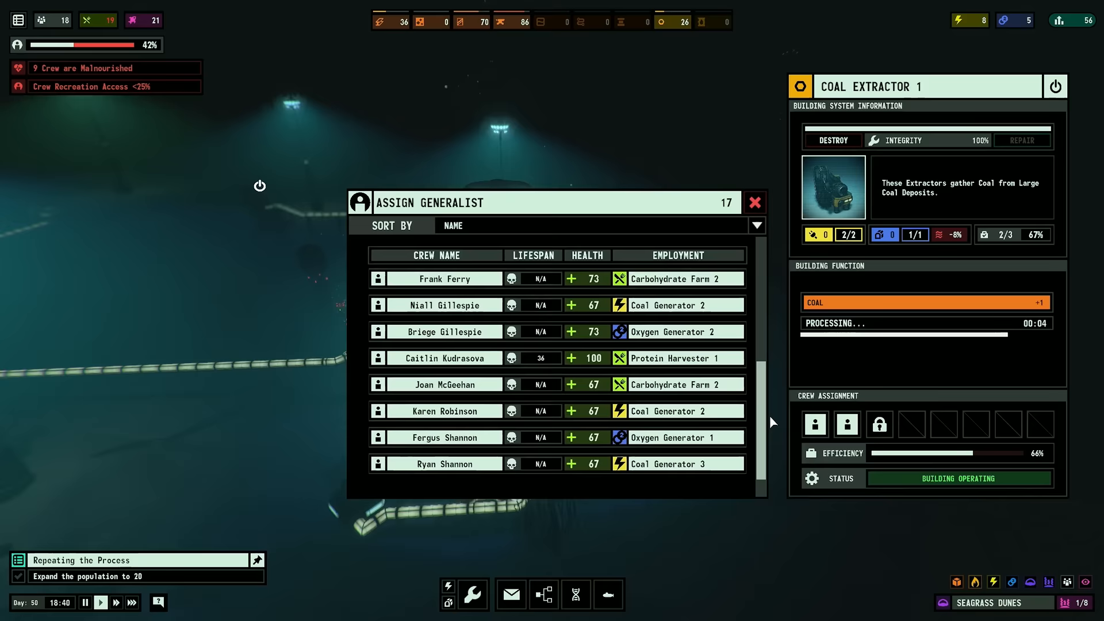
left_click(755, 202)
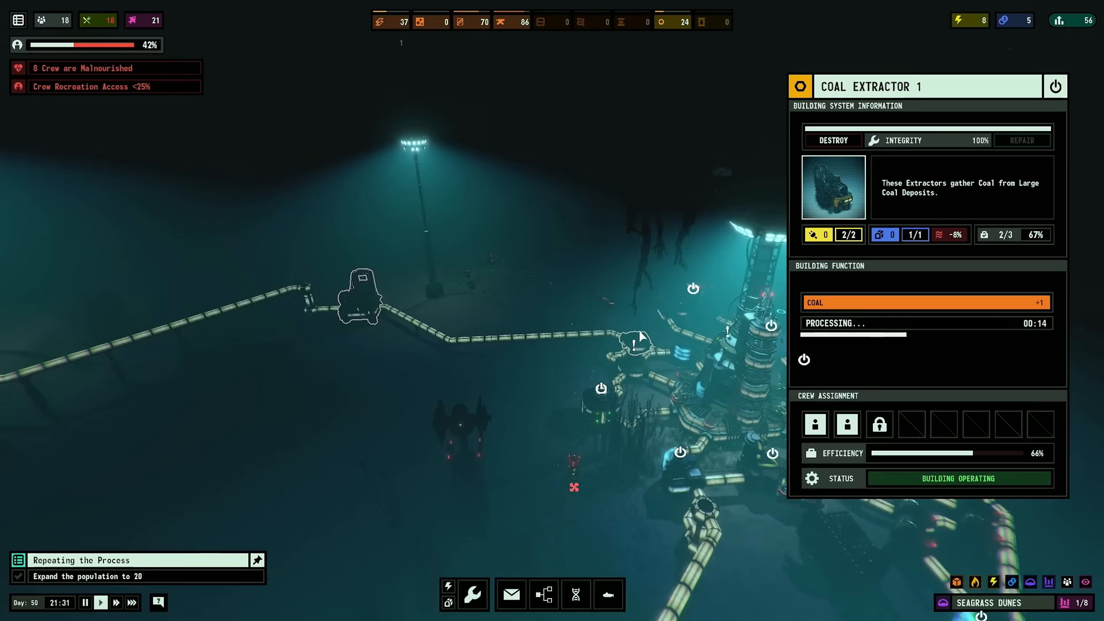
left_click(510, 595)
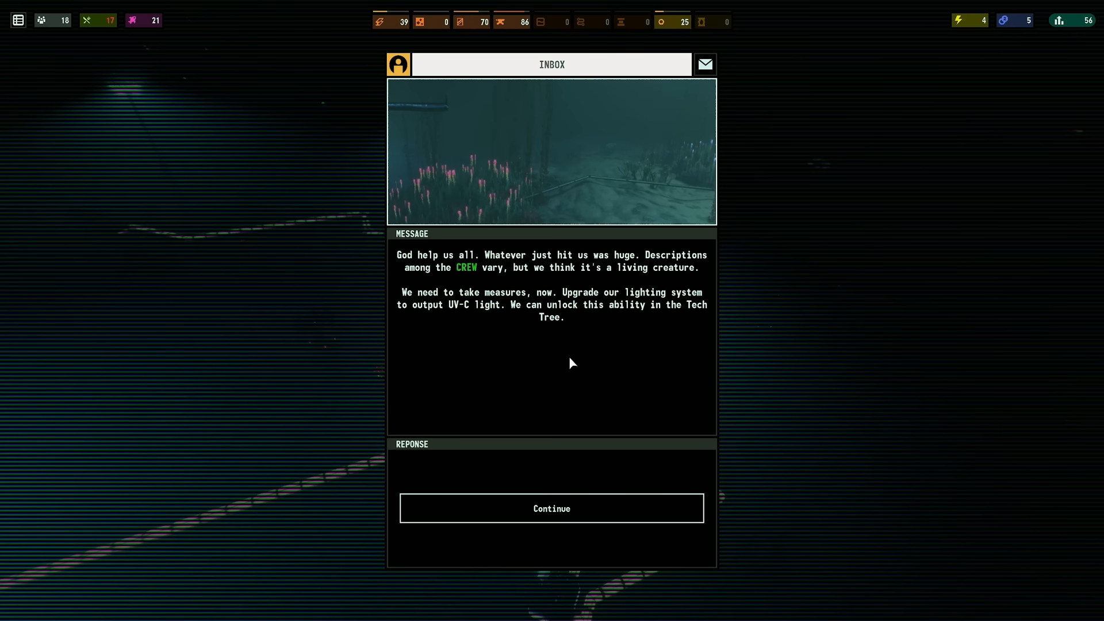
Dismiss the urgent message asking to upgrade lighting to UV-C
left_click(551, 507)
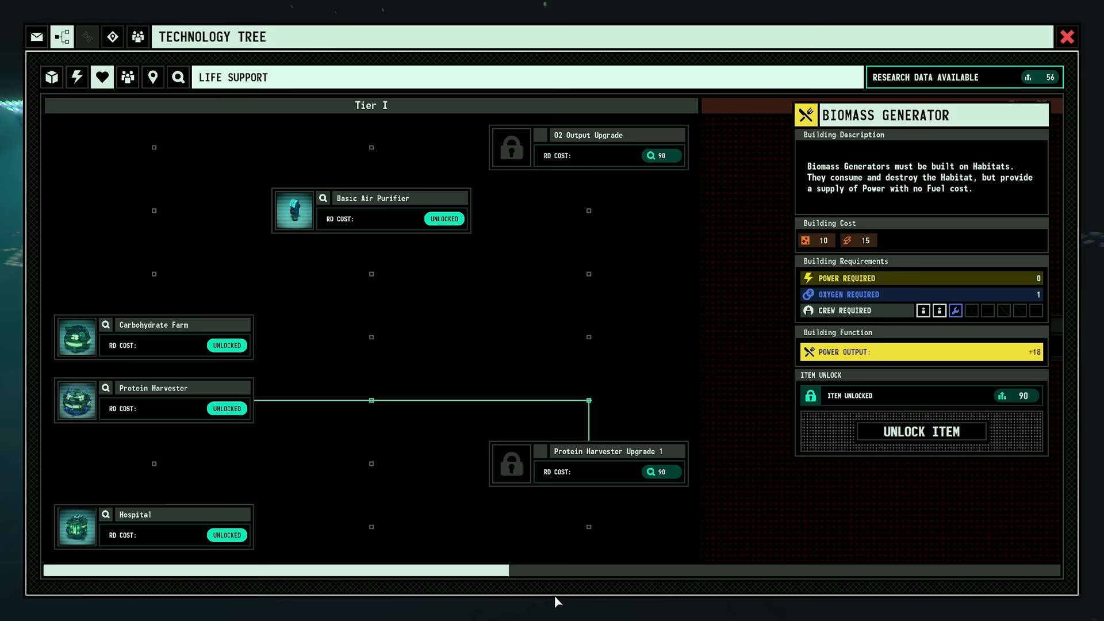
Check the Technology Tree and Crew Management before crewing Drill Extractor 1
left_click(1068, 37)
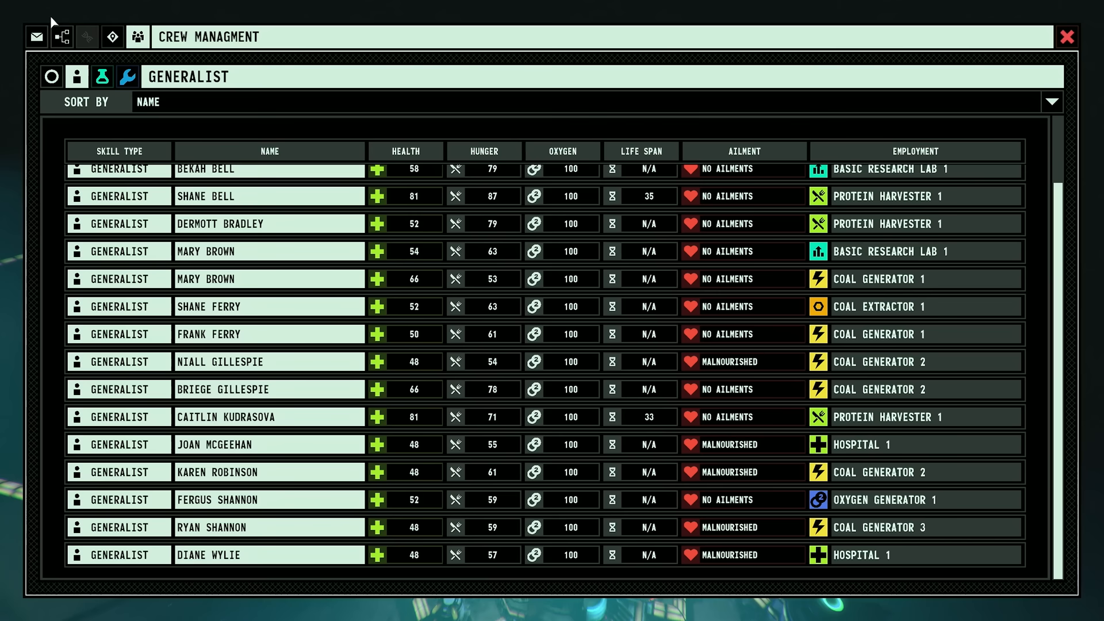
left_click(1067, 36)
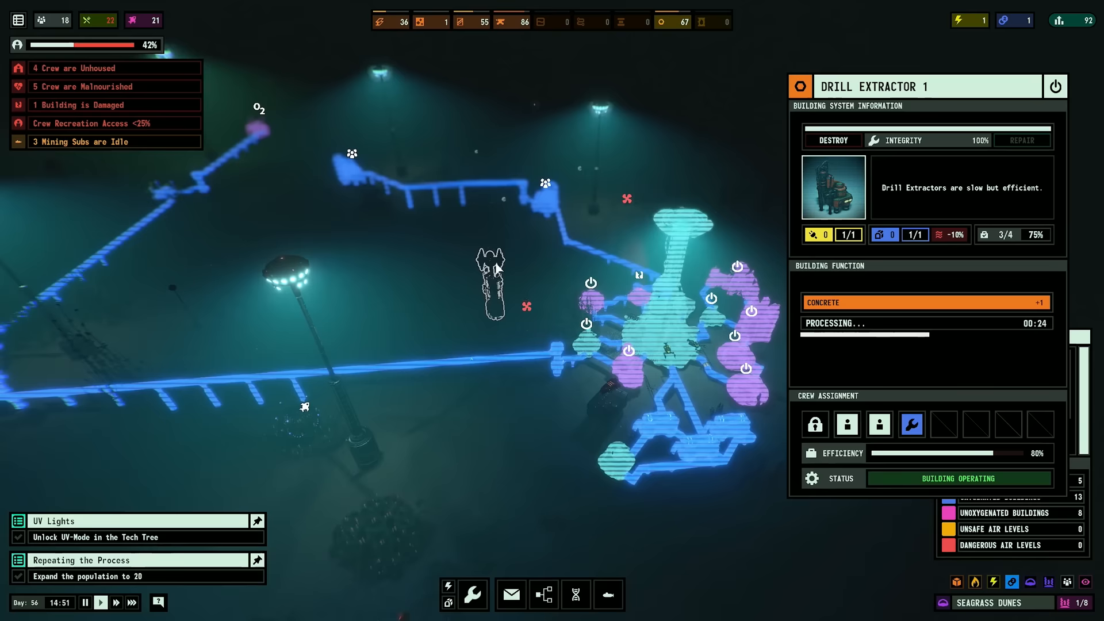
Check the crew roster, then unlock the O2 Output Upgrade under Life Support for 90 research data
left_click(542, 593)
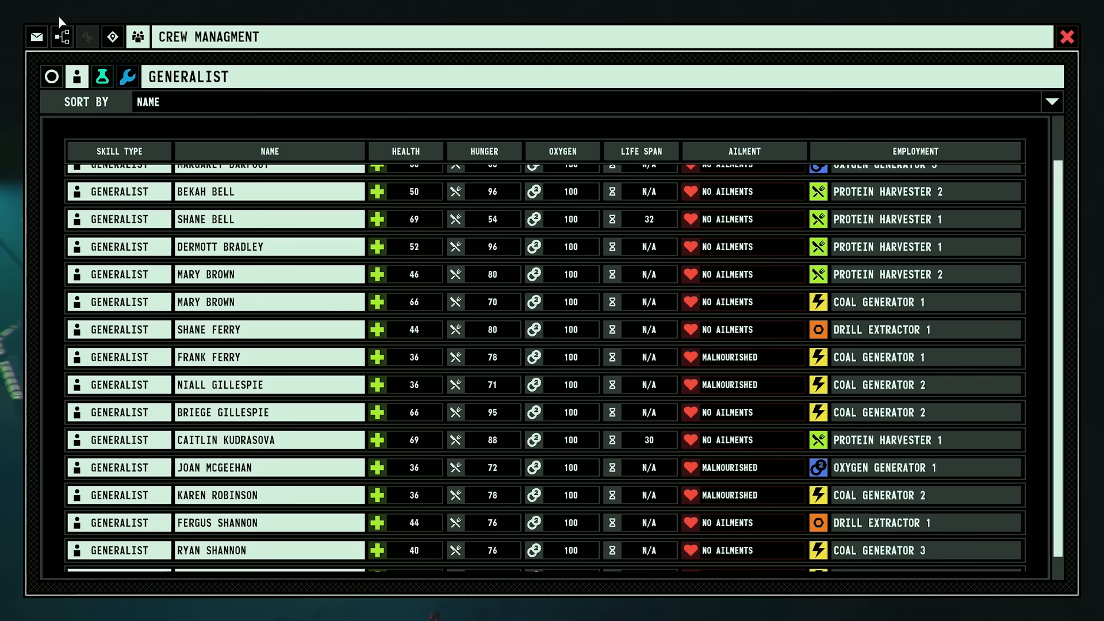
left_click(1067, 37)
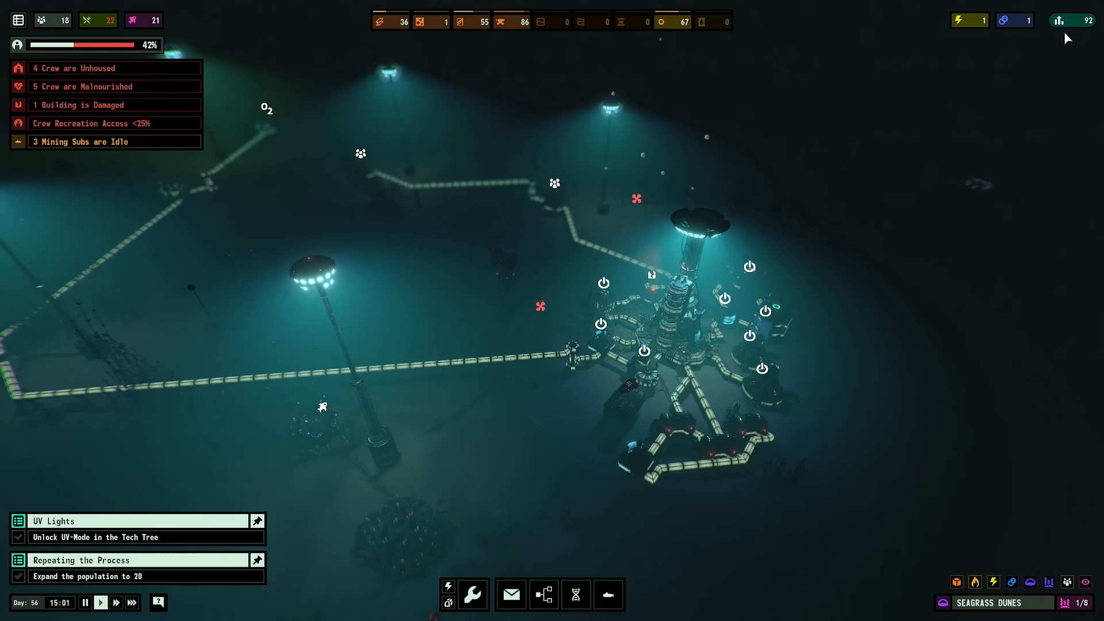
mouse_move(623, 222)
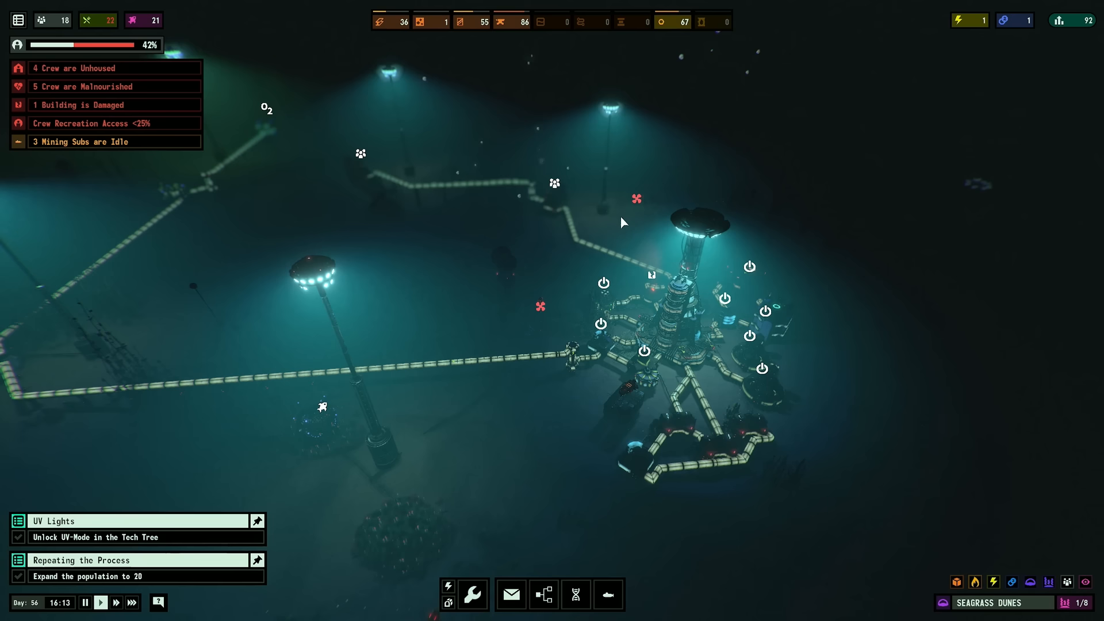
left_click(543, 594)
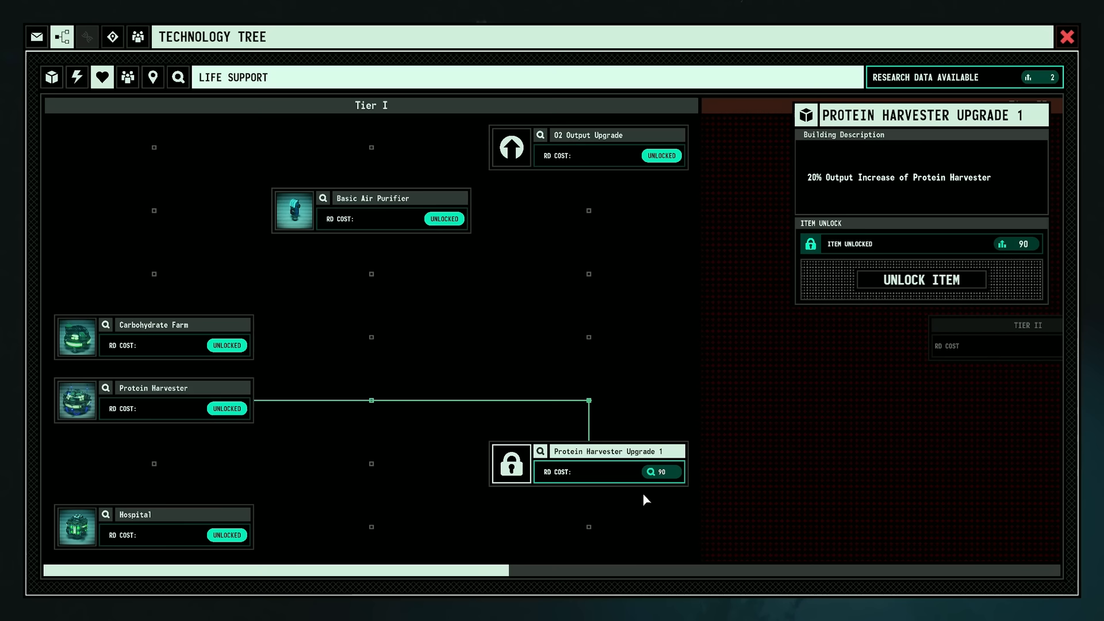
left_click(1066, 37)
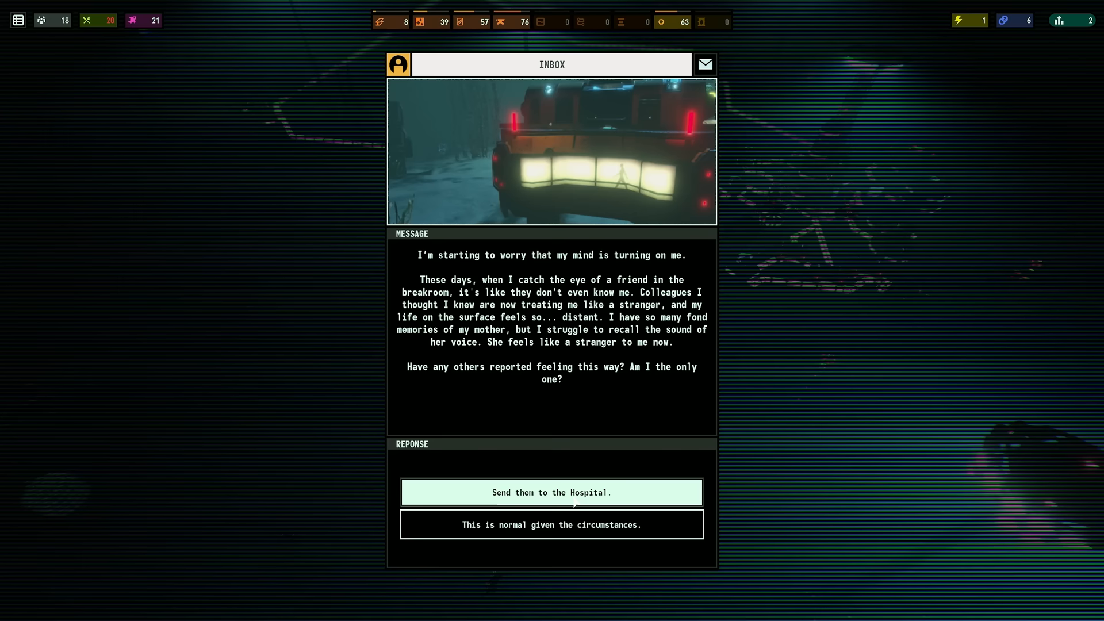
Reply to the memory-loss message by sending the crew member to the Hospital
left_click(551, 491)
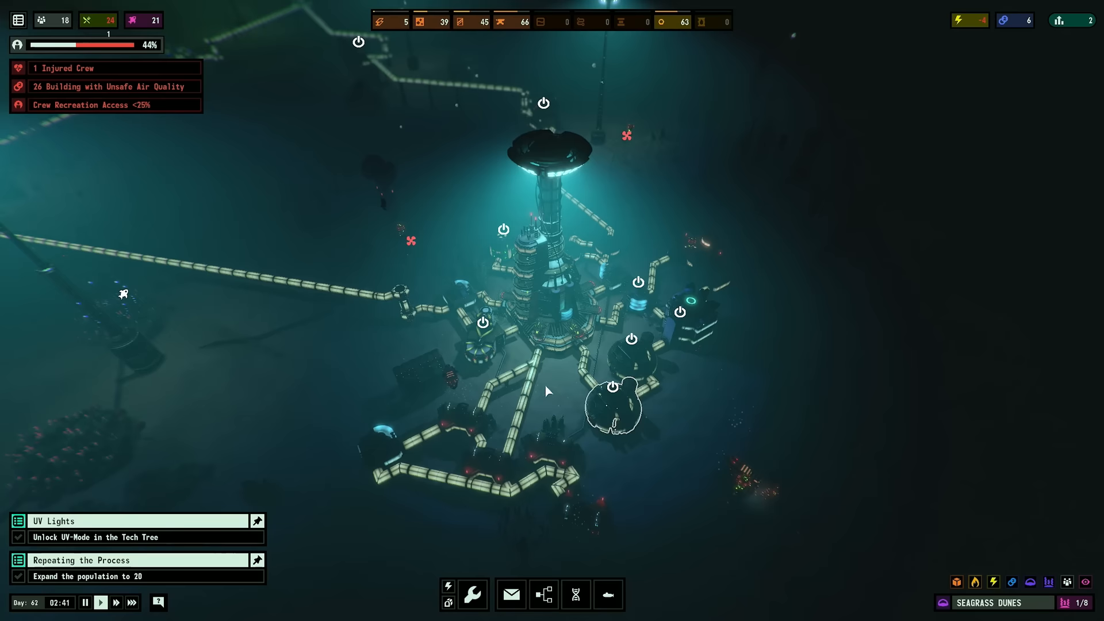
View the Generalist roster with the injured crew member and jobs, then return to the colony
left_click(543, 594)
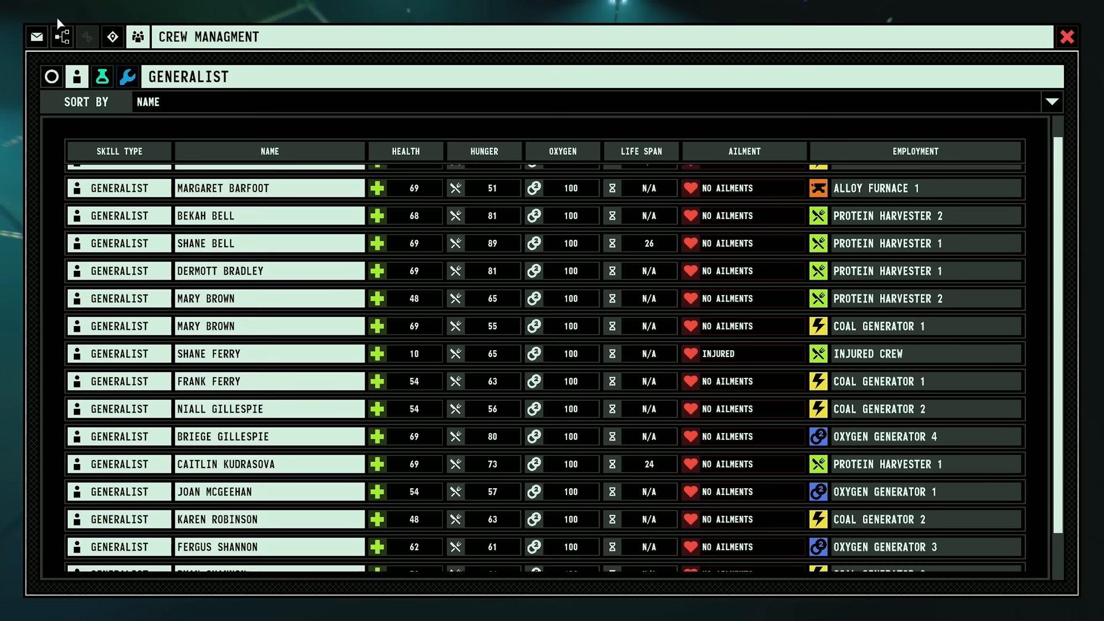
left_click(1066, 37)
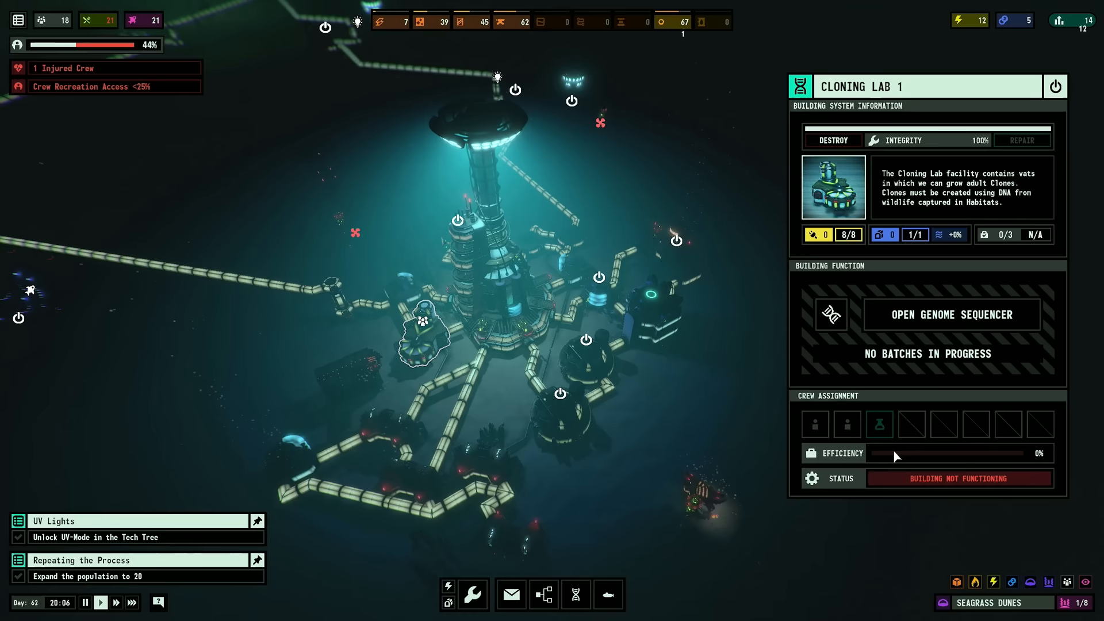
Close the Cloning Lab panel and toggle the oxygen coverage lens on and off
left_click(879, 425)
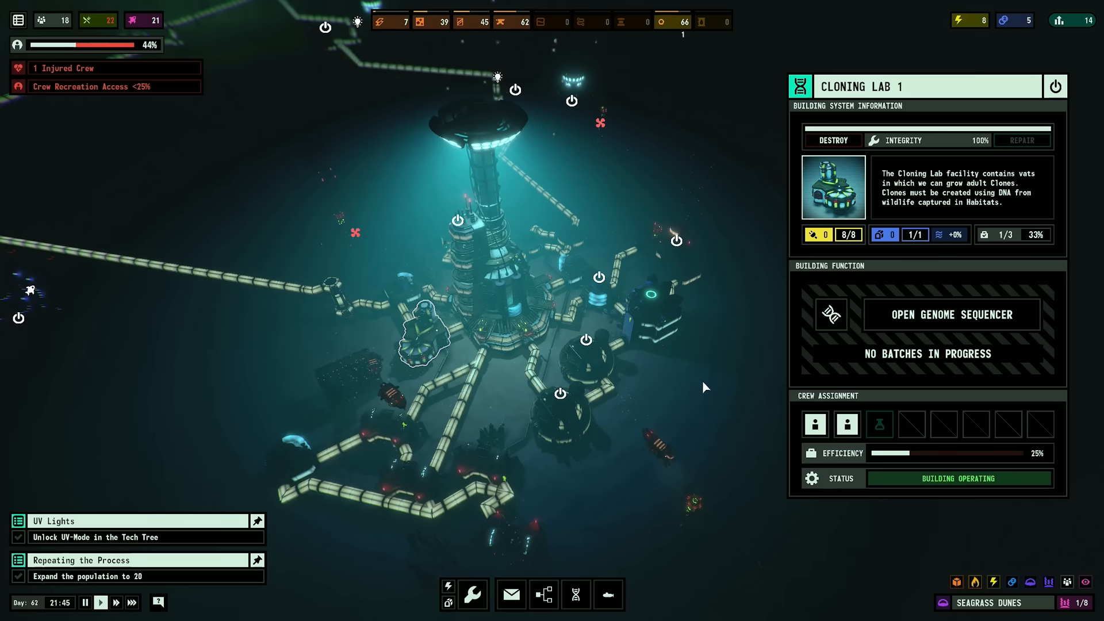
left_click(1012, 582)
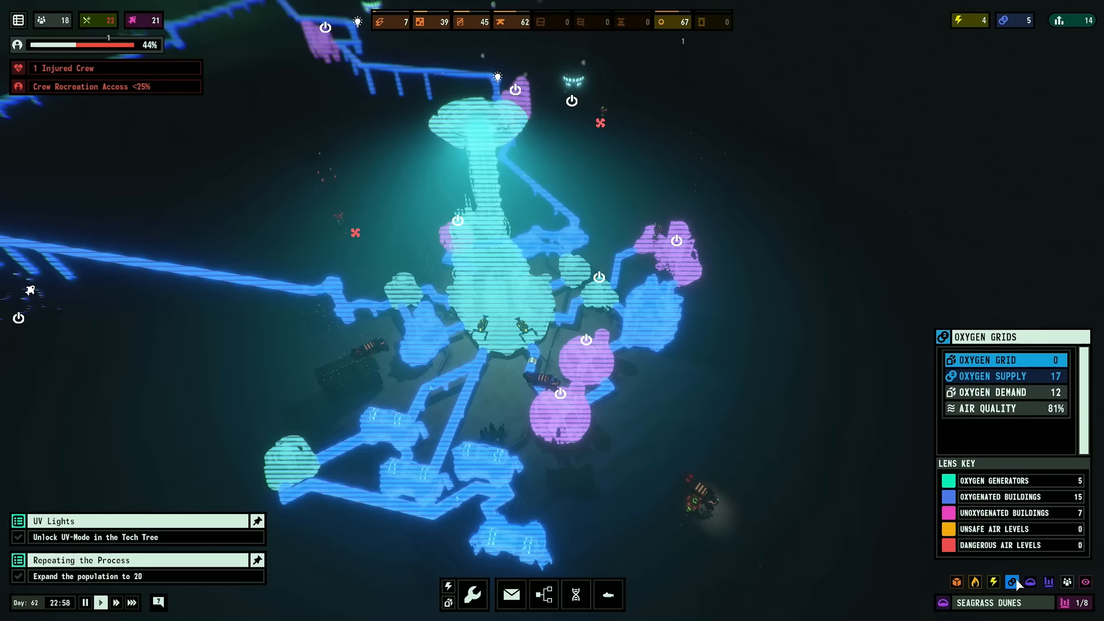
left_click(1013, 582)
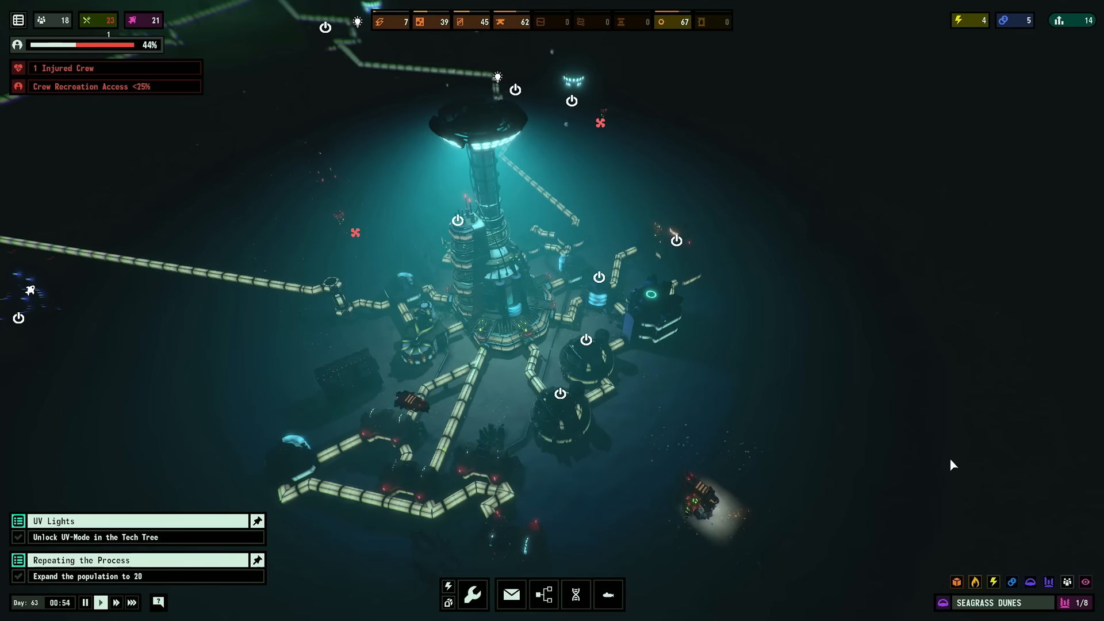
Queue Rosefish genomes in the Cloning Lab's Genome Sequencer and start cloning
left_click(576, 595)
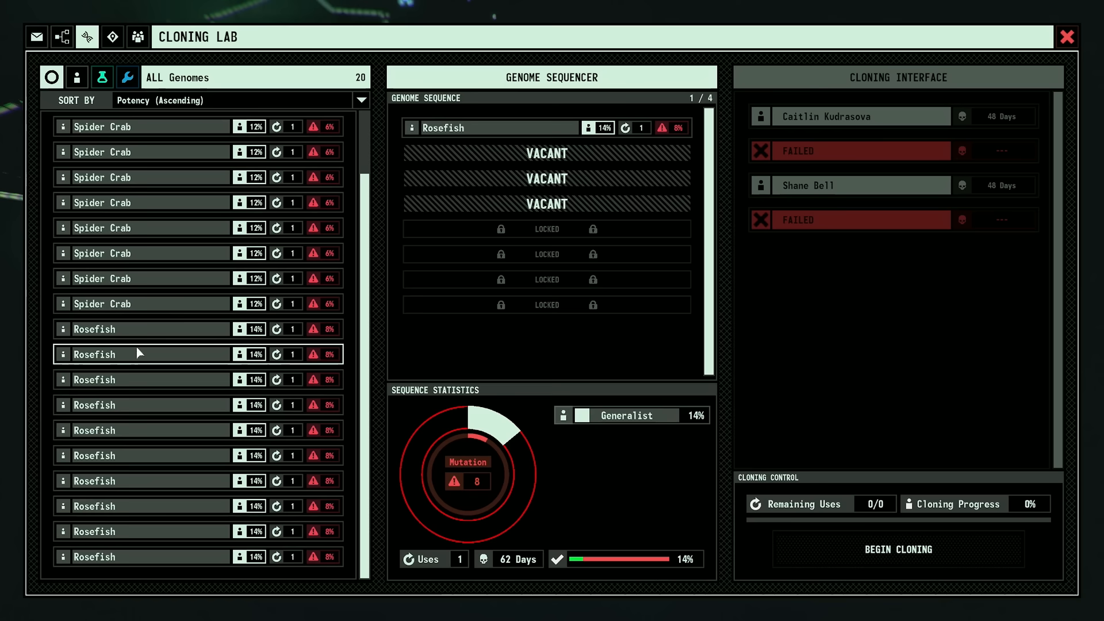
left_click(1066, 37)
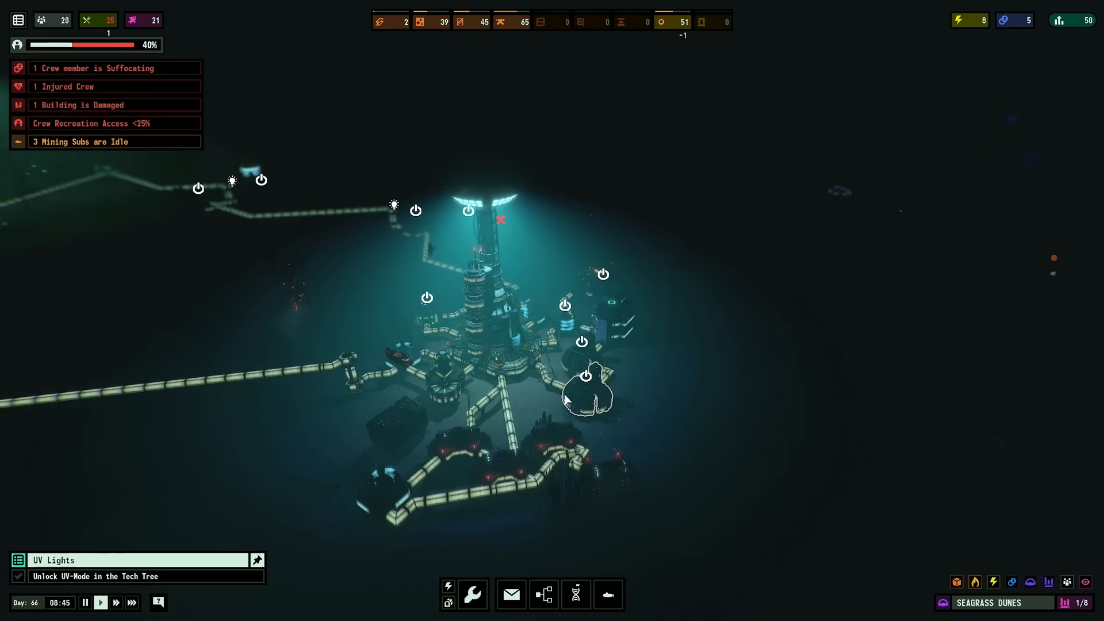
Acknowledge the first-clones message and accept the Submarine Factory objective
left_click(511, 595)
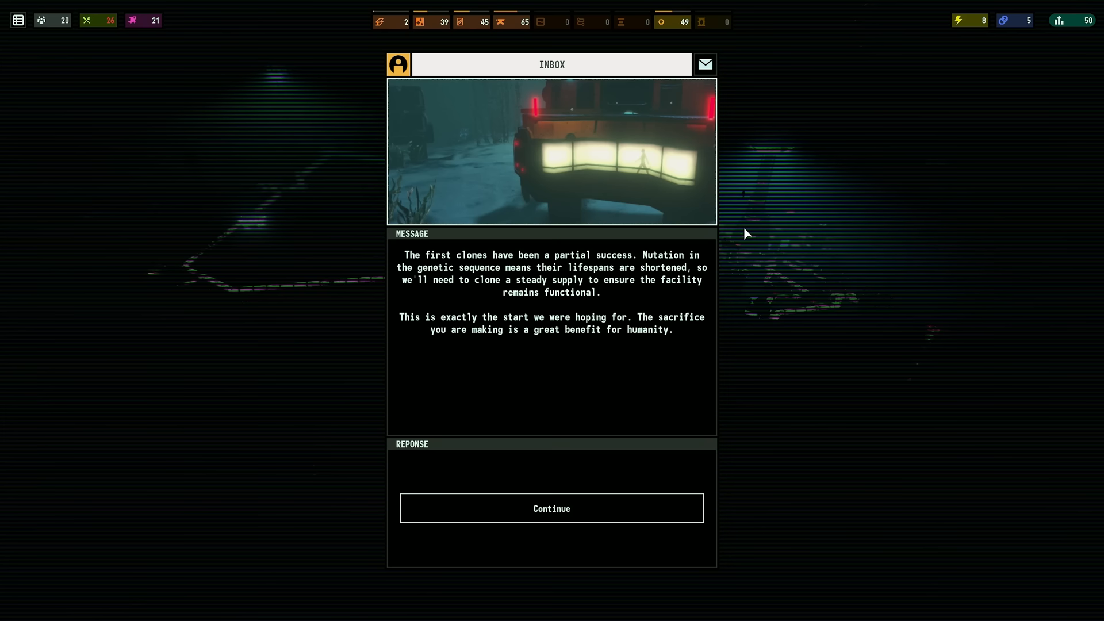
left_click(551, 507)
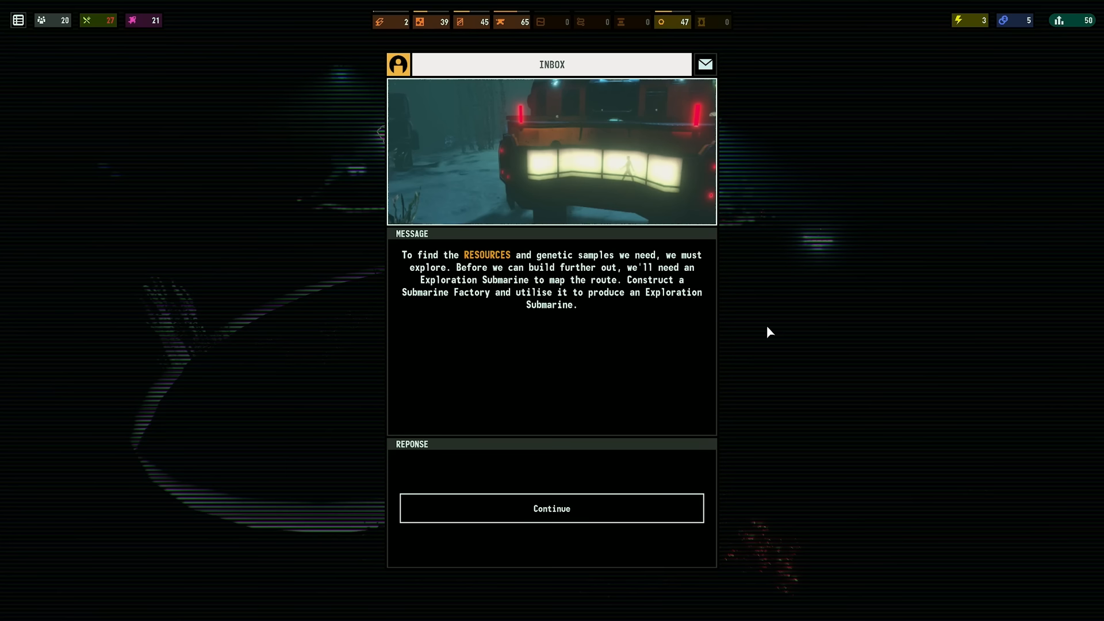
left_click(551, 507)
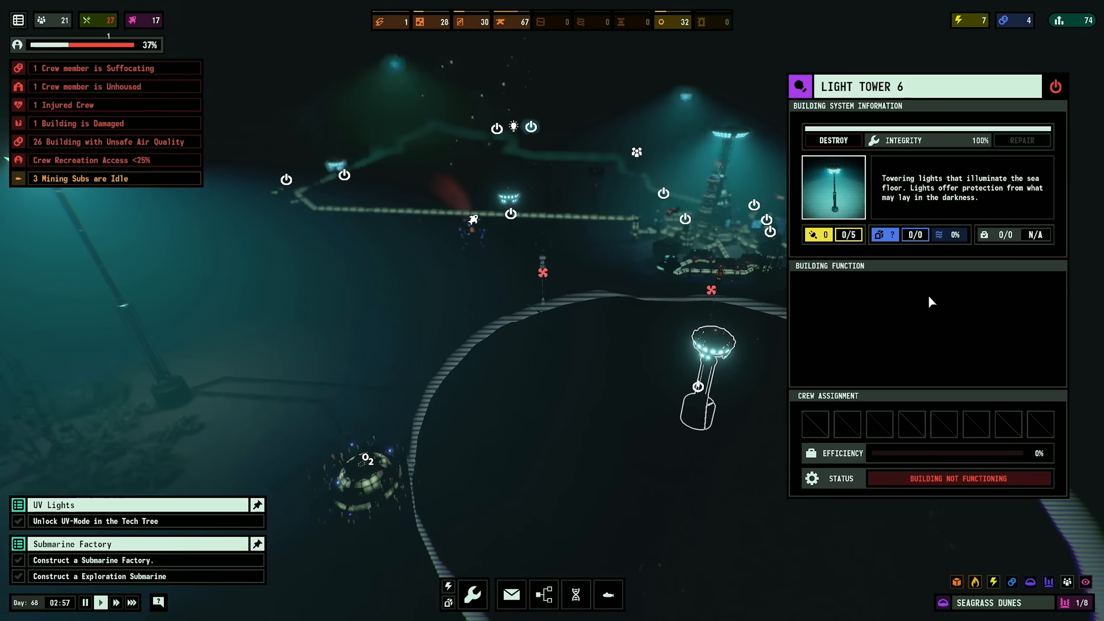
Leave the Light Tower panel for the Crew Management roster of generalists
left_click(447, 604)
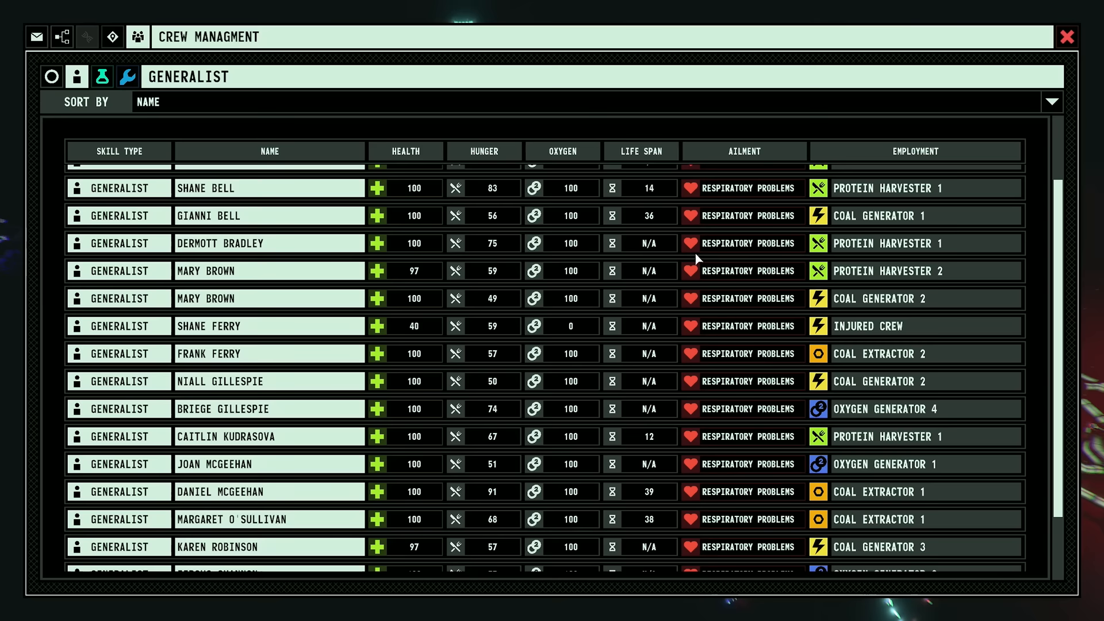
Leave the crew roster to reach Protein Harvester Upgrade 1 under Life Support
left_click(1068, 37)
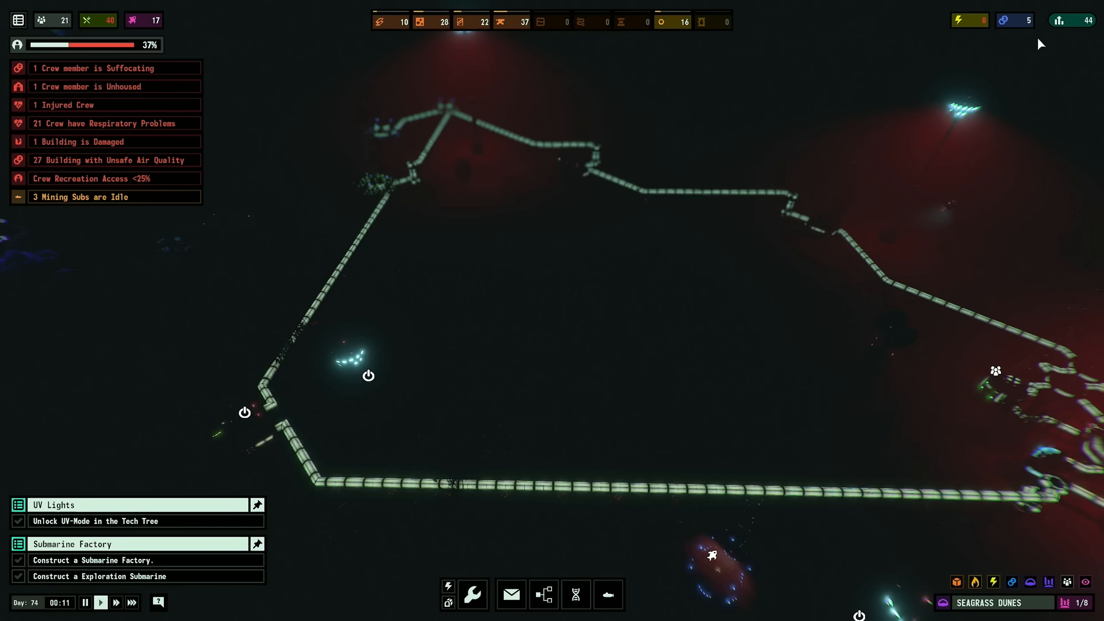
mouse_move(325, 132)
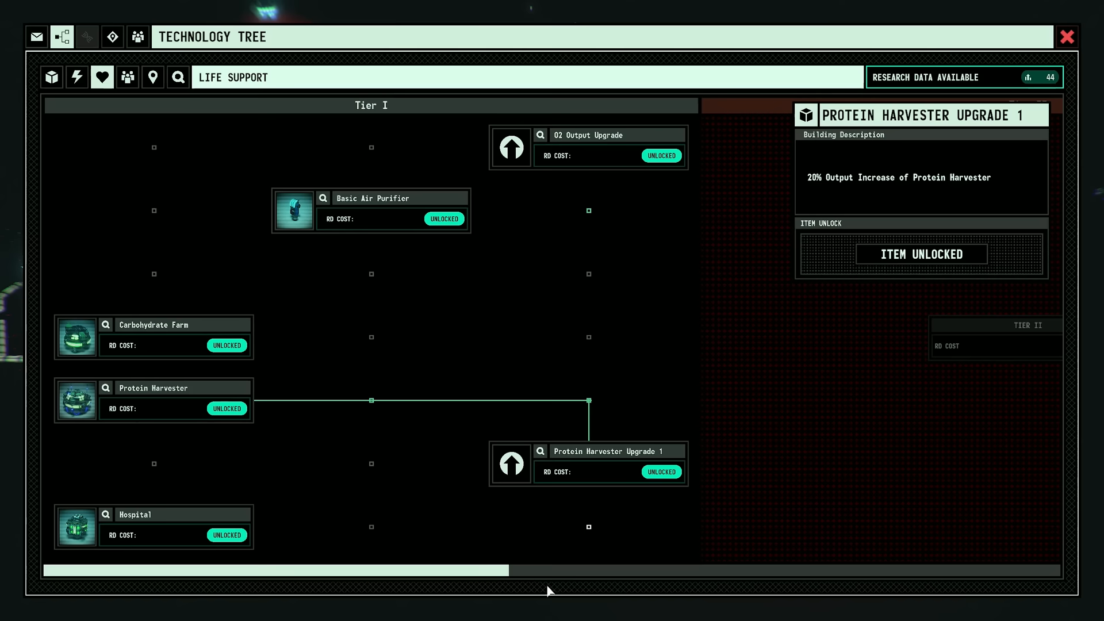
Switch from the Technology Tree to the Crew Management roster
left_click(1067, 37)
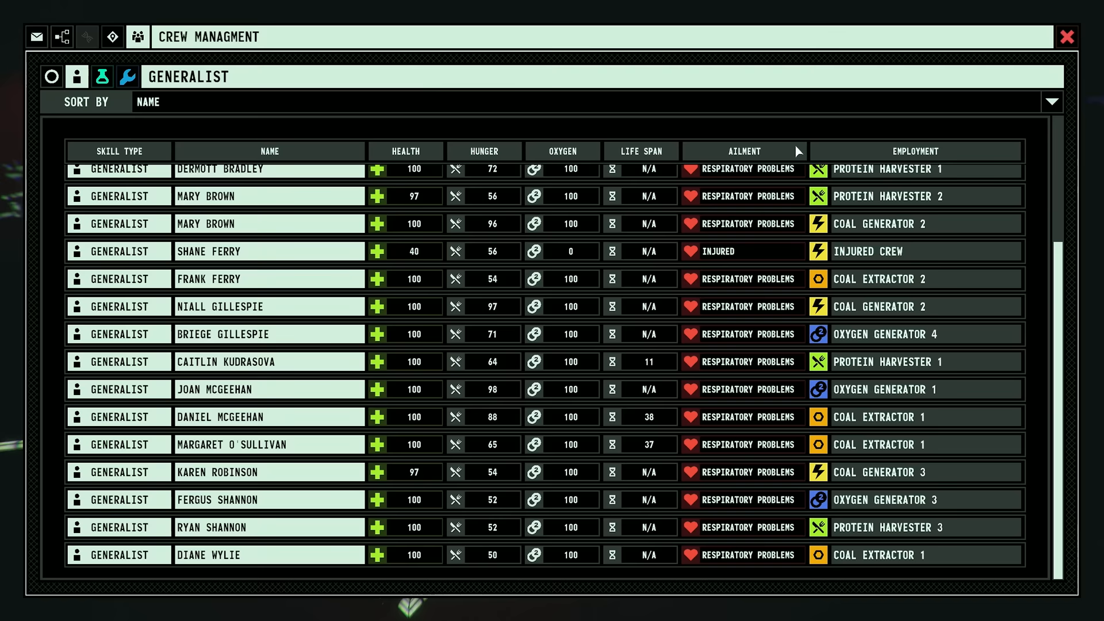
Show the Power category's locked Biomass Generator costing 90 research data
scroll("up", 3)
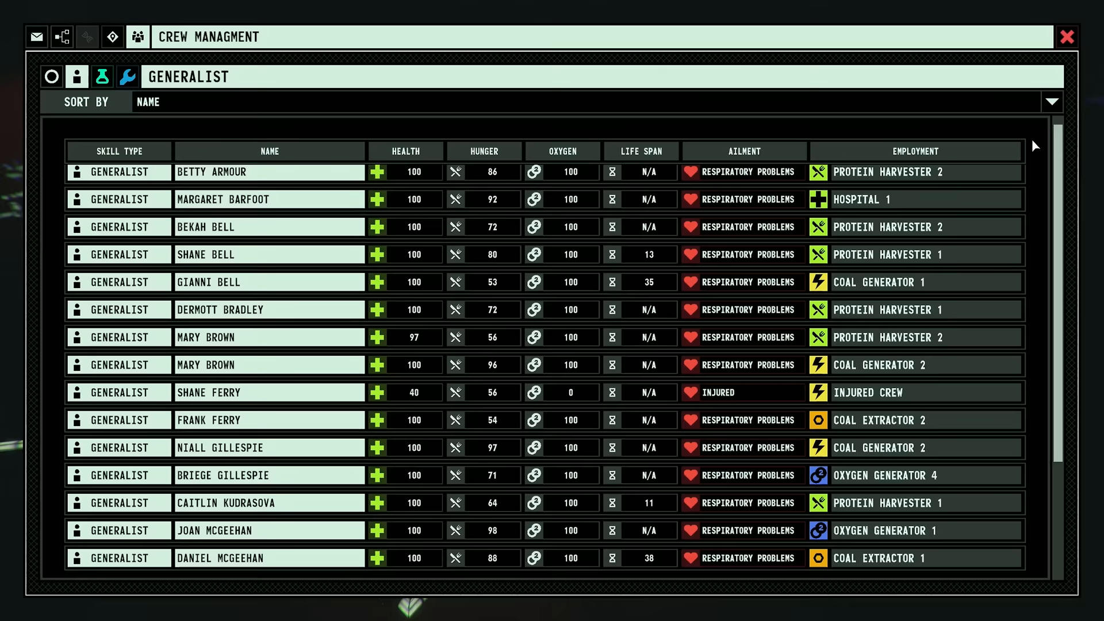
left_click(1067, 36)
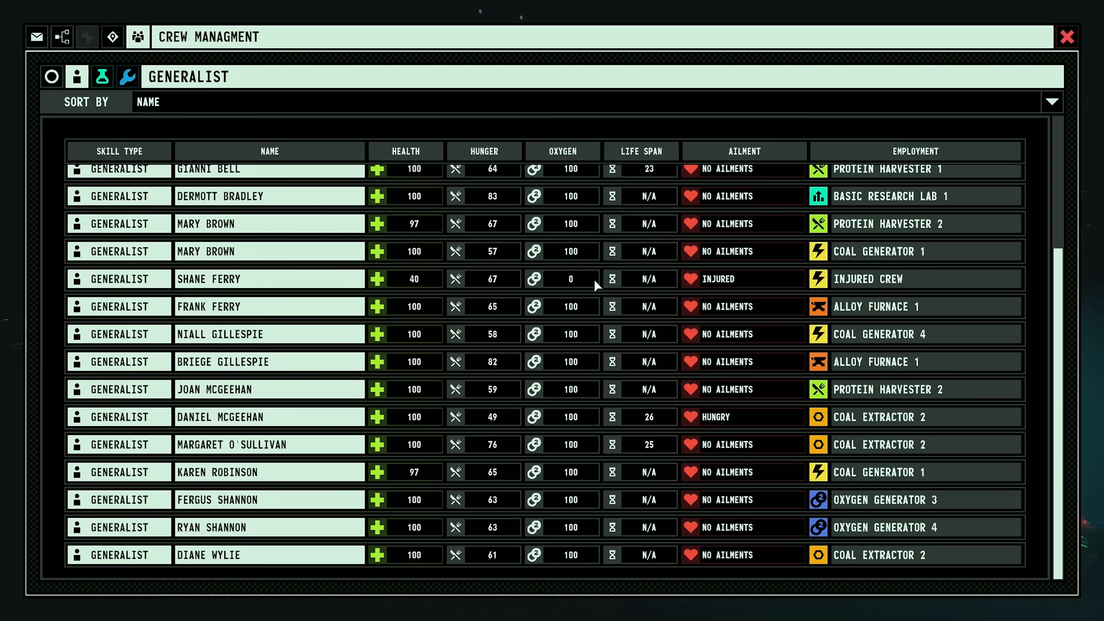
left_click(1067, 37)
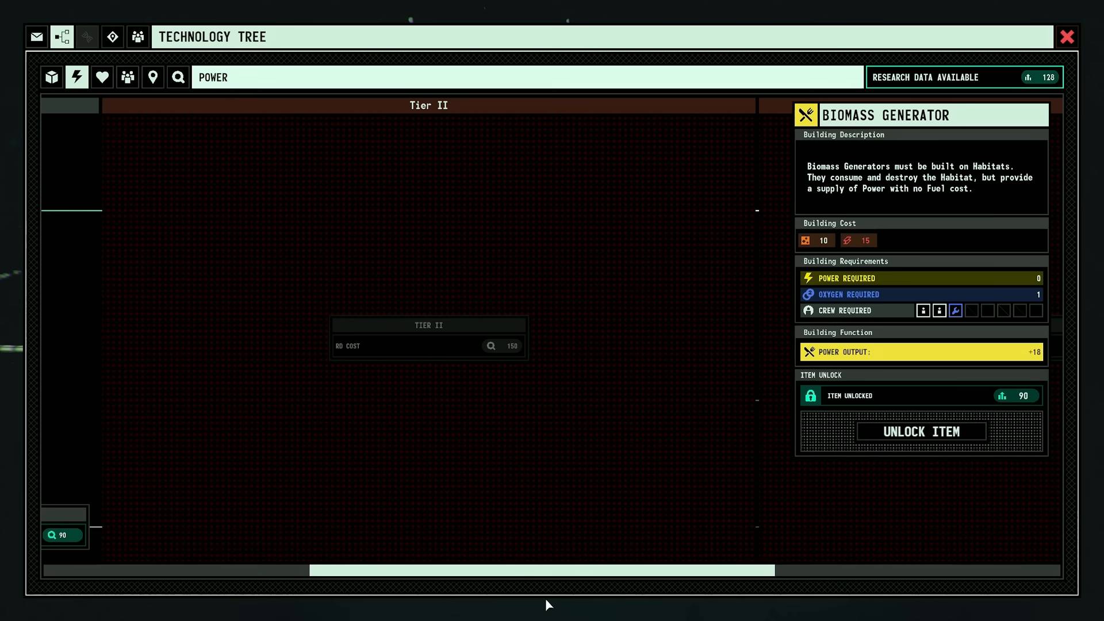
left_click(1068, 37)
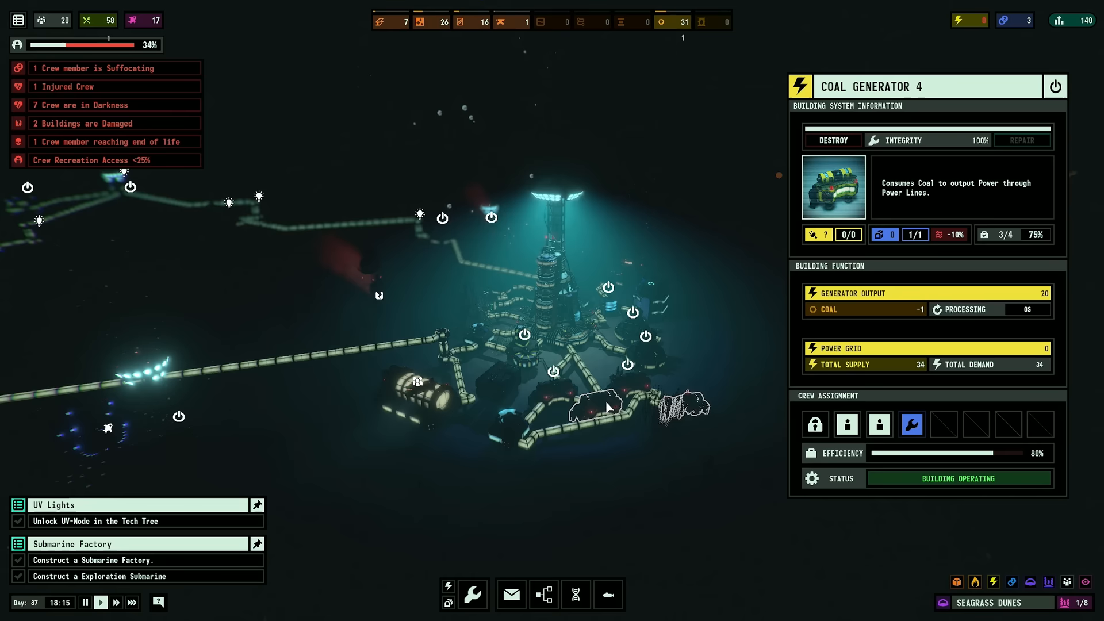
Bring up the technology tree on the Power category
left_click(575, 595)
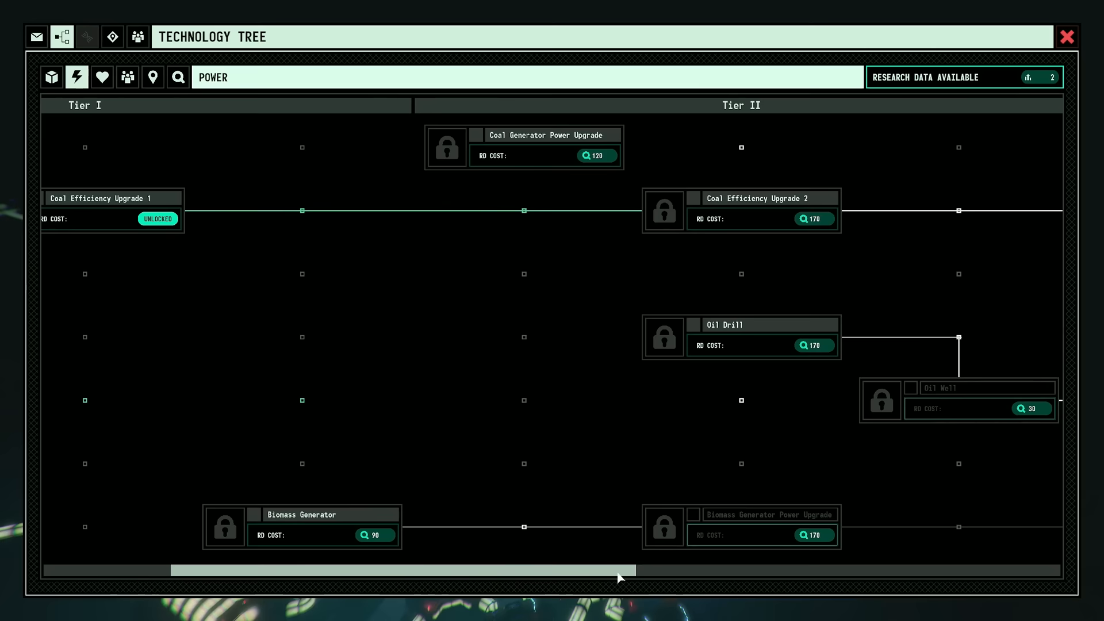
Unlock the Coal Generator Power Upgrade boosting coal generator output by 20%
left_click(546, 134)
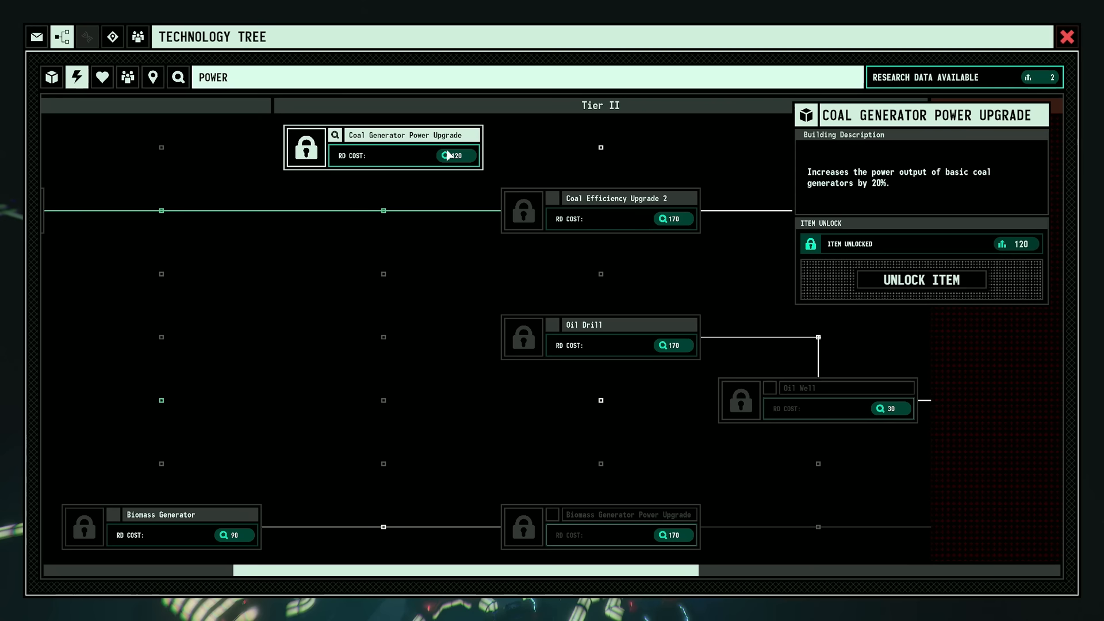
left_click(1068, 37)
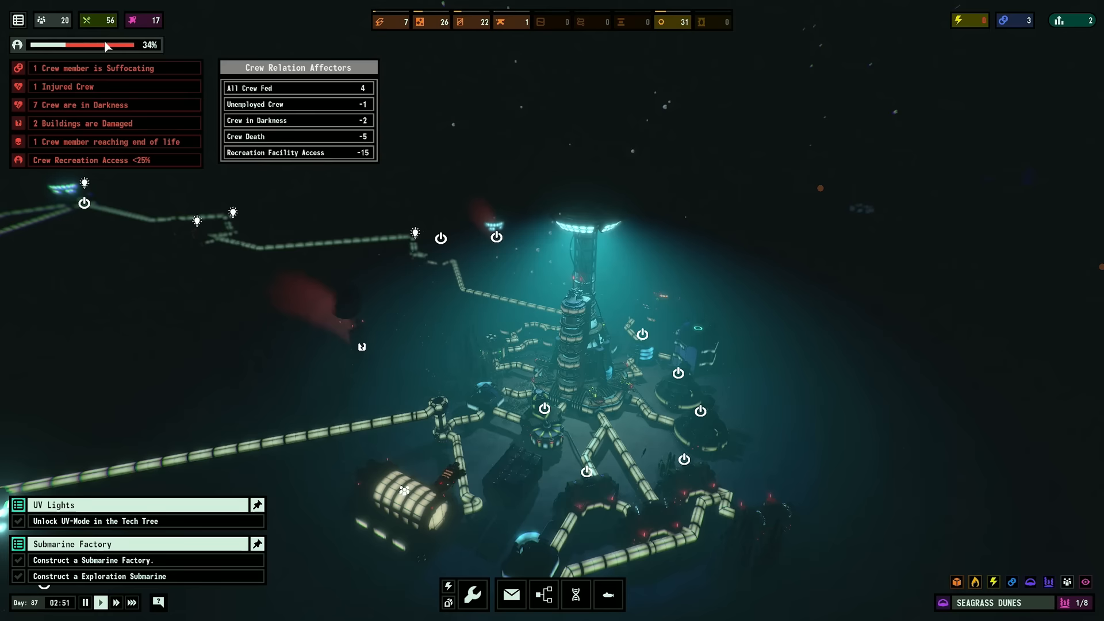
Leave the technology tree and return to the colony view
left_click(510, 595)
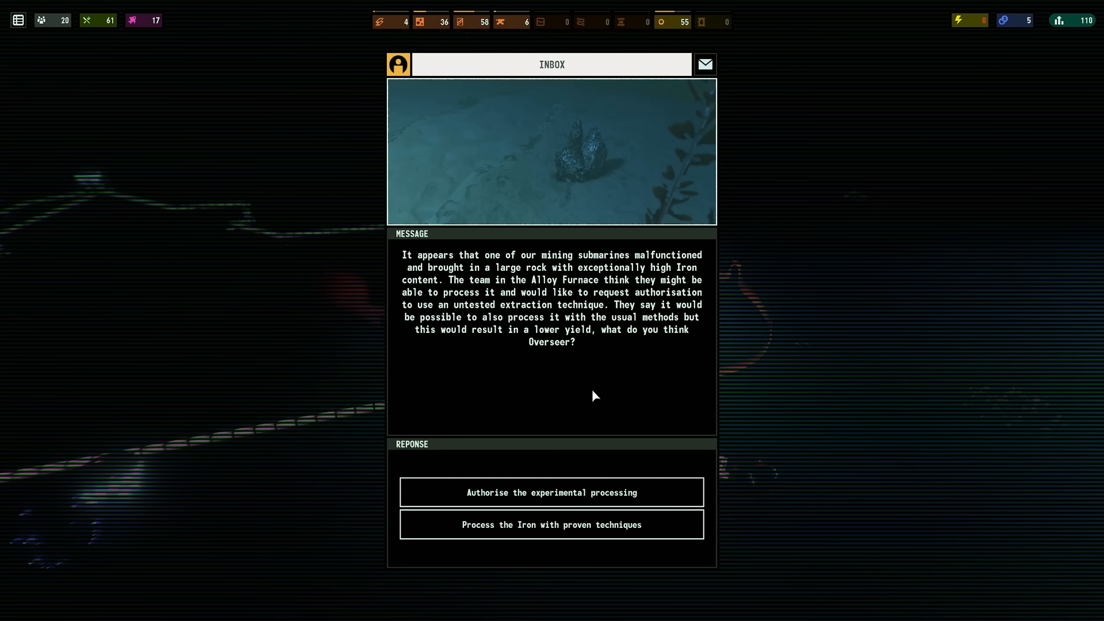
mouse_move(527, 358)
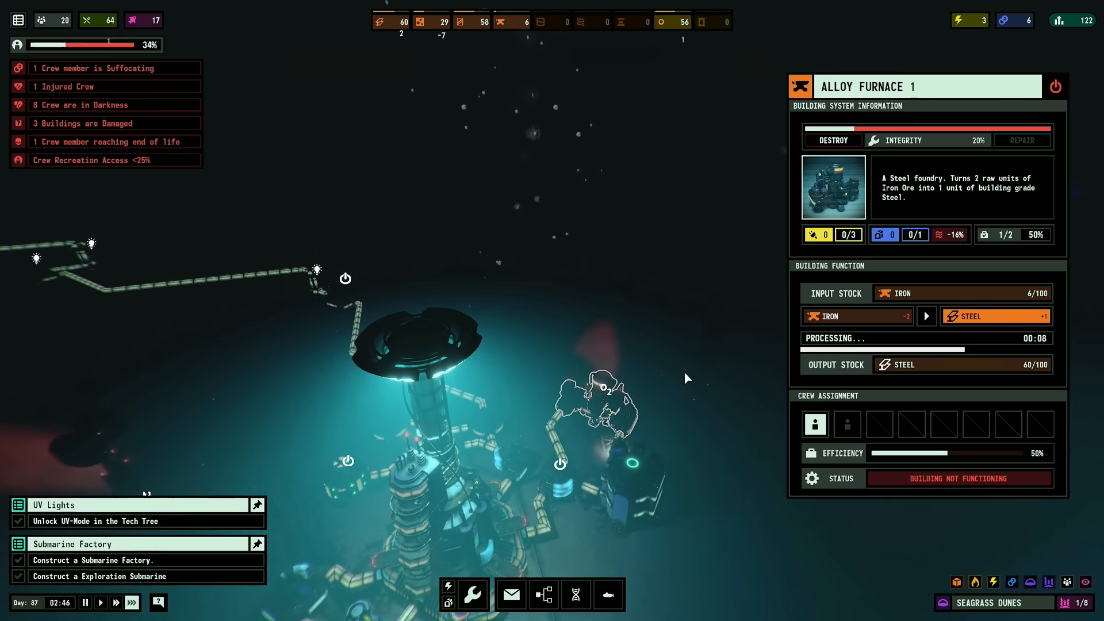
Inspect damaged Coal Generator 2 at 65% integrity, needing 5 concrete to repair
left_click(1022, 139)
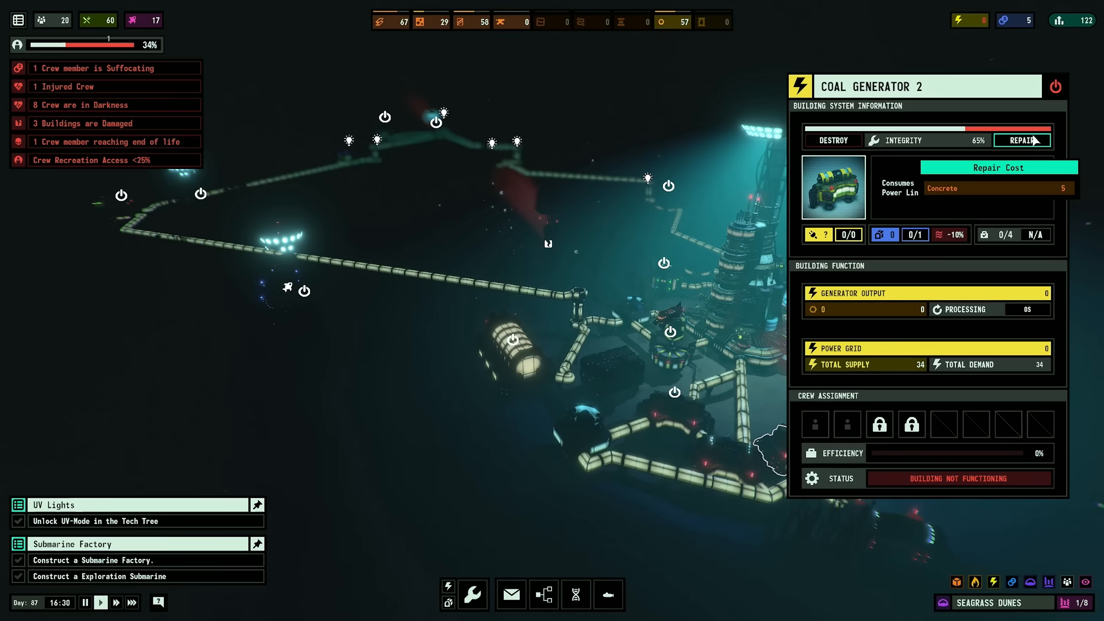
Inspect the Submarine Factory and review Central Hub 1's power and oxygen balance
left_click(556, 359)
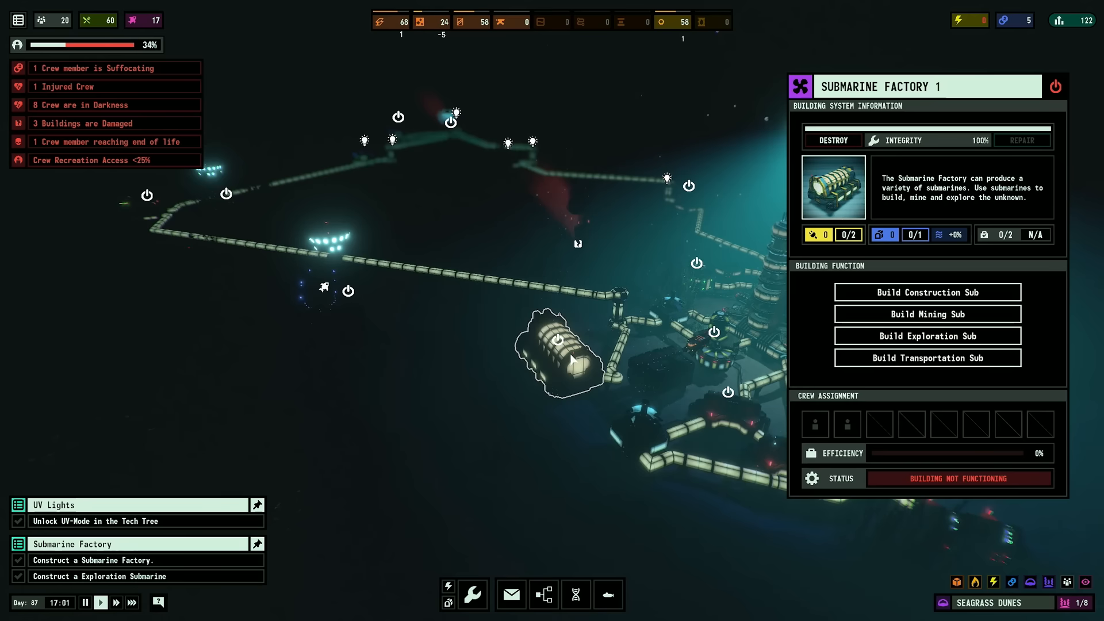
left_click(815, 424)
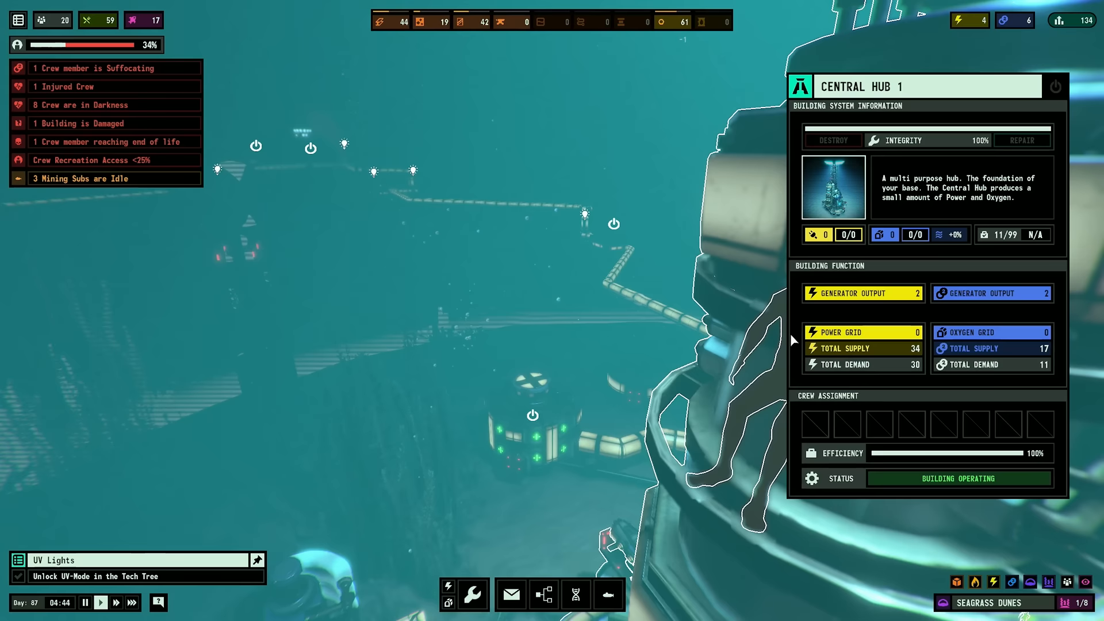
Read the expedition message and start planning a Coral Reef expedition with the crew list
left_click(510, 595)
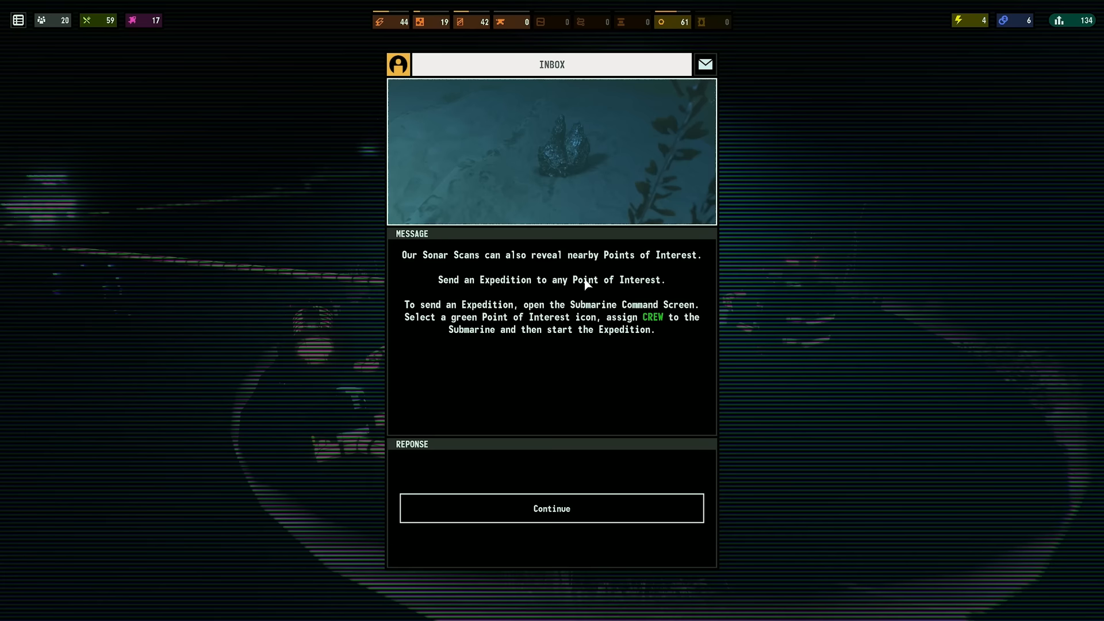
left_click(551, 508)
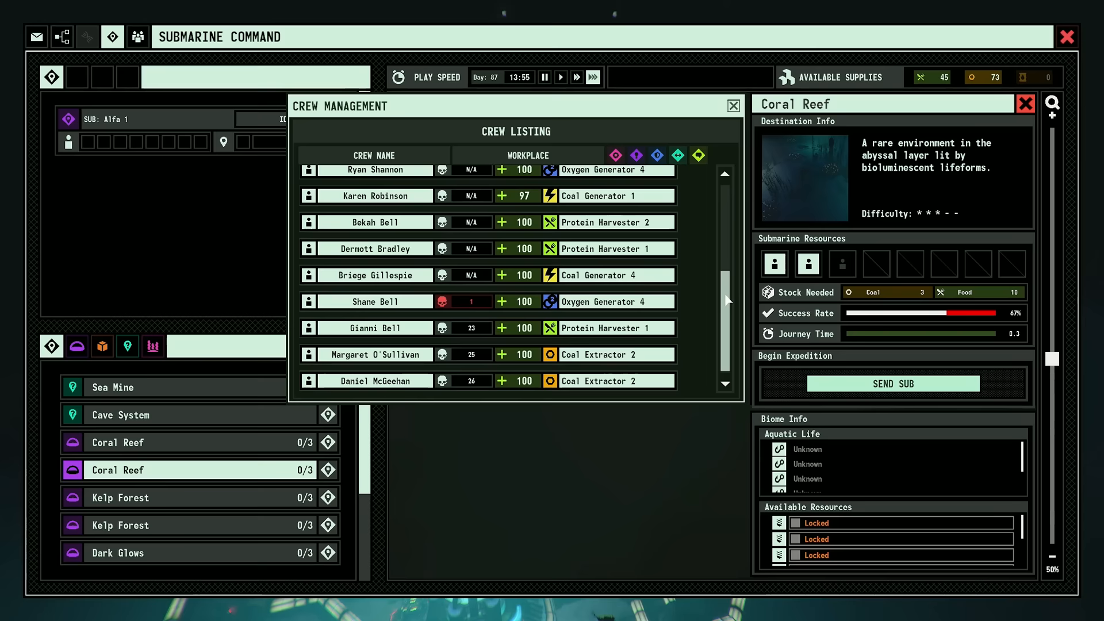
Add a third crew member to the Coral Reef expedition and view Submarine Command research
left_click(732, 106)
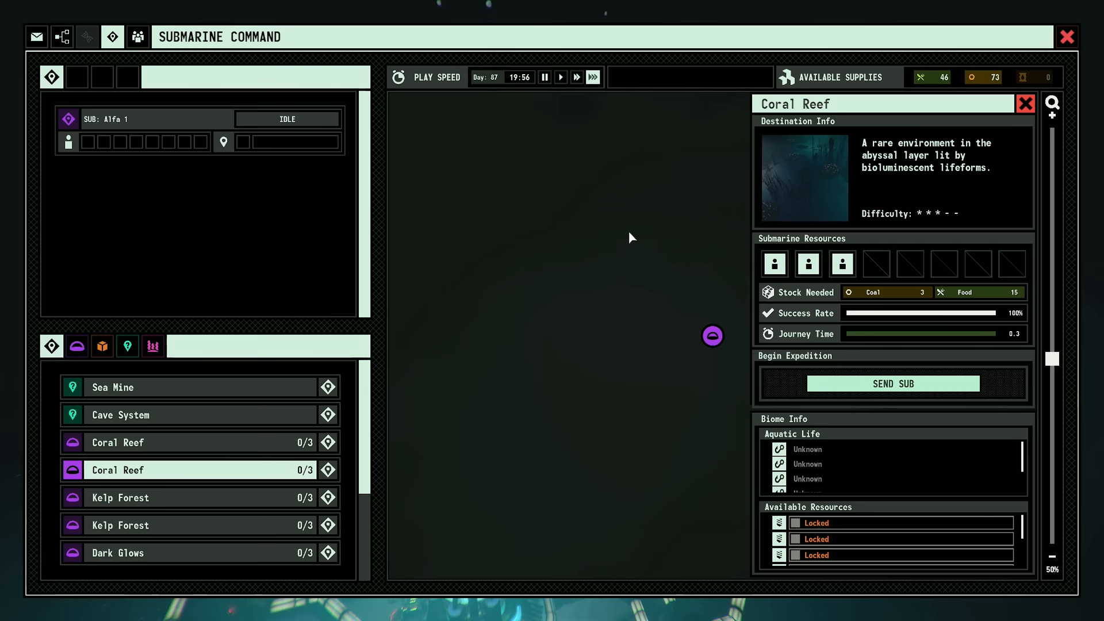
left_click(892, 383)
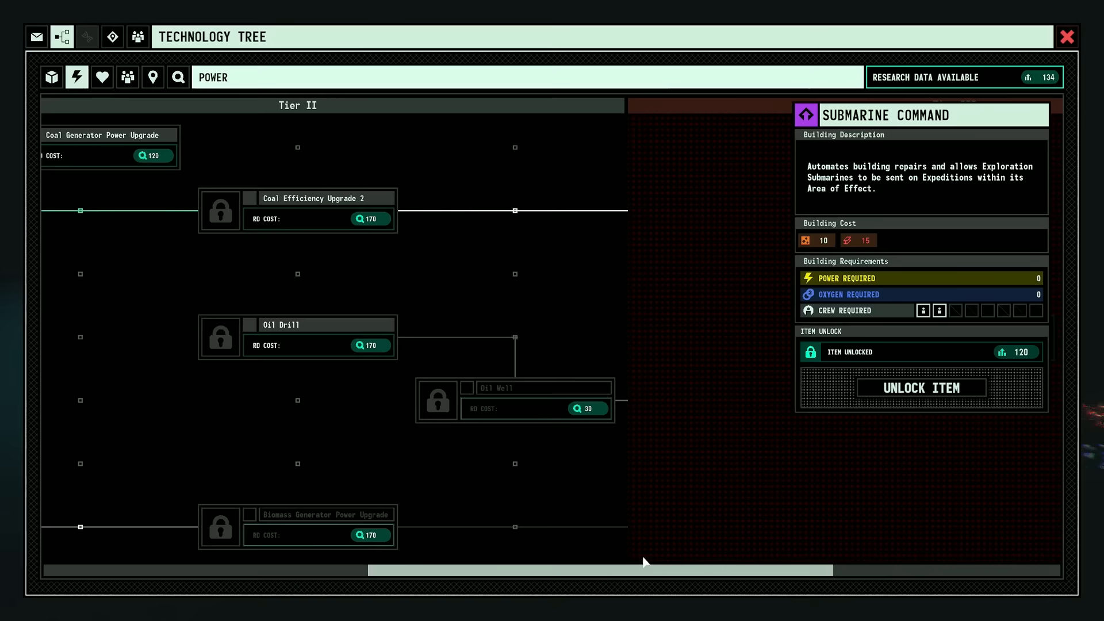
Switch to Resources research, then begin placing a building in the Coral Reef biome
left_click(51, 77)
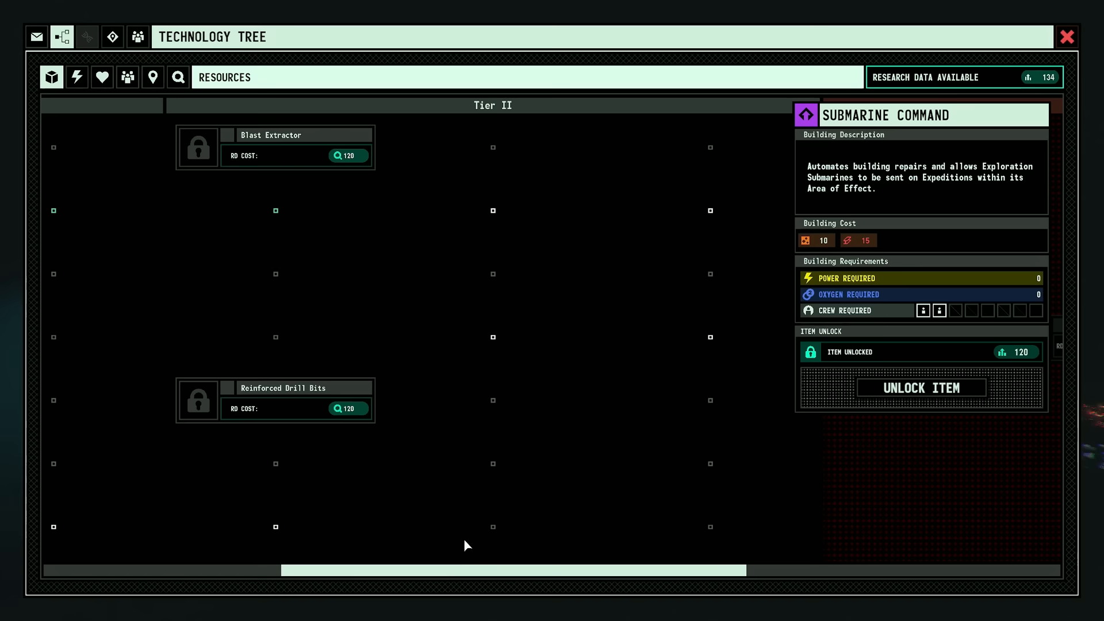
left_click(1067, 37)
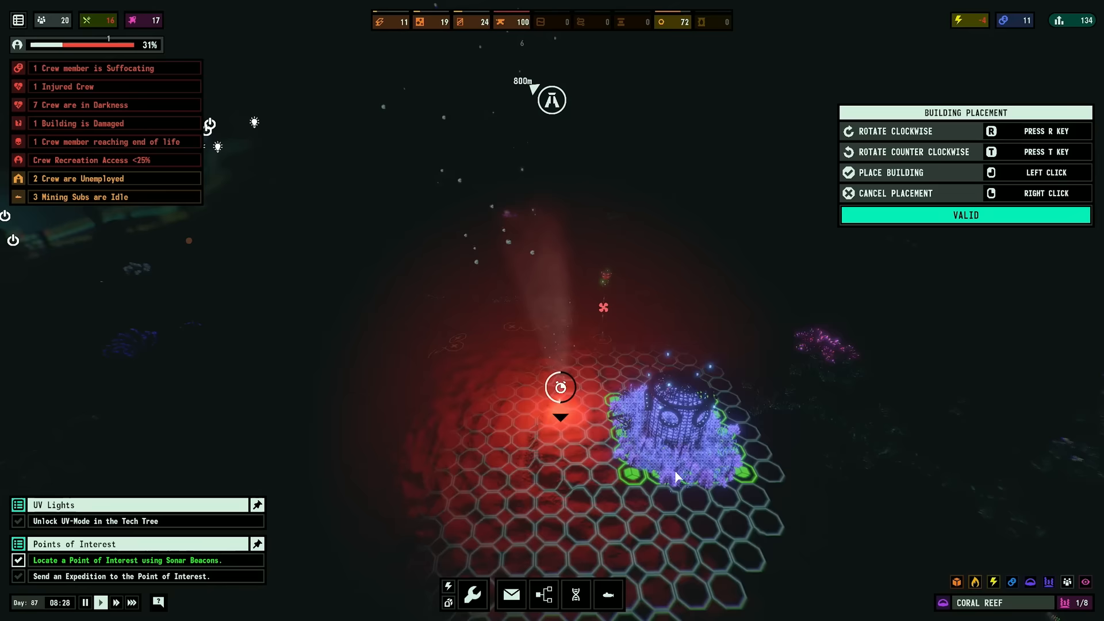
View Coal Efficiency Upgrade 2 costing 170 research data in the Power tree
left_click(472, 593)
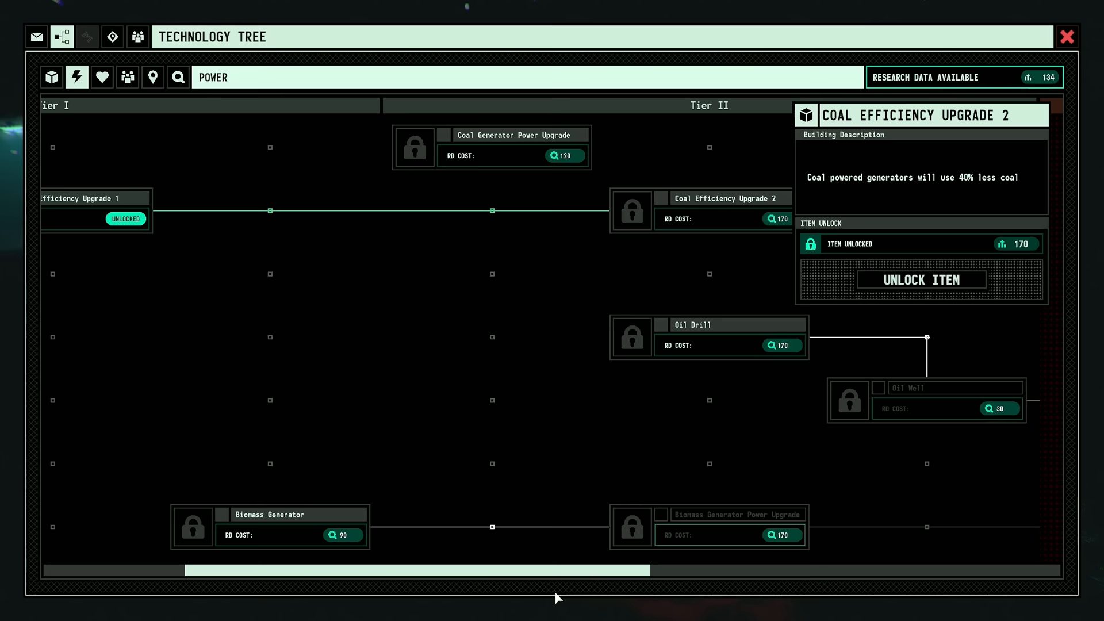
Unlock Outpost in Exploration research and bring up the save game list
left_click(152, 77)
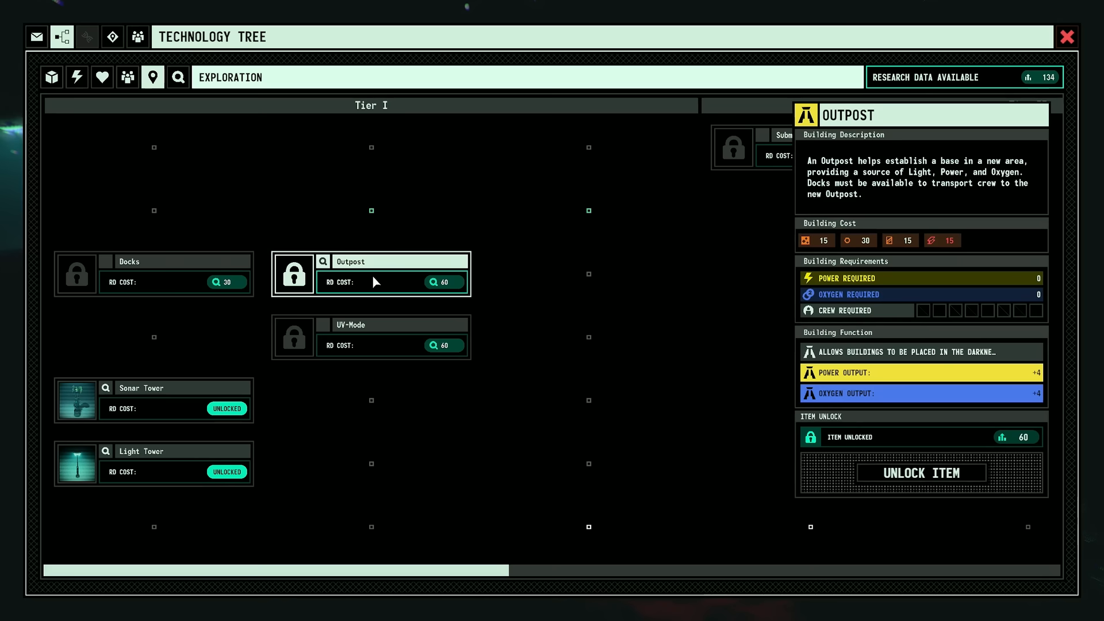
left_click(1068, 37)
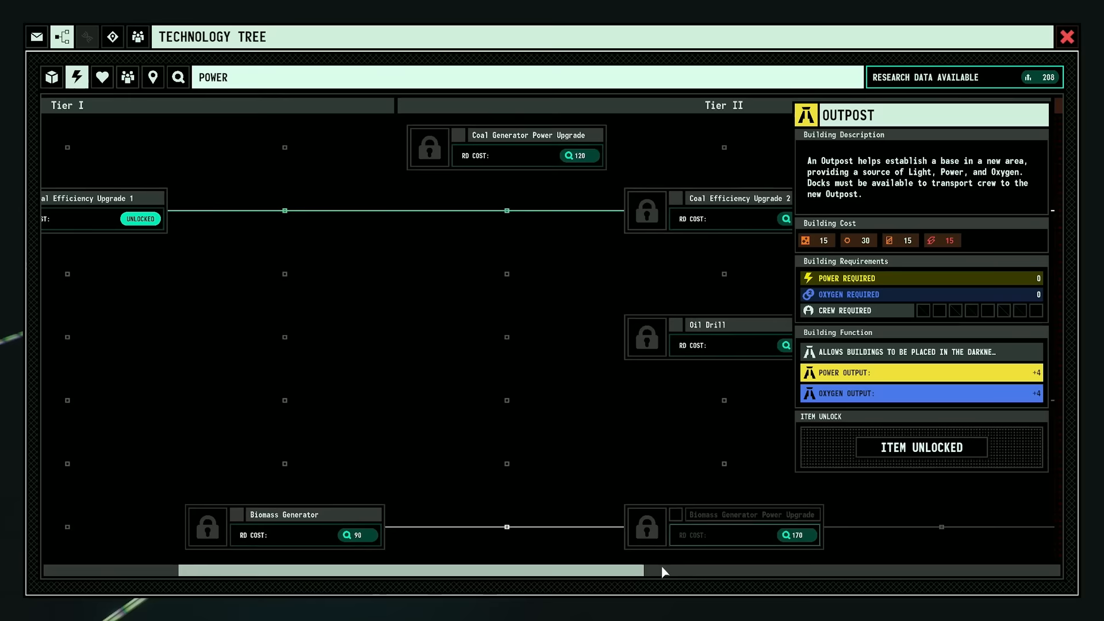
left_click(1067, 37)
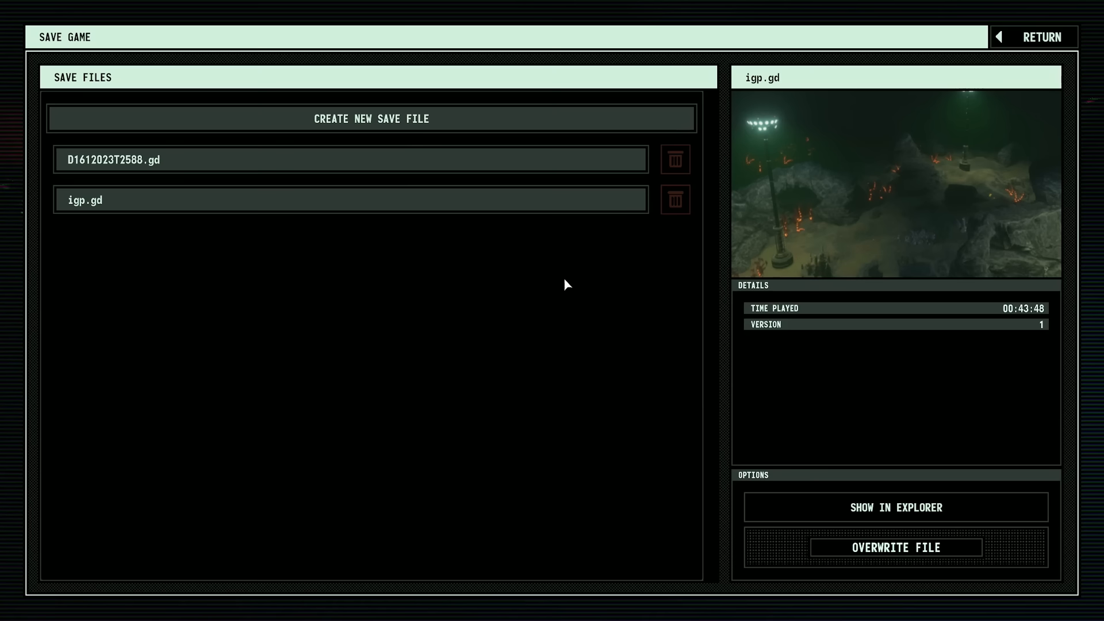
Leave the Save Game screen and return to the colony view in the Seagrass Dunes
left_click(1042, 37)
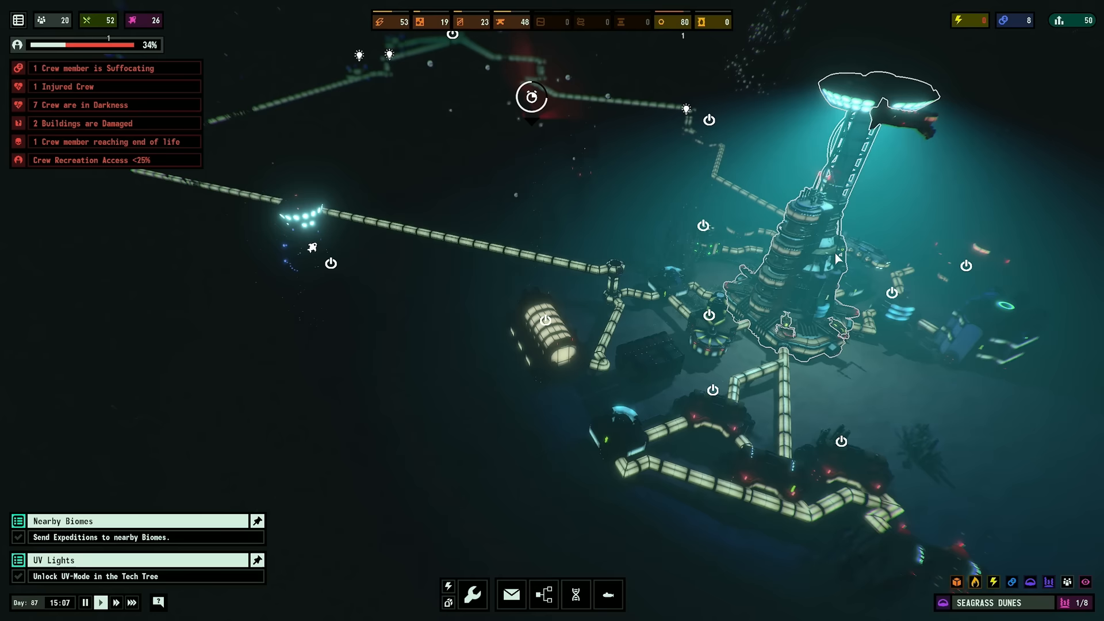
In Crew Management, staff Hospital 1 and move the research lab worker to Oxygen Generator 2
left_click(543, 595)
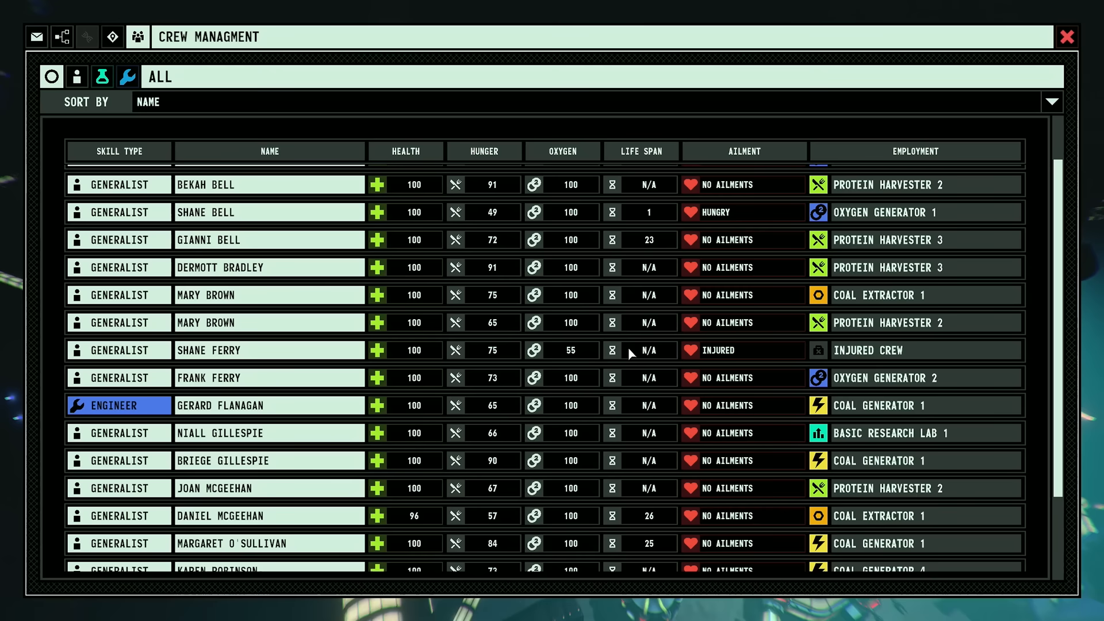
left_click(1067, 37)
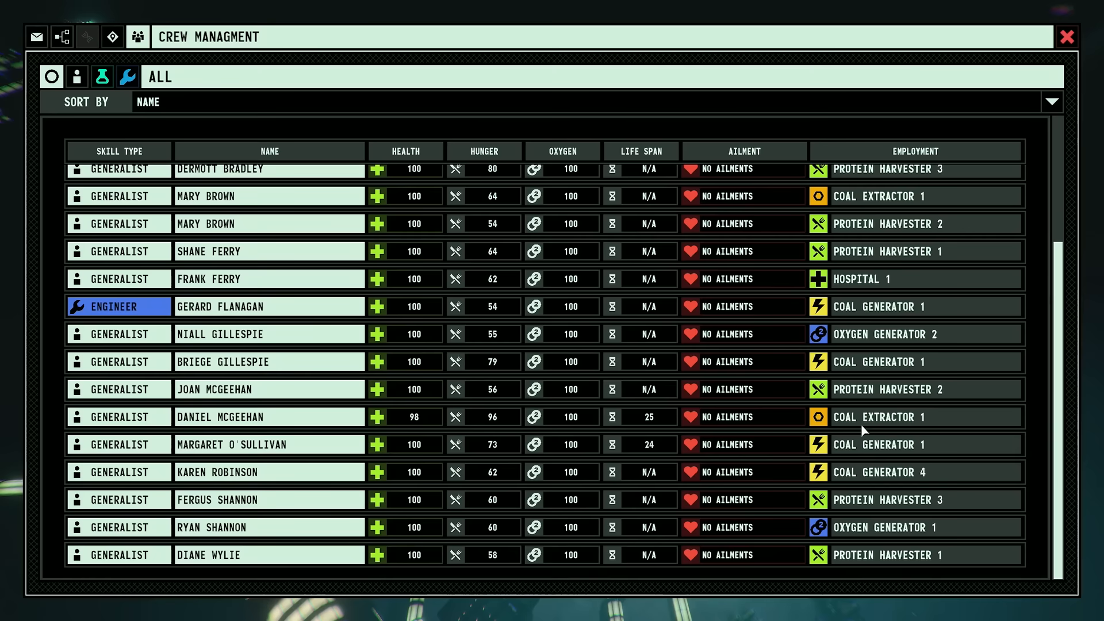
left_click(1066, 37)
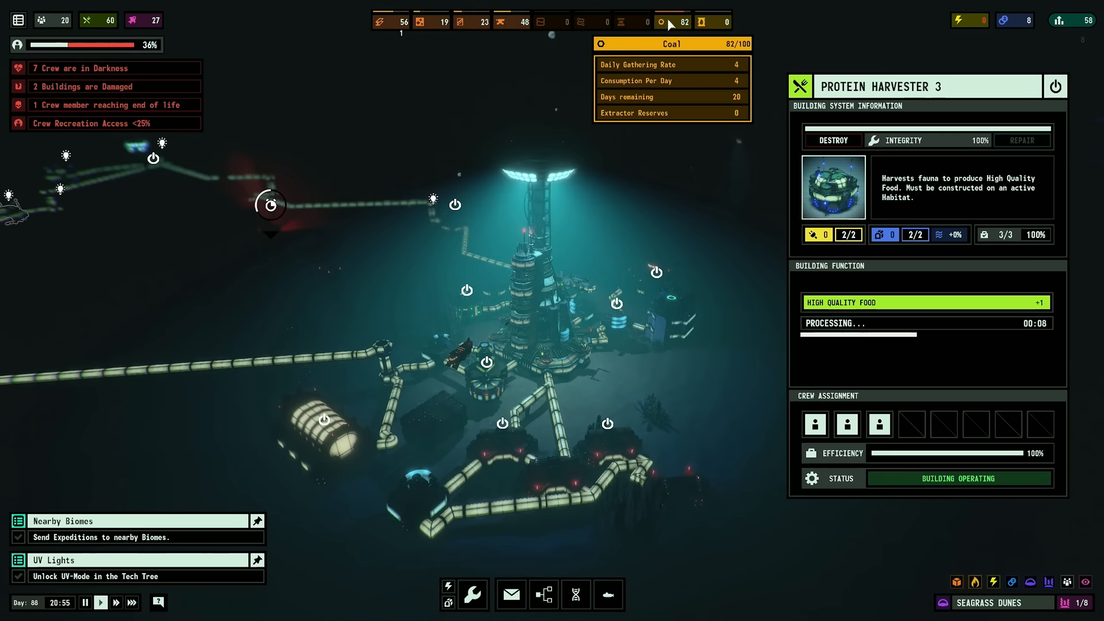
Turn on the Oxygen Lens to reveal oxygenated versus unoxygenated buildings
left_click(1013, 582)
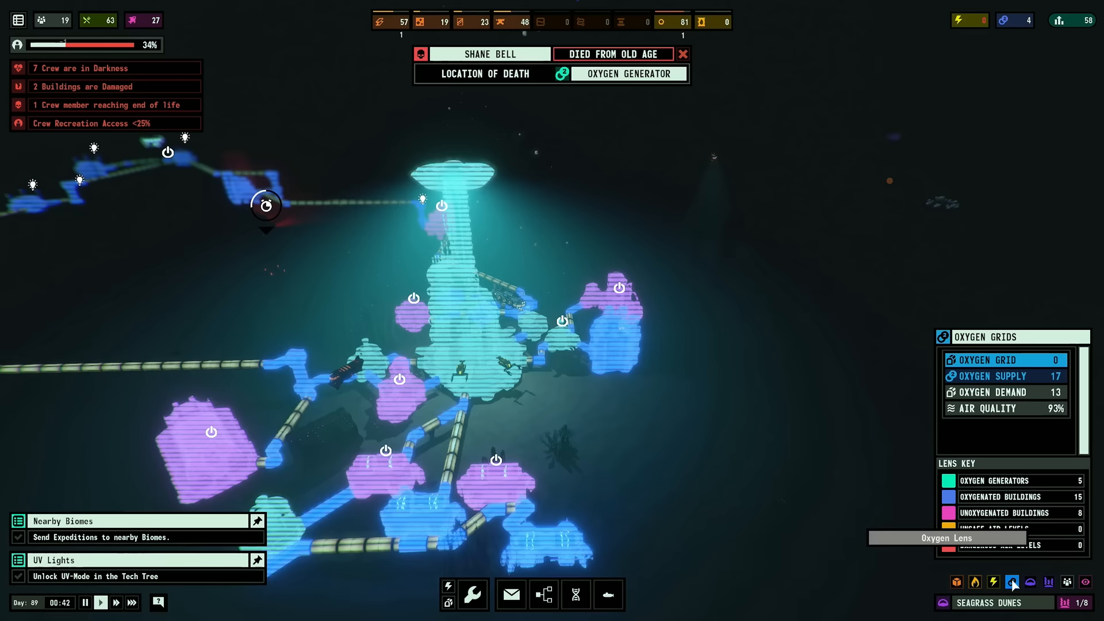
left_click(681, 54)
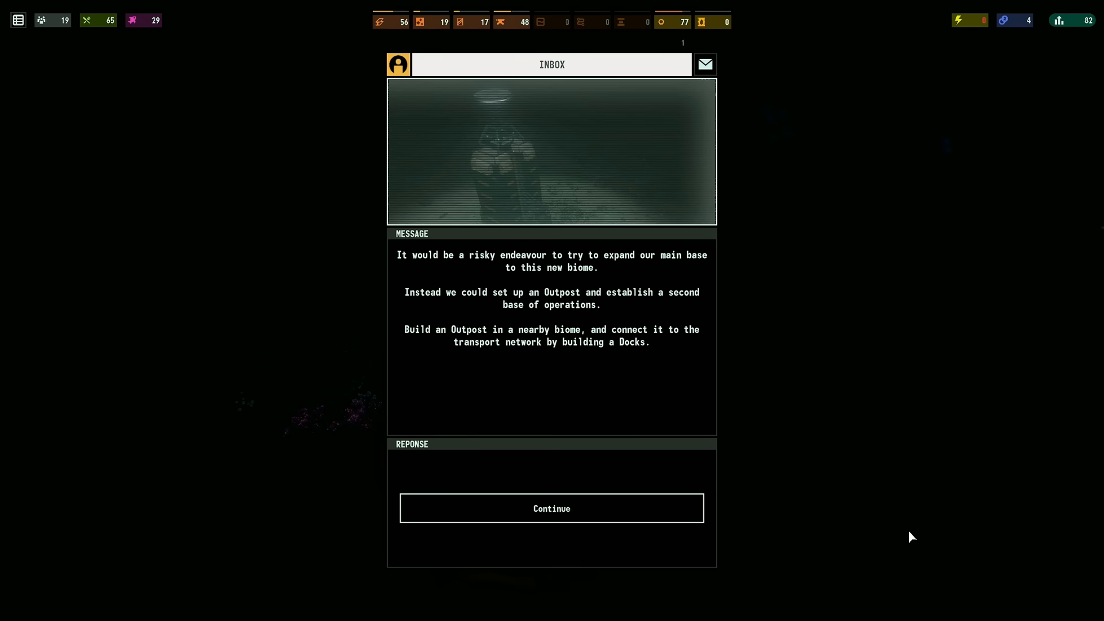
mouse_move(674, 393)
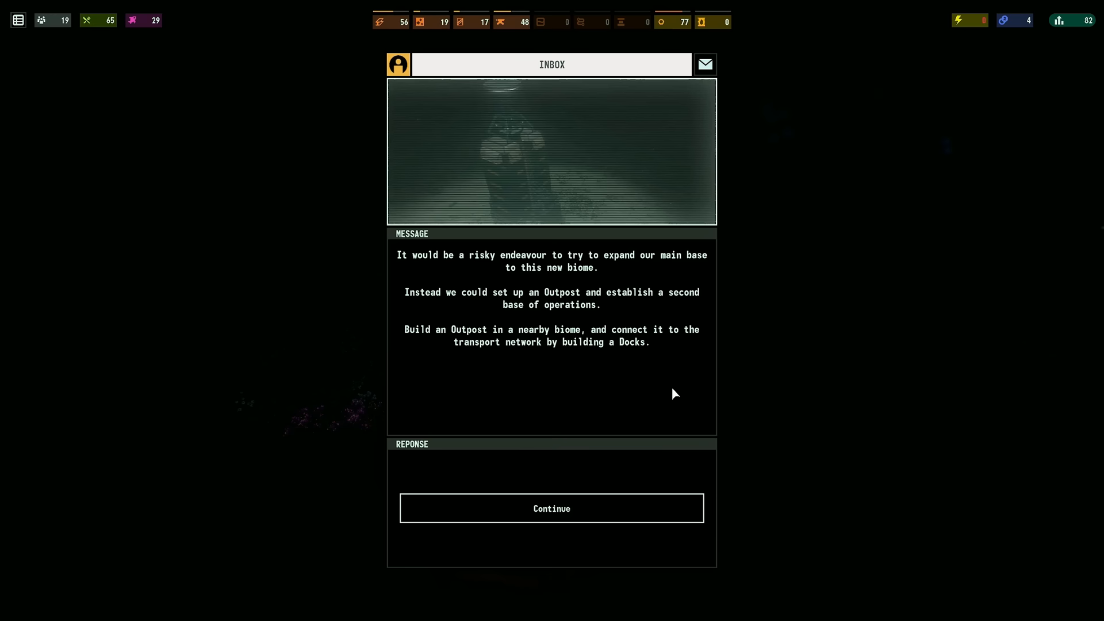
Dismiss the outpost briefing and bring up the Quartz Glass Extraction Point expedition
left_click(551, 508)
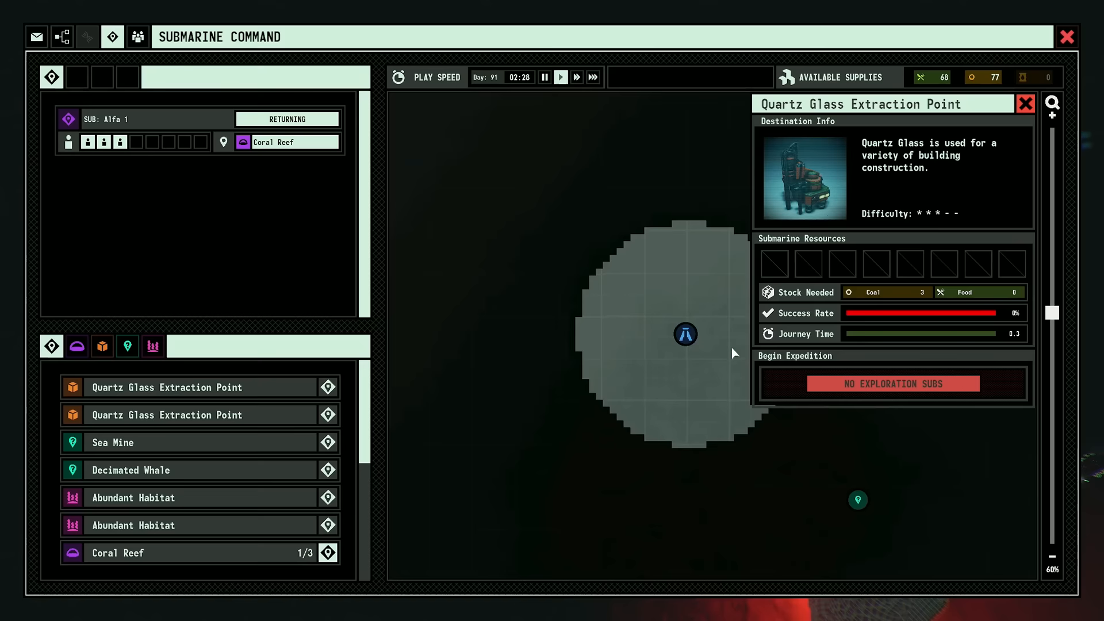
Close Submarine Command and show the Population build category at the Seagrass Dunes outpost
left_click(1068, 37)
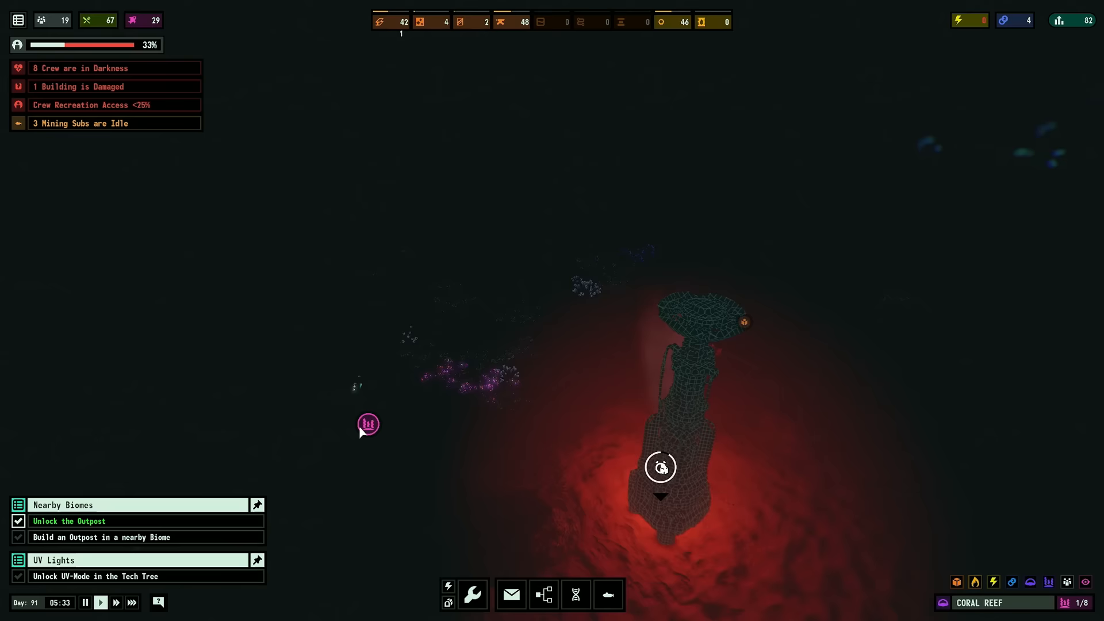
left_click(601, 384)
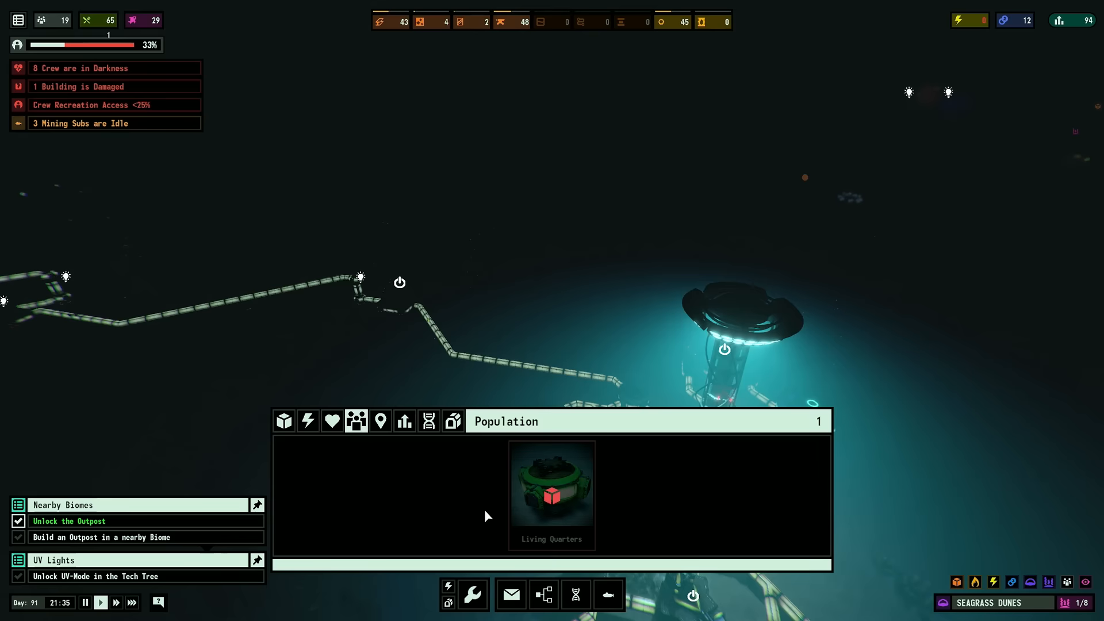
Review Coal Generator Power Upgrade, Mess Hall and Garden Dome research in the Technology Tree
left_click(541, 595)
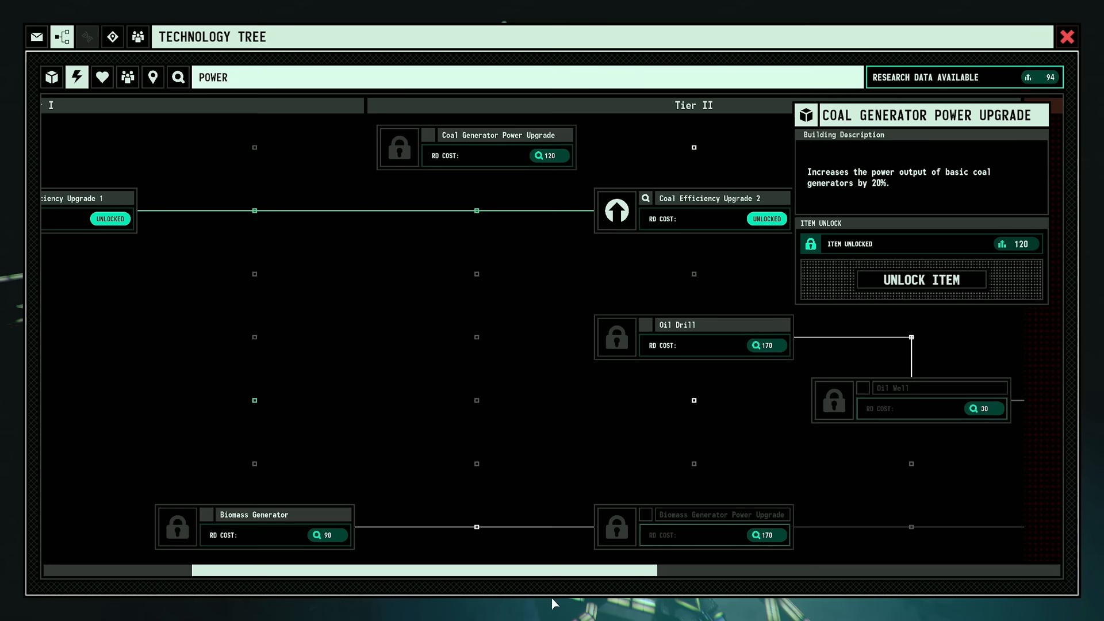
left_click(127, 77)
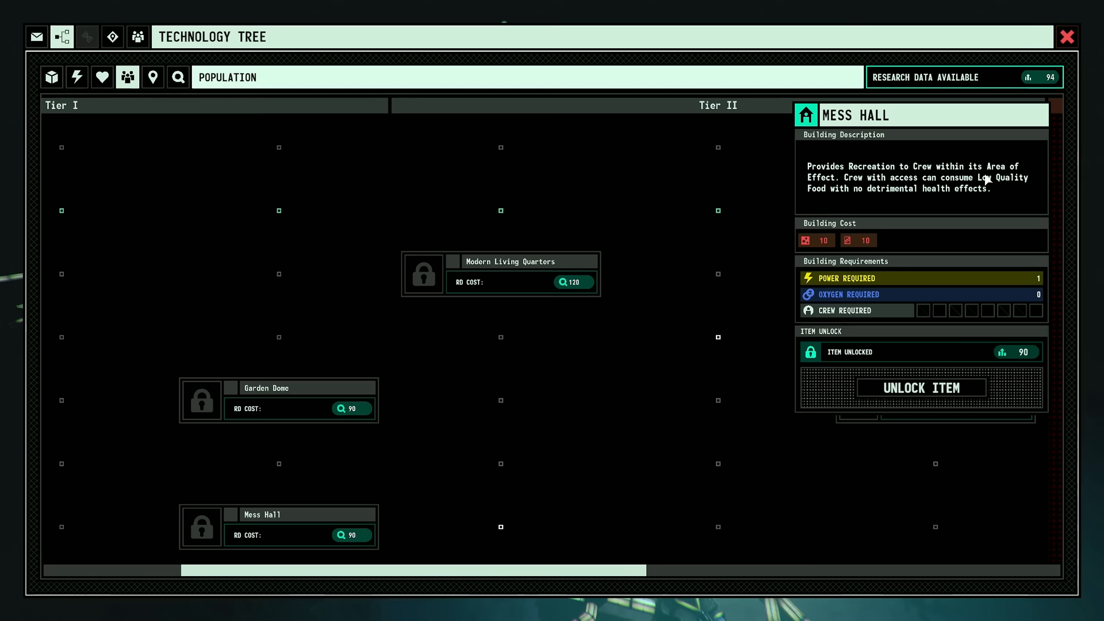
left_click(277, 401)
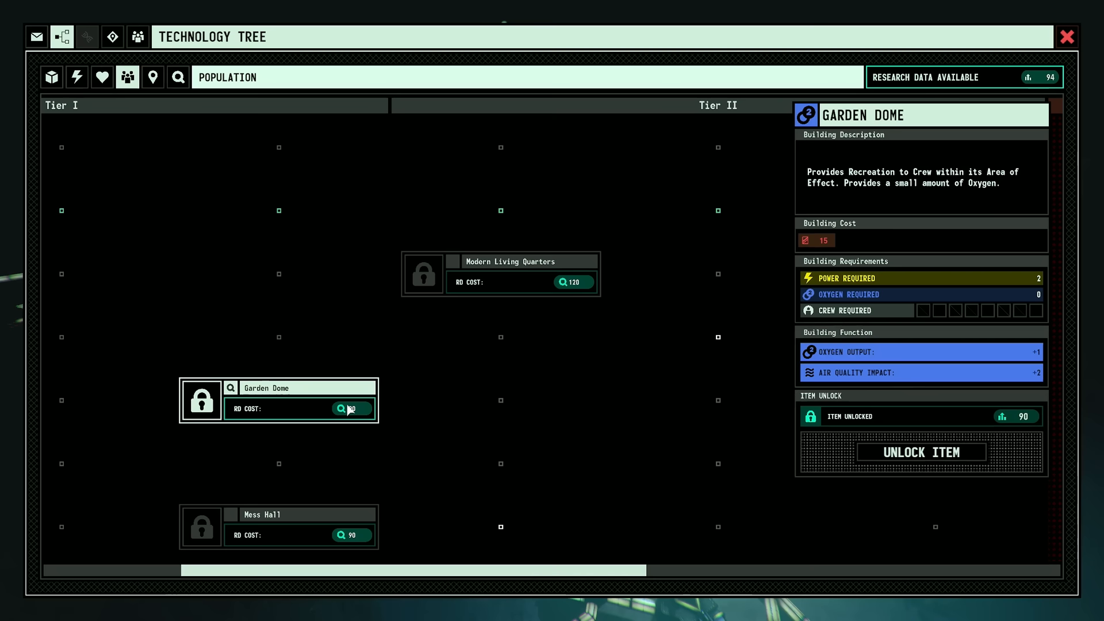
left_click(1067, 37)
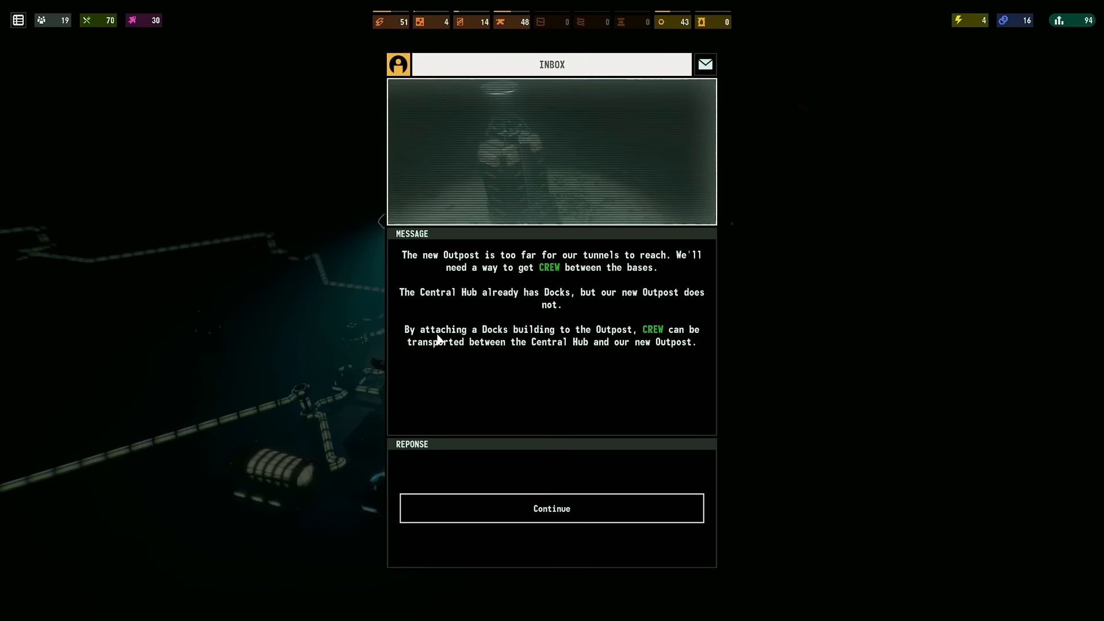
Dismiss the Docks briefing so the Docks and Building Material Stockpile objectives appear
left_click(551, 507)
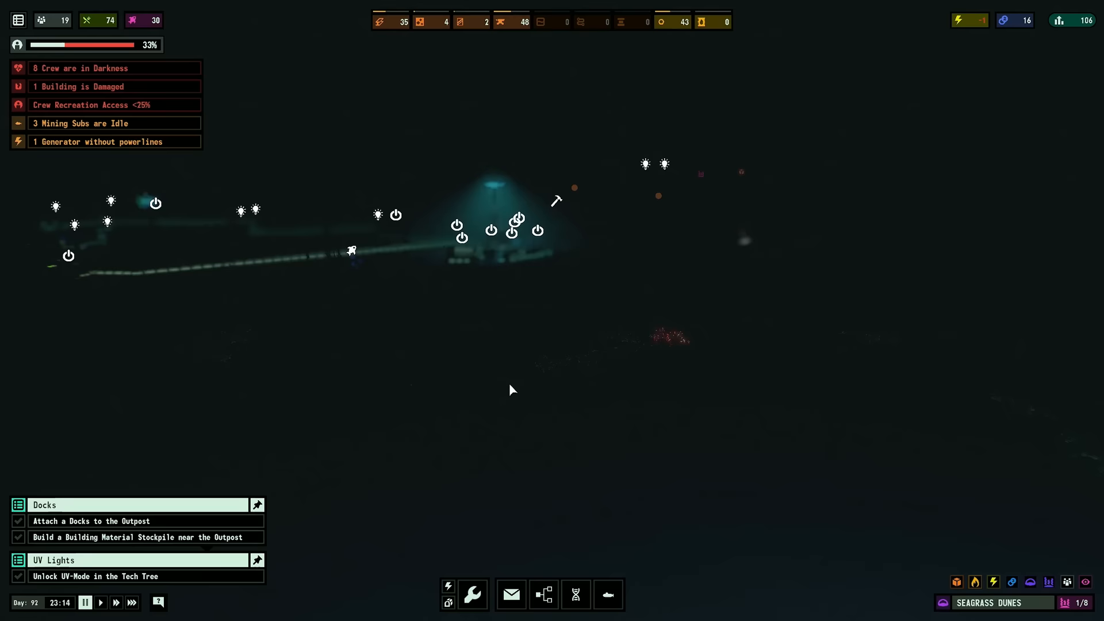
Unlock the Coal Generator Power Upgrade, then sequence a Bluntnose Sixgill Shark genome in the Cloning Lab
left_click(543, 594)
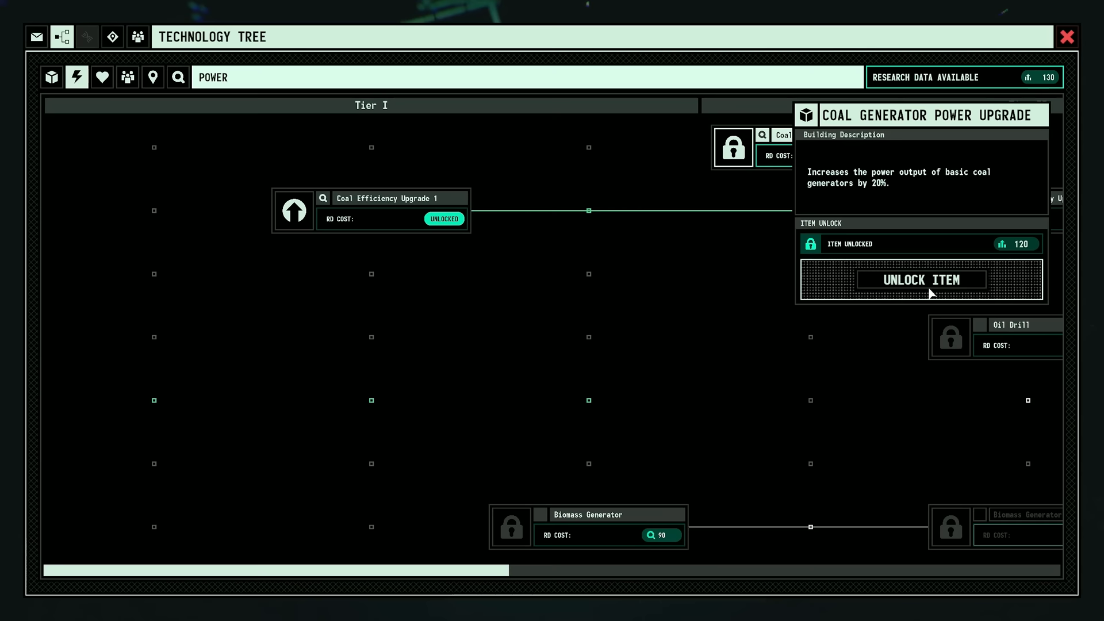
left_click(1068, 37)
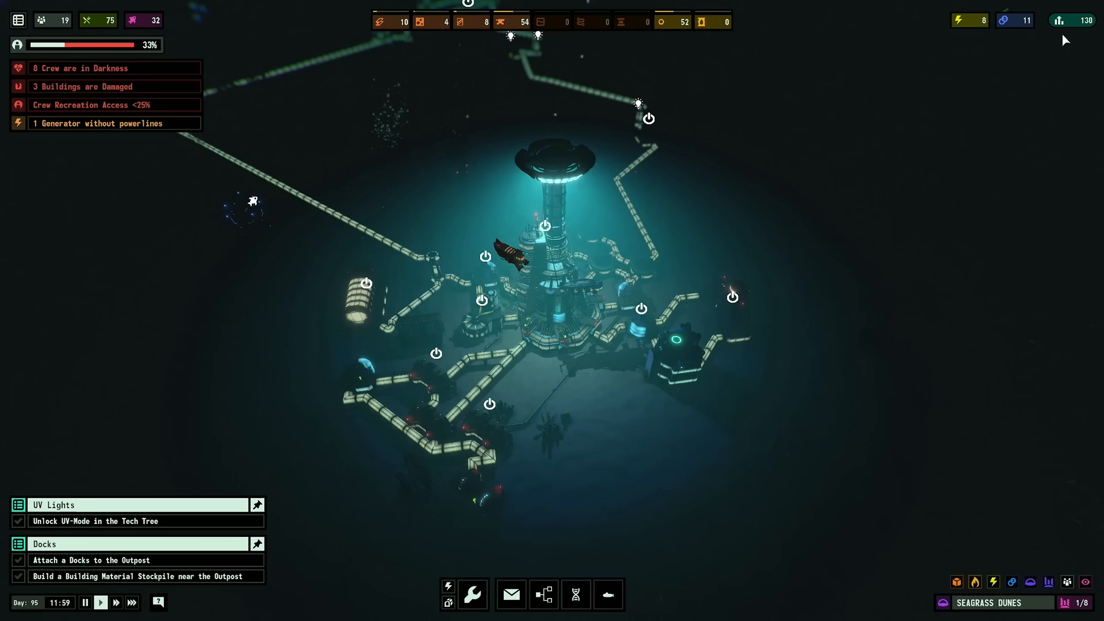
left_click(598, 362)
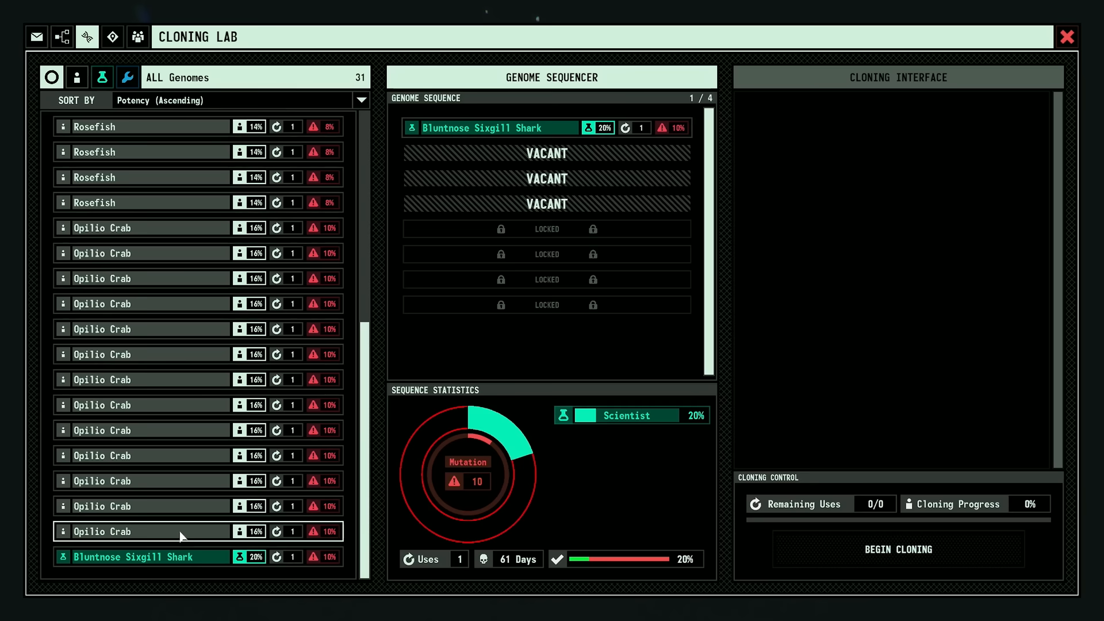
Fill the four sequence slots with two Bluntnose Sixgill Sharks and two Opilio Crabs
left_click(1066, 36)
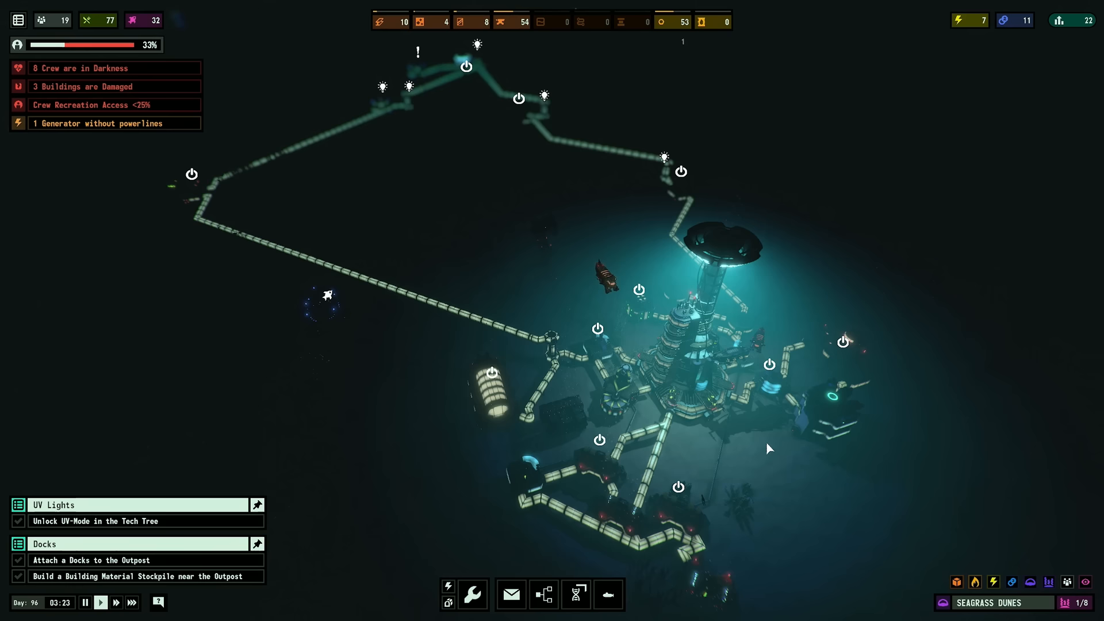
left_click(492, 415)
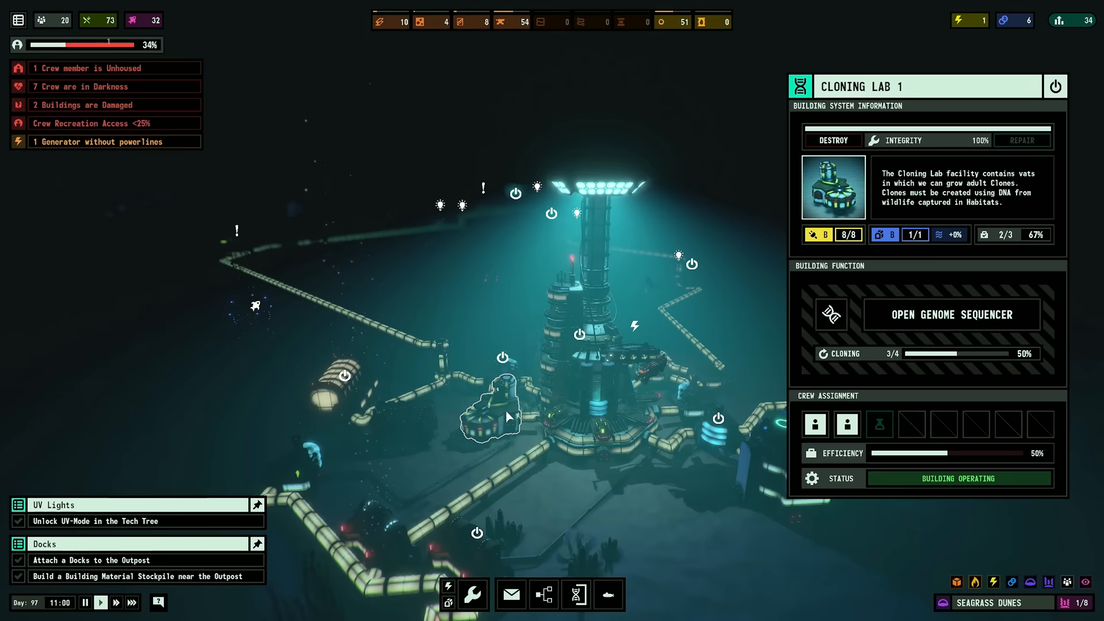
left_click(951, 314)
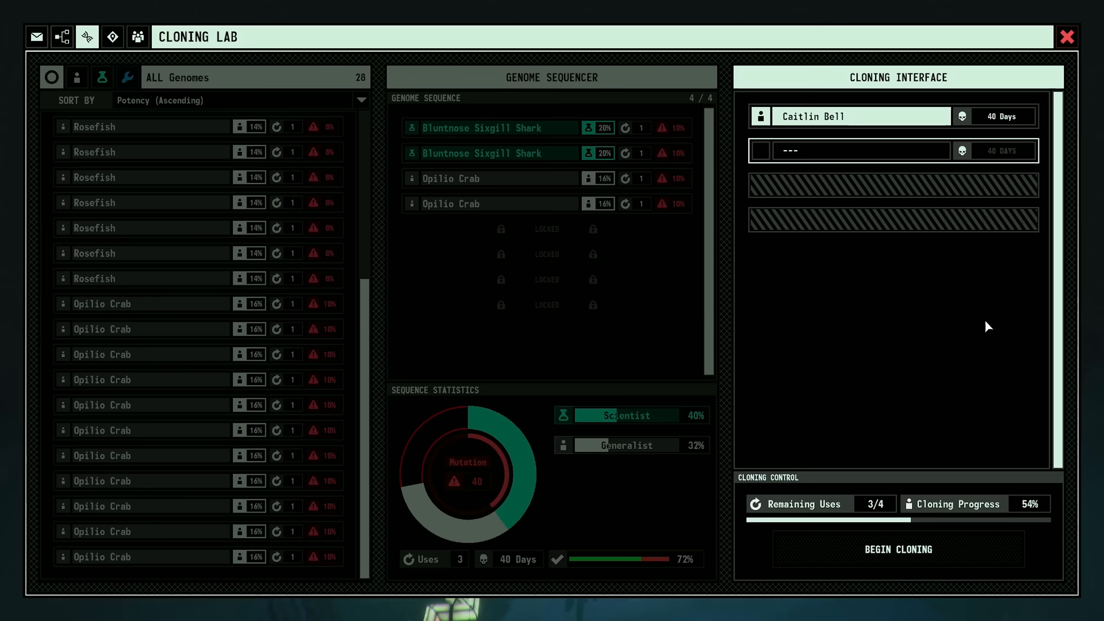
left_click(137, 36)
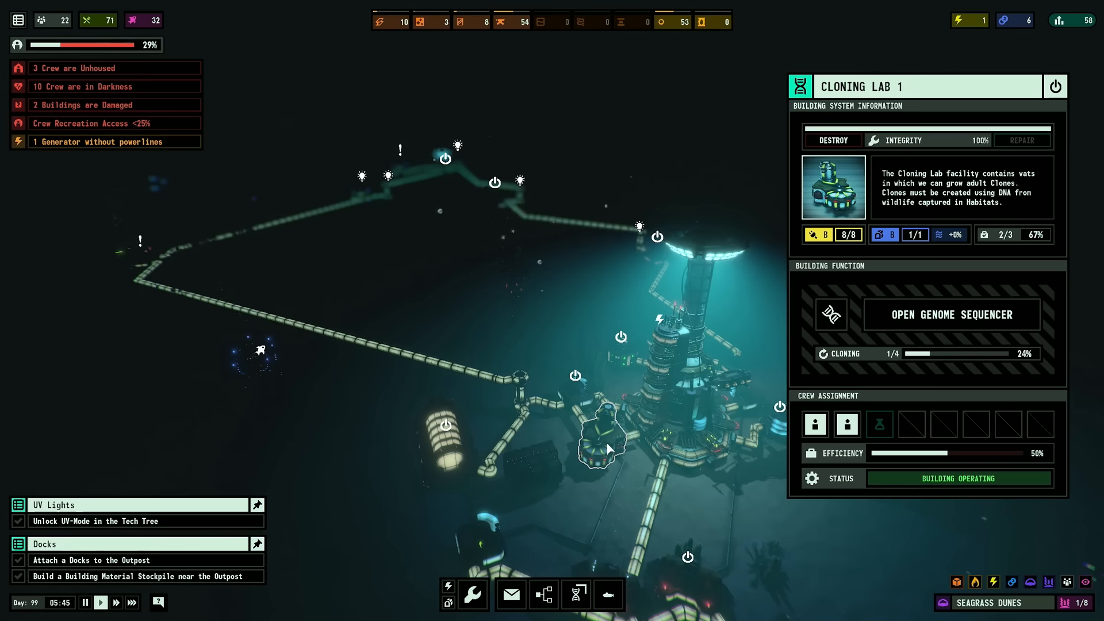
Begin cloning the queued genomes, producing new crew member Joseph Barfoot
left_click(952, 314)
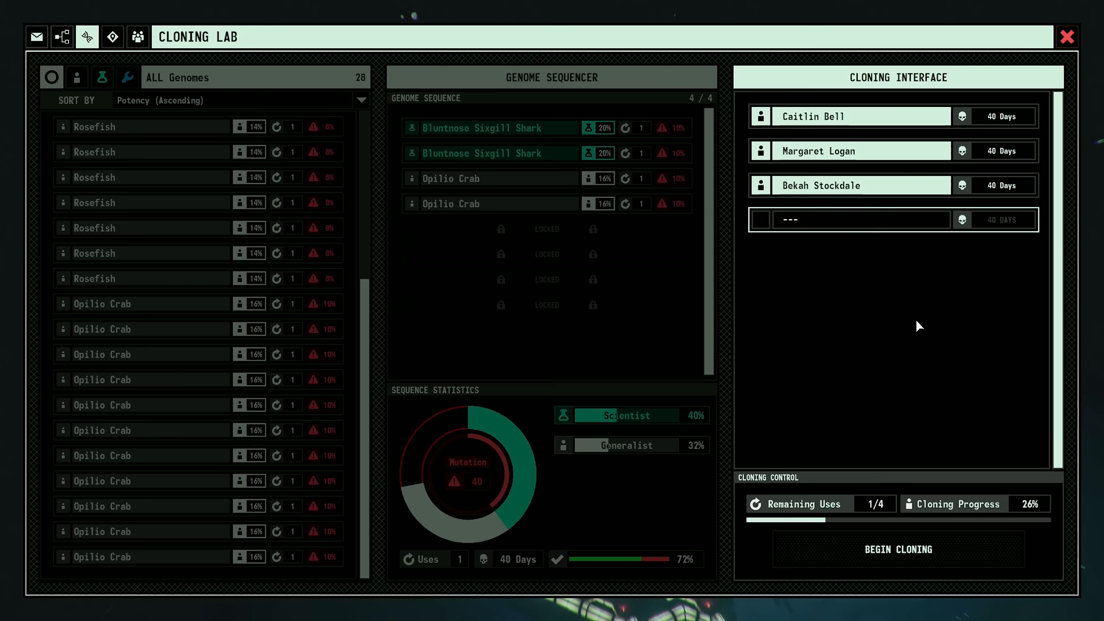
left_click(897, 550)
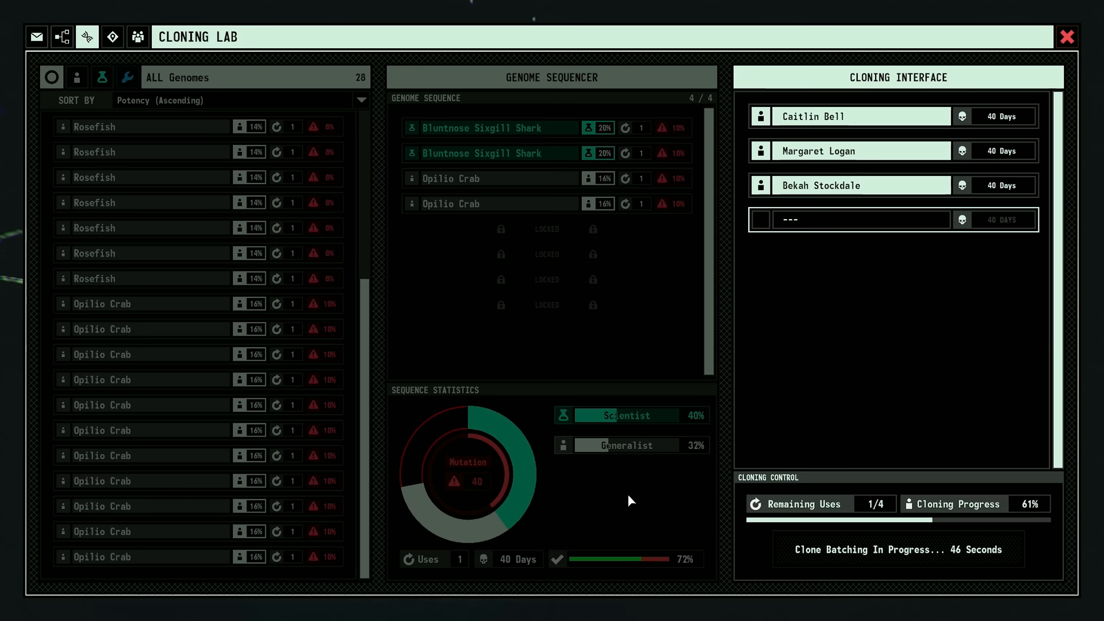
left_click(1066, 36)
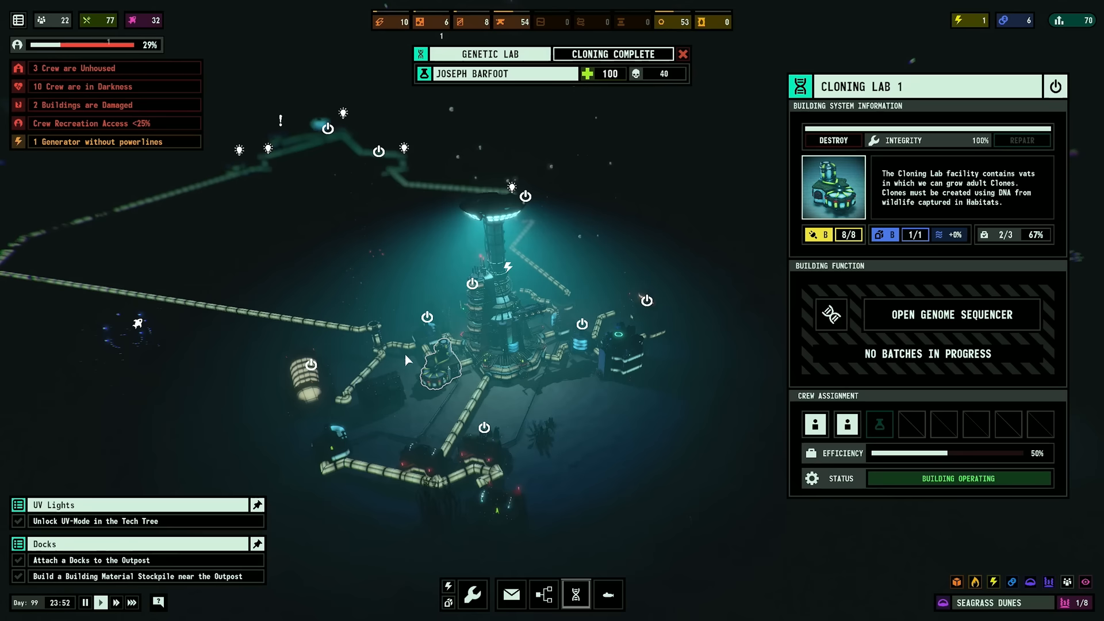